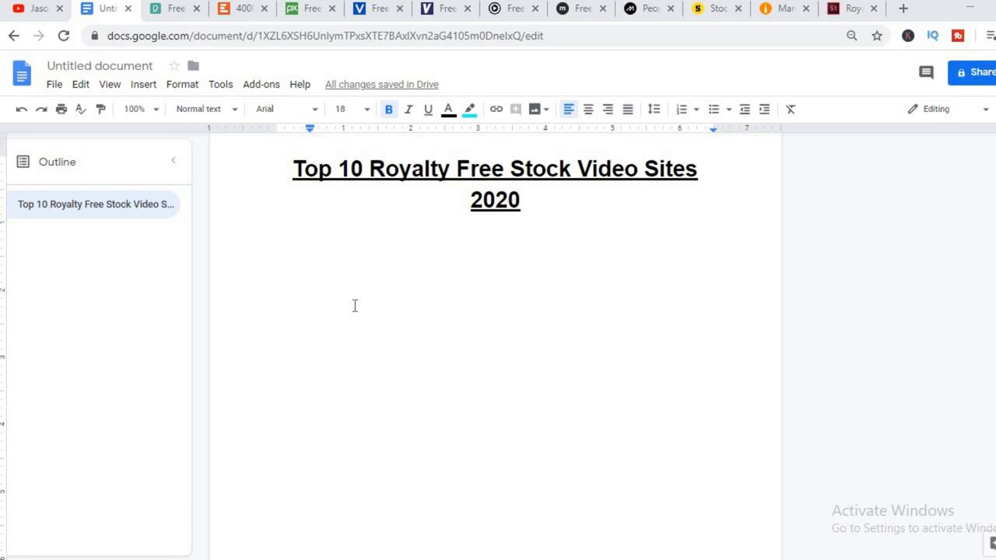
pyautogui.moveTo(488, 274)
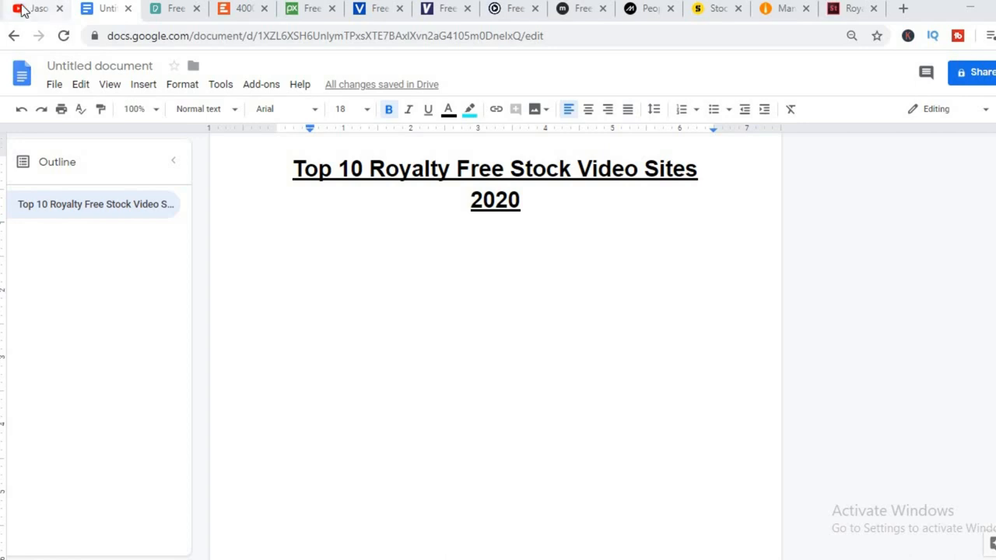
# Switch to the YouTube tab showing the Jason Wisdom channel home page and uploads
pyautogui.click(36, 7)
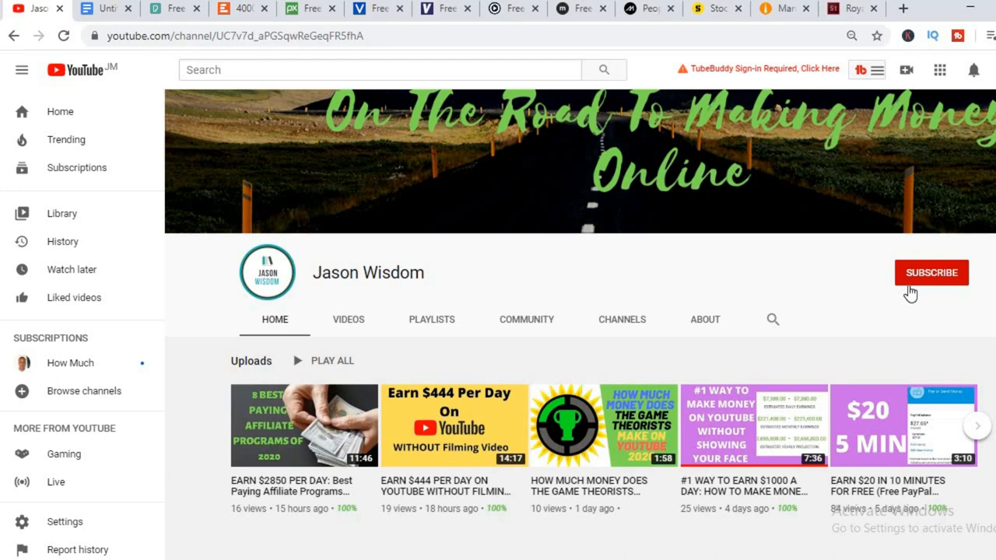
pyautogui.moveTo(792, 271)
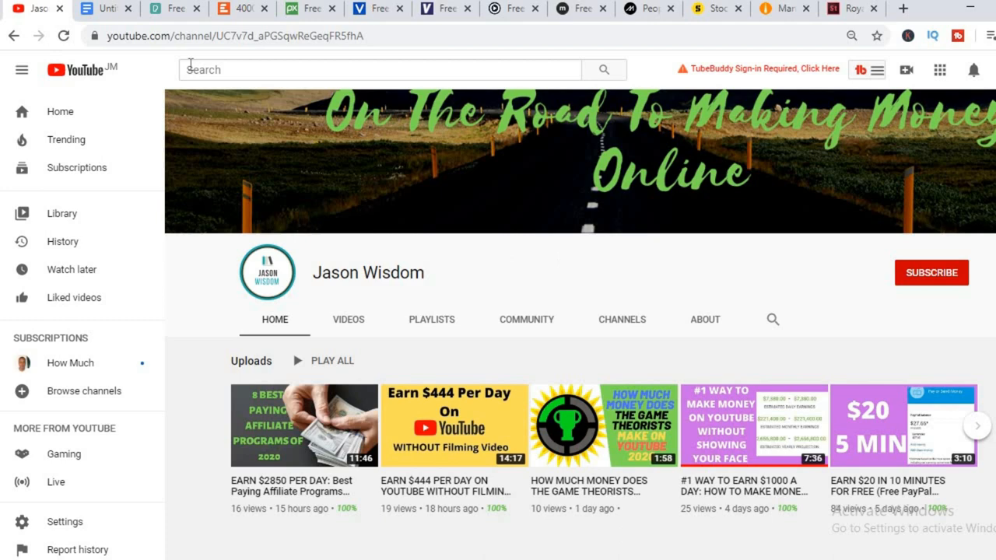
# Show the Pexels free videos page and scroll down to the Trending Free Stock Videos grid
pyautogui.click(175, 8)
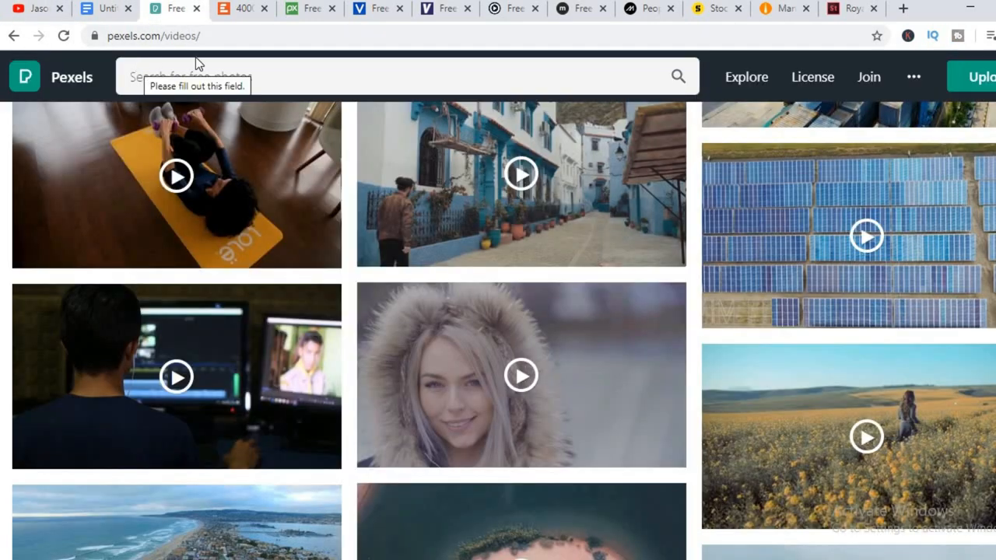
pyautogui.moveTo(866, 236)
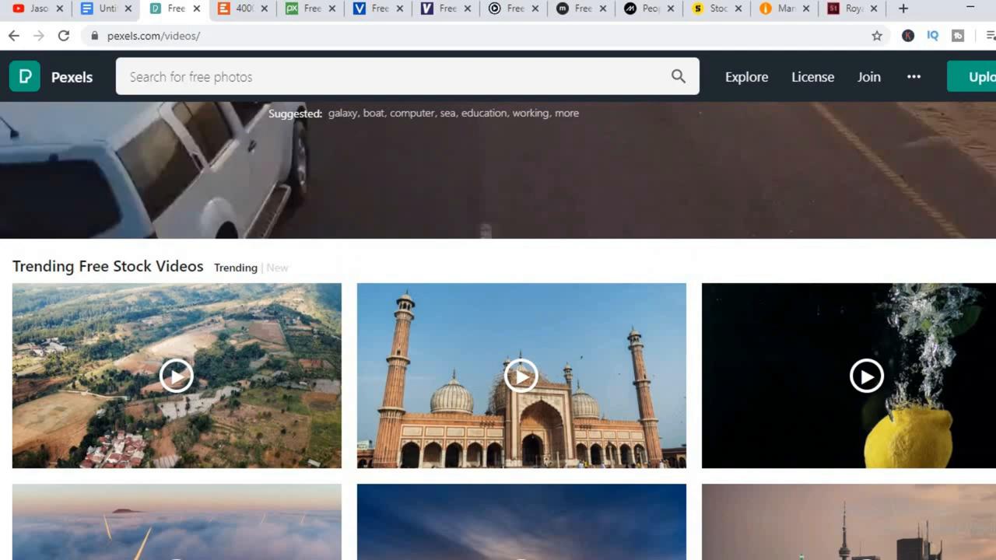
pyautogui.scroll(3)
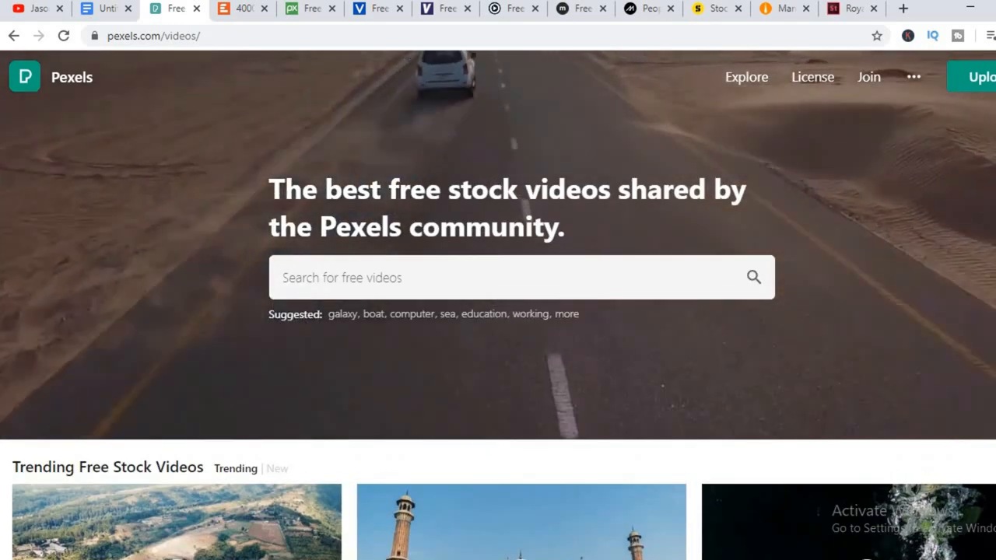
pyautogui.scroll(-3)
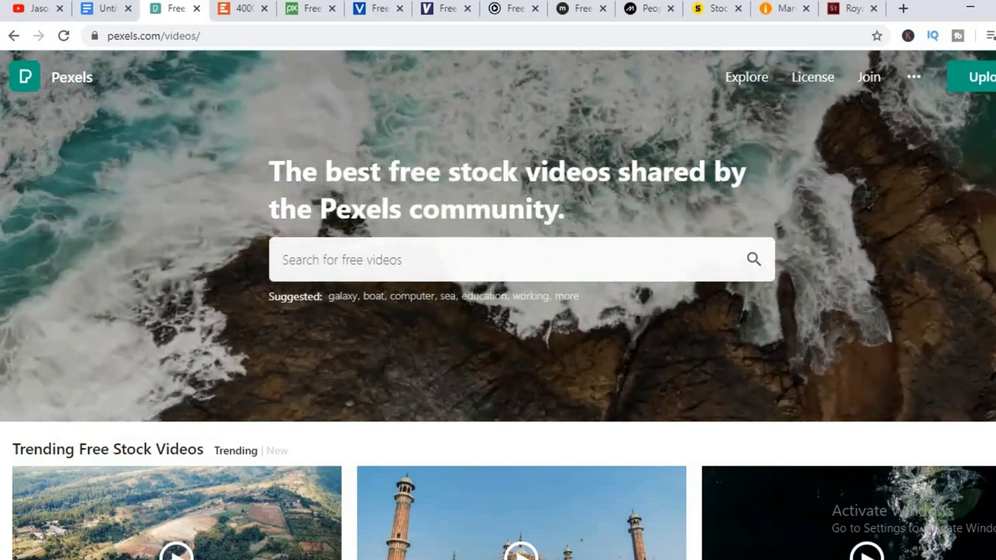
pyautogui.scroll(-3)
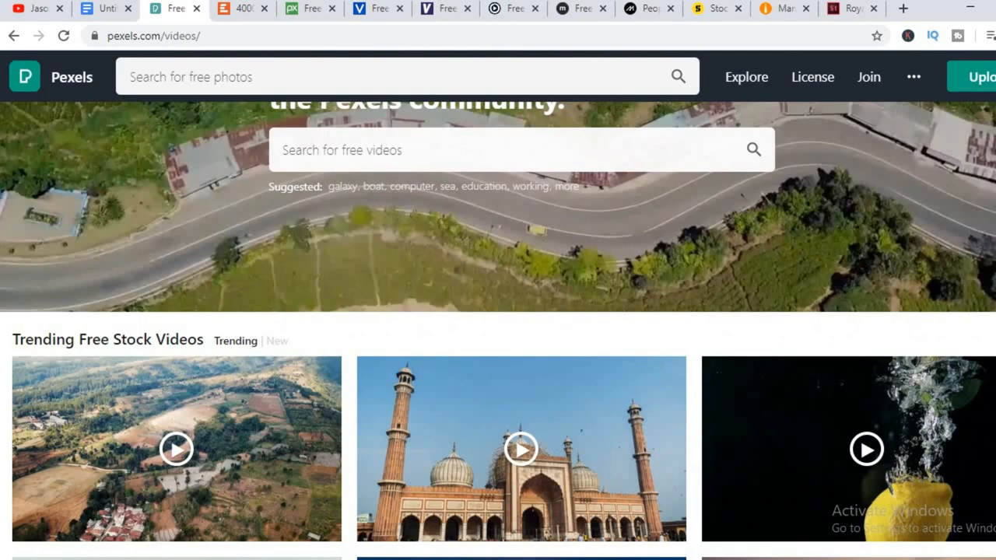
pyautogui.scroll(-3)
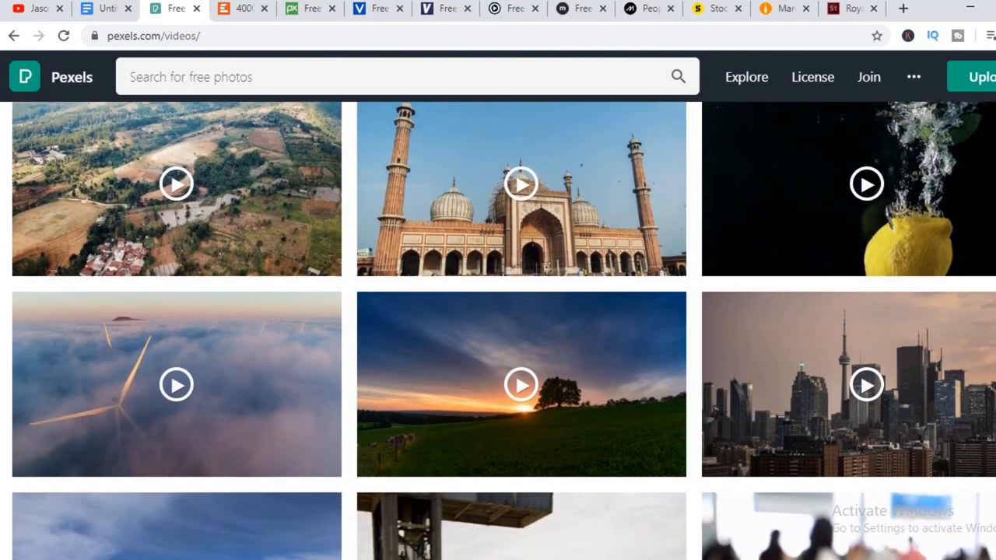
pyautogui.moveTo(522, 186)
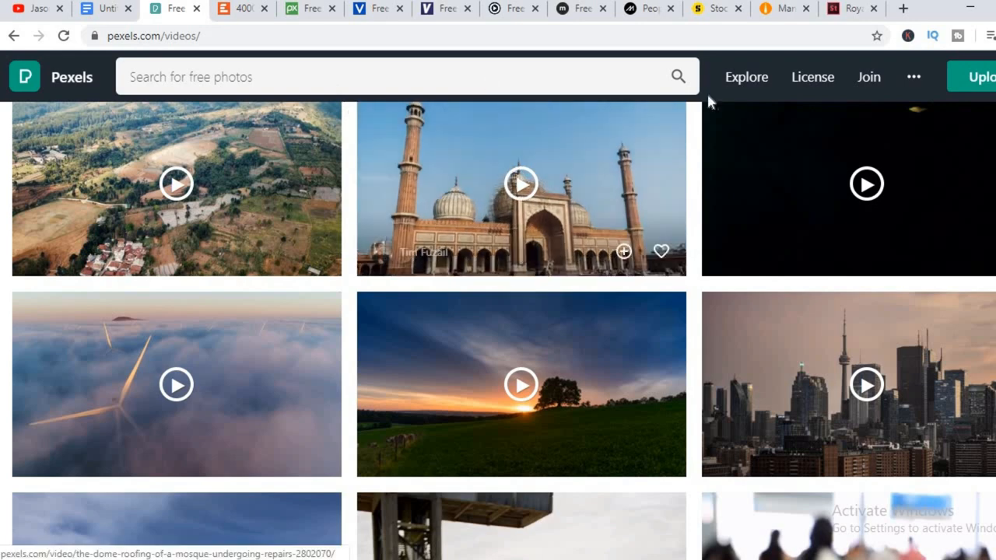
pyautogui.moveTo(627, 183)
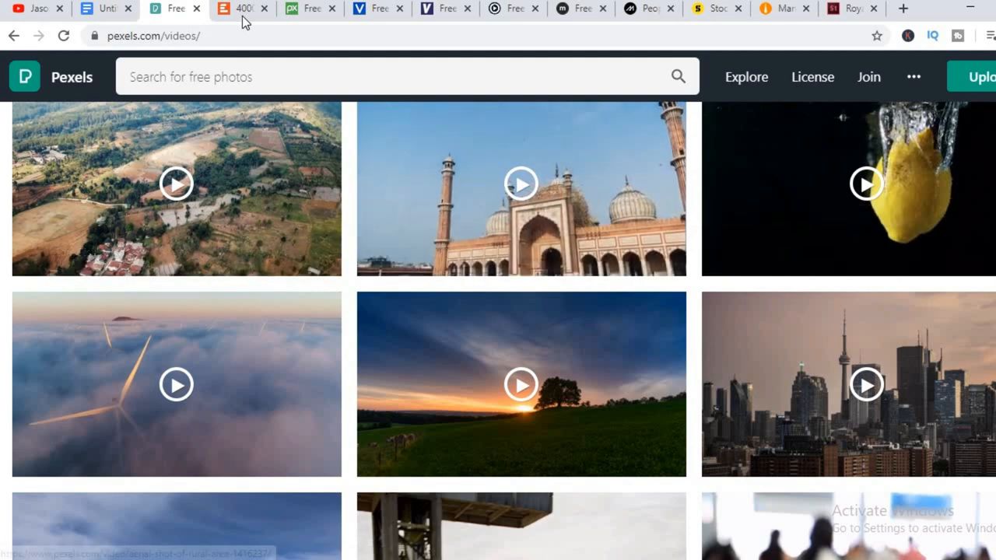
# Show MotionElements' free stock footage page with this week's top downloads
pyautogui.click(242, 8)
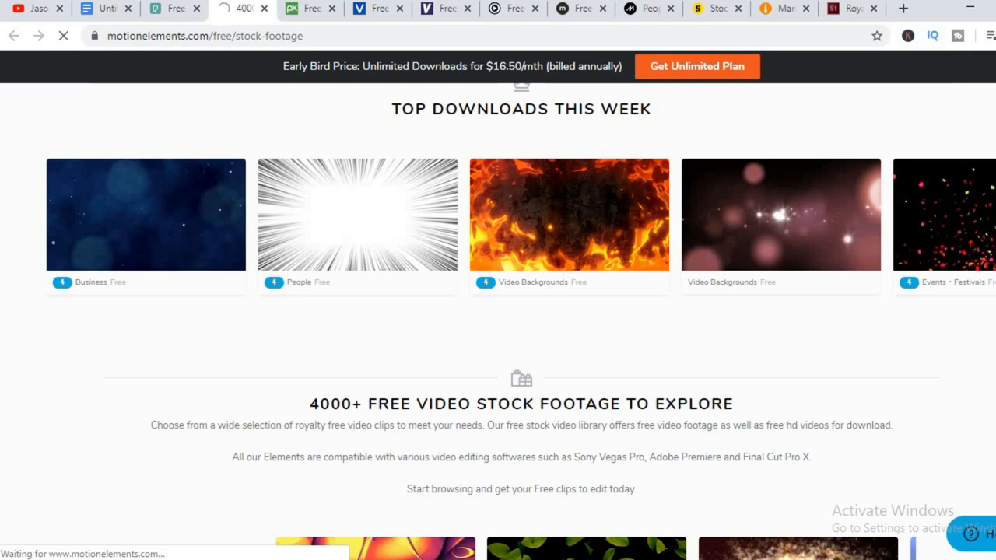
pyautogui.scroll(3)
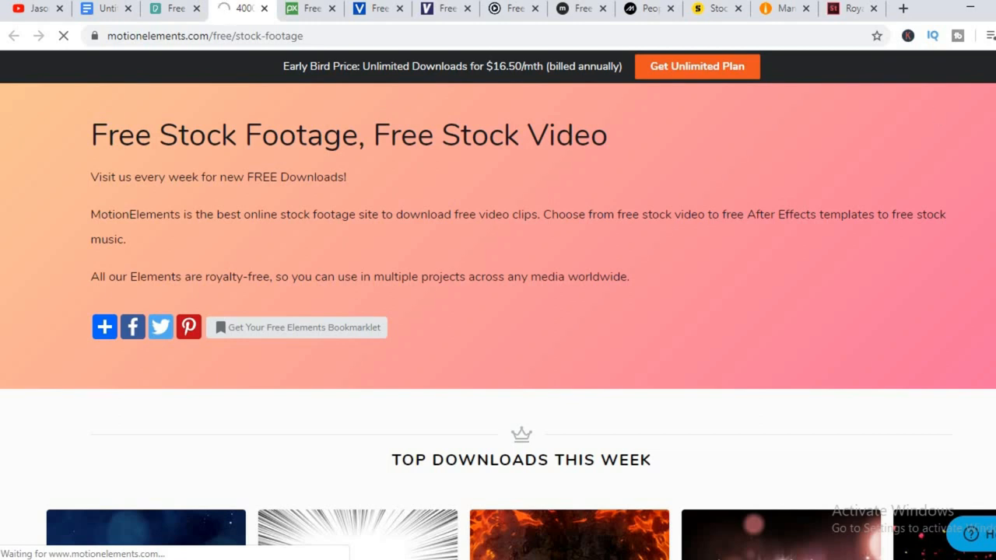
pyautogui.moveTo(510, 74)
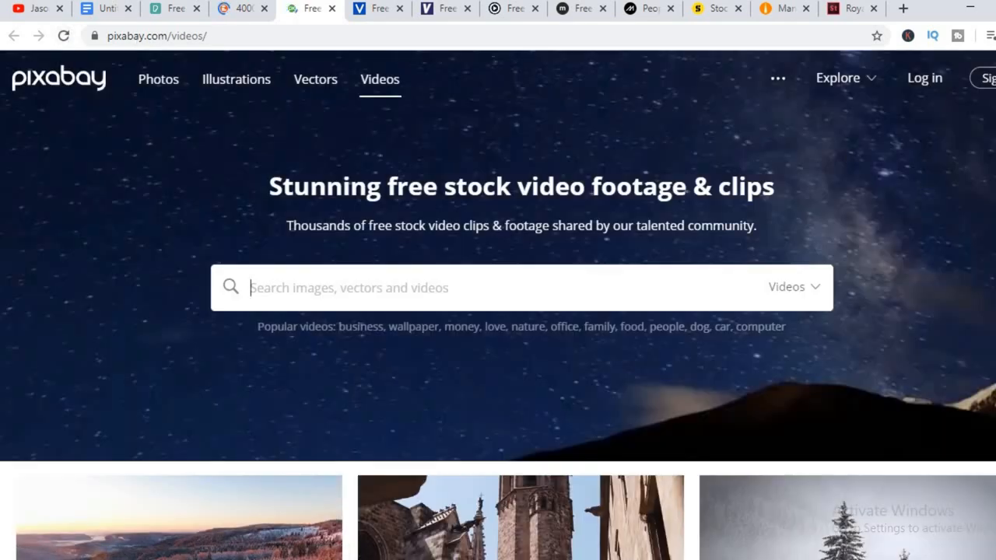
# Scroll Pixabay's free videos gallery and open the castle church tower clip
pyautogui.scroll(-3)
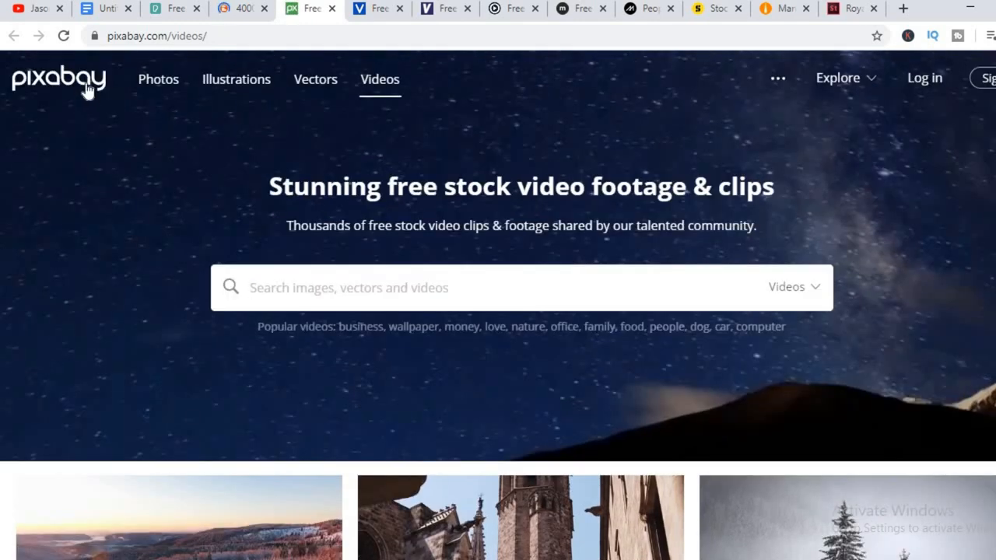
pyautogui.moveTo(790, 122)
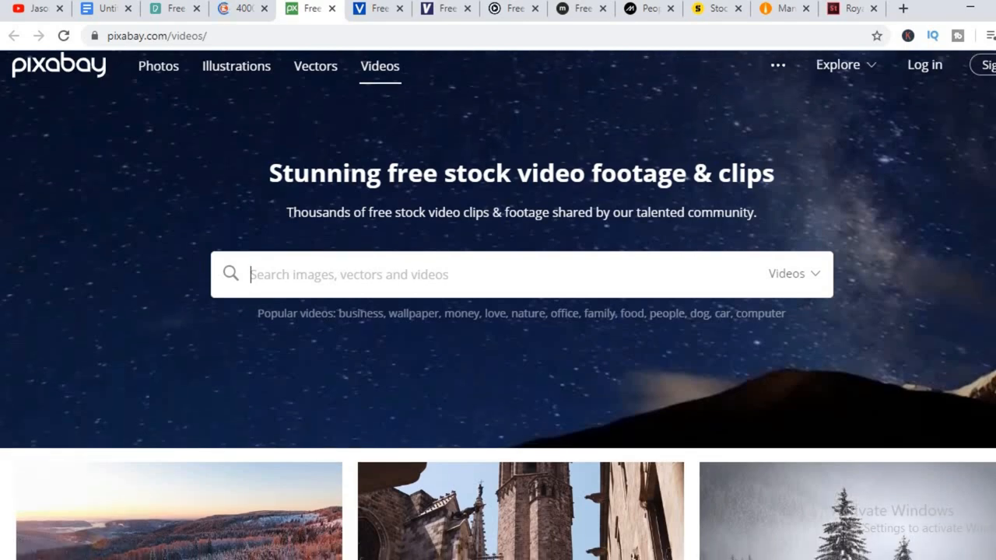
pyautogui.scroll(-3)
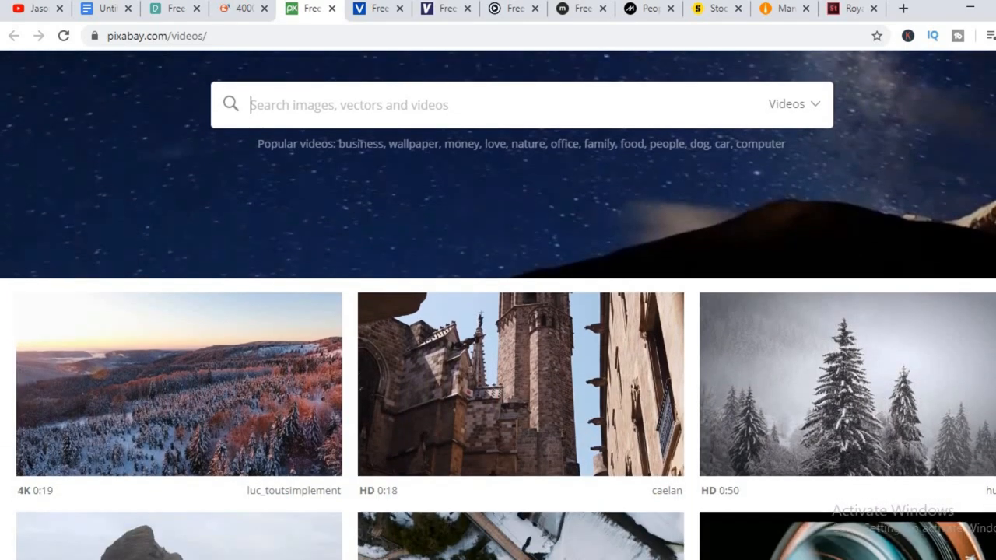
pyautogui.scroll(-3)
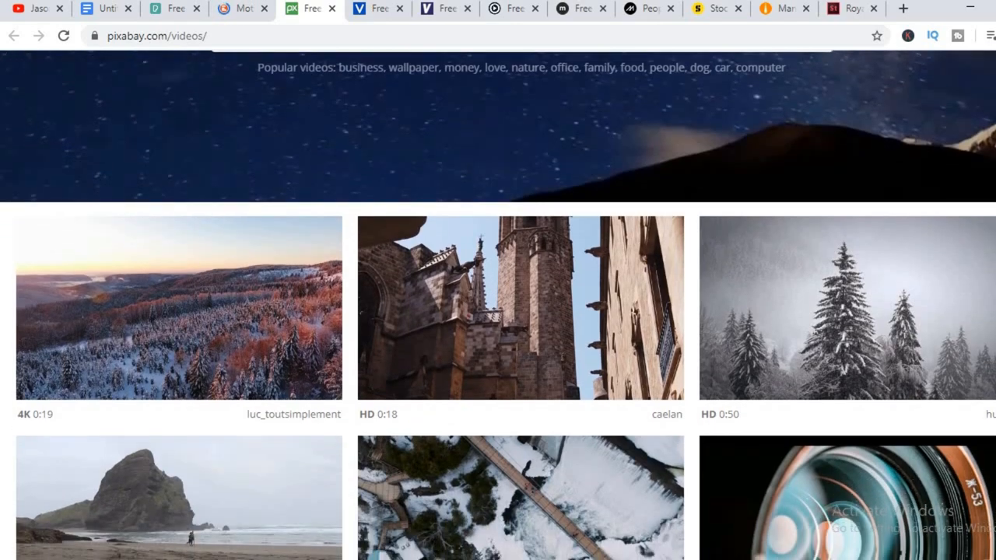
pyautogui.scroll(3)
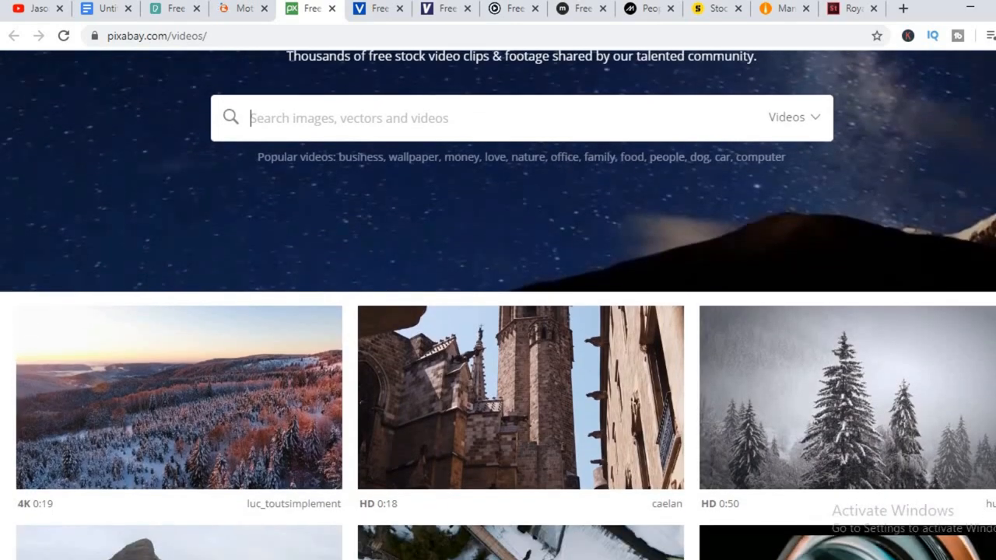
pyautogui.scroll(3)
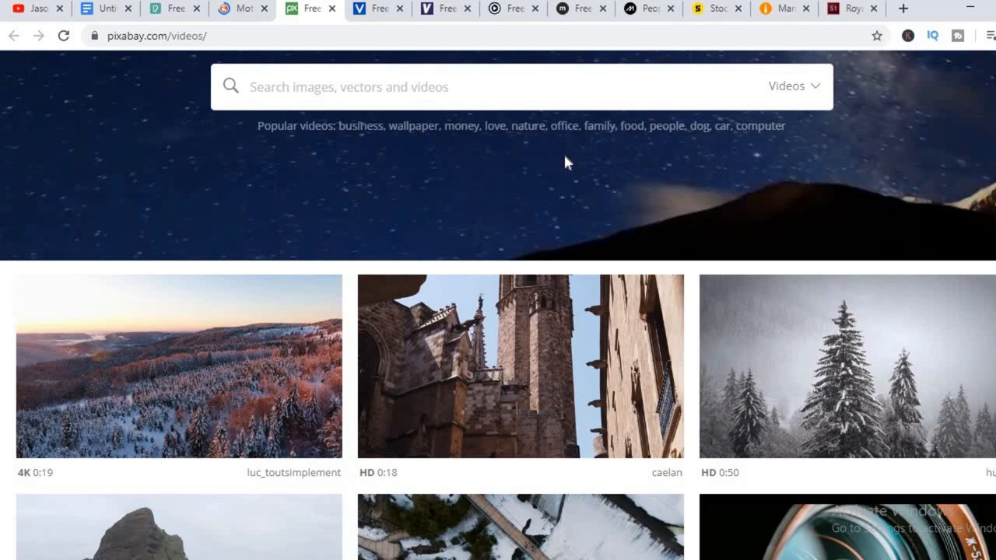
pyautogui.moveTo(658, 142)
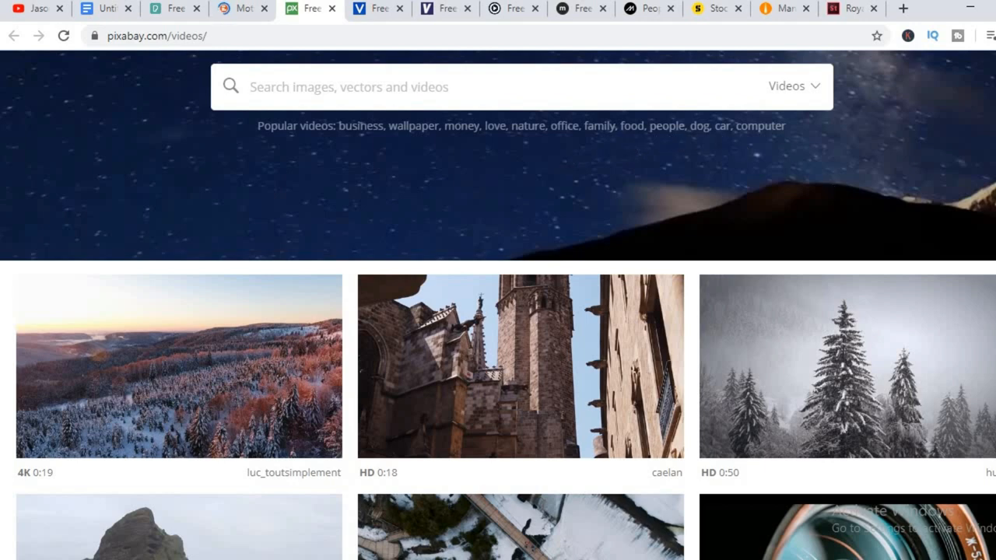
pyautogui.scroll(-3)
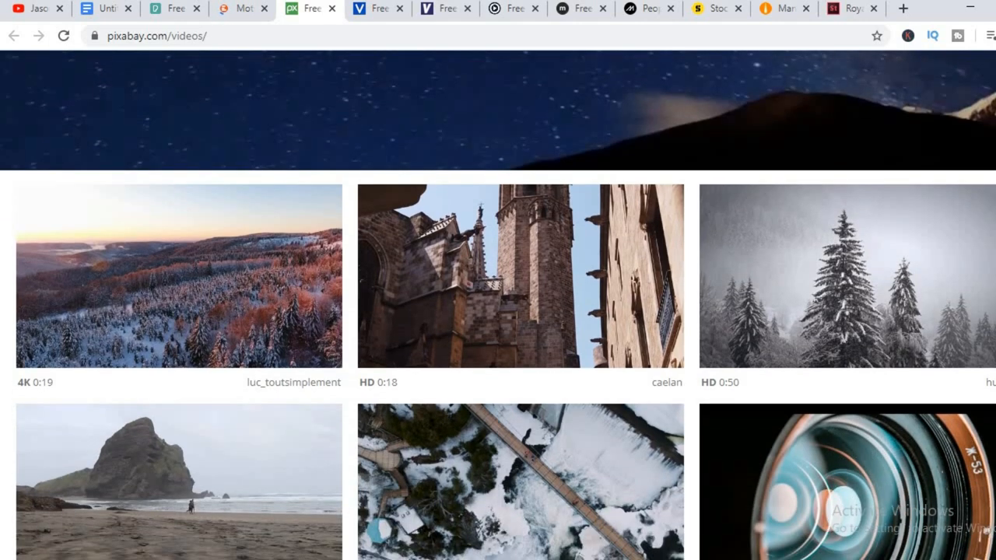
pyautogui.scroll(-3)
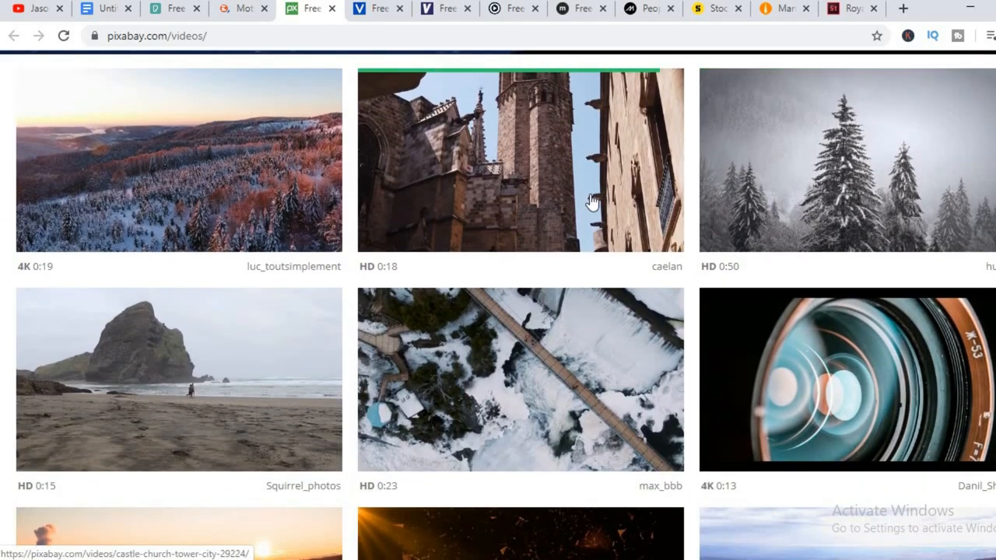
pyautogui.click(520, 160)
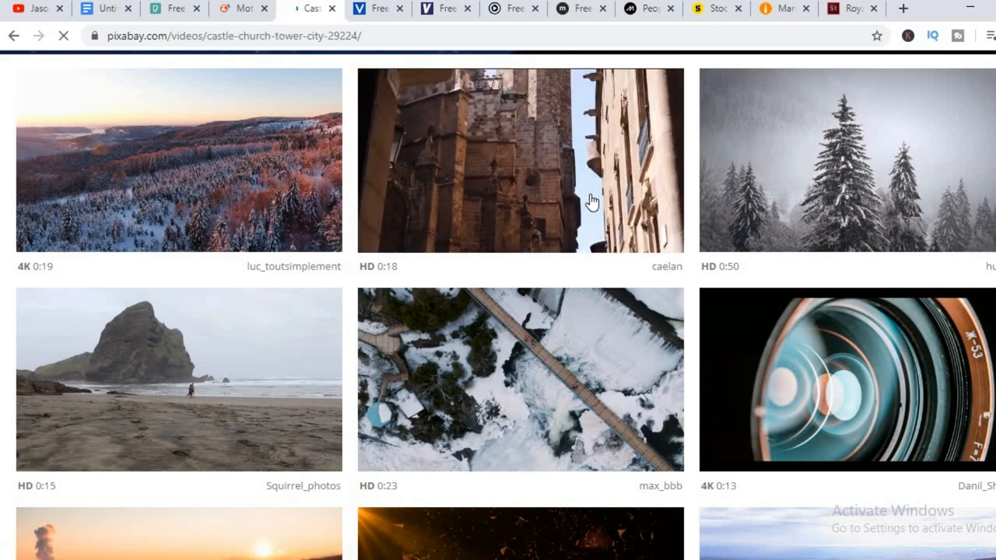
# Restart the castle church tower clip and play it from the beginning
pyautogui.click(520, 160)
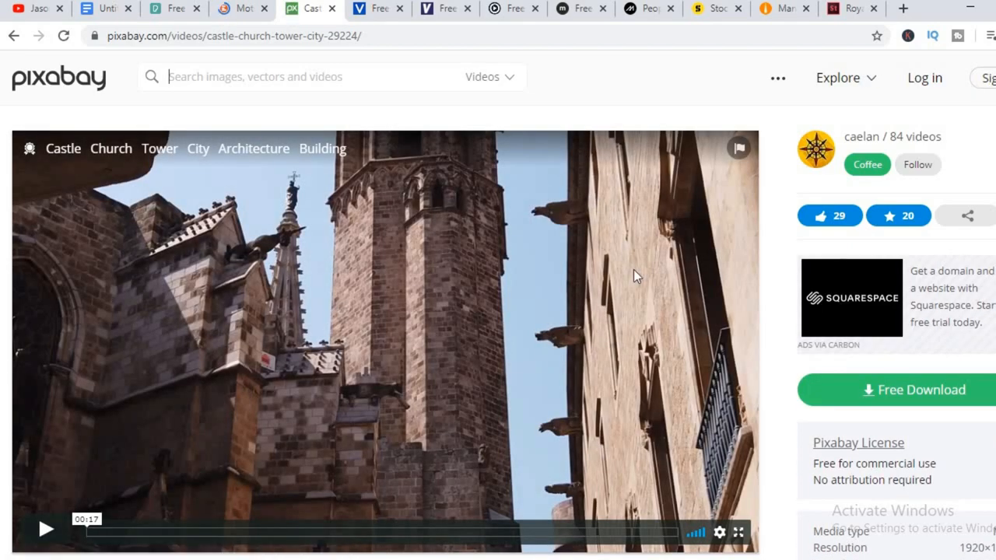
pyautogui.click(46, 529)
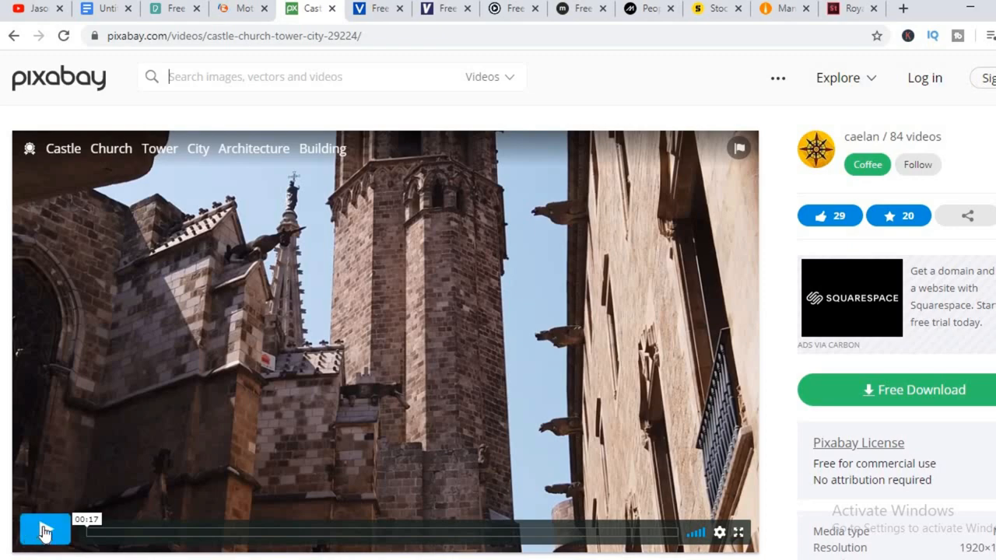
pyautogui.click(44, 533)
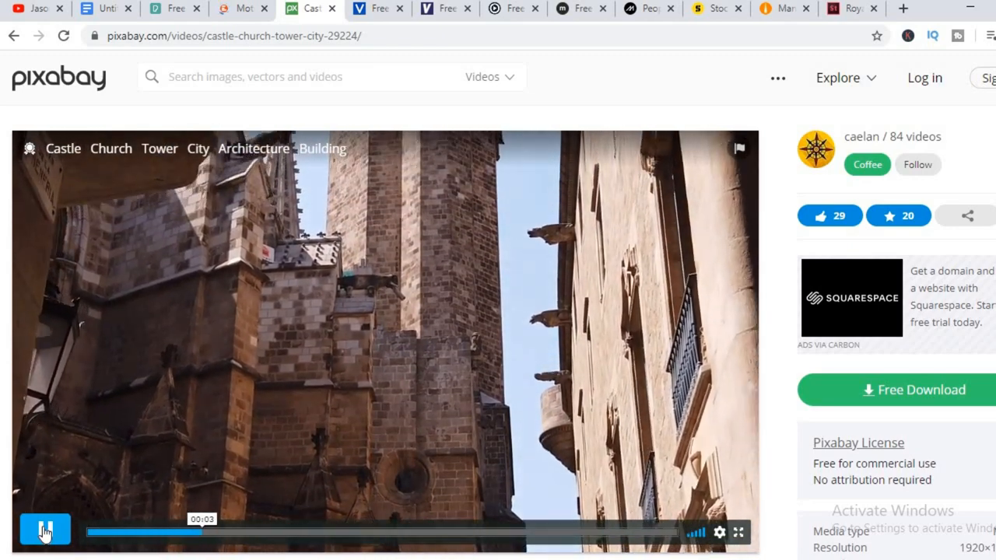
pyautogui.click(45, 530)
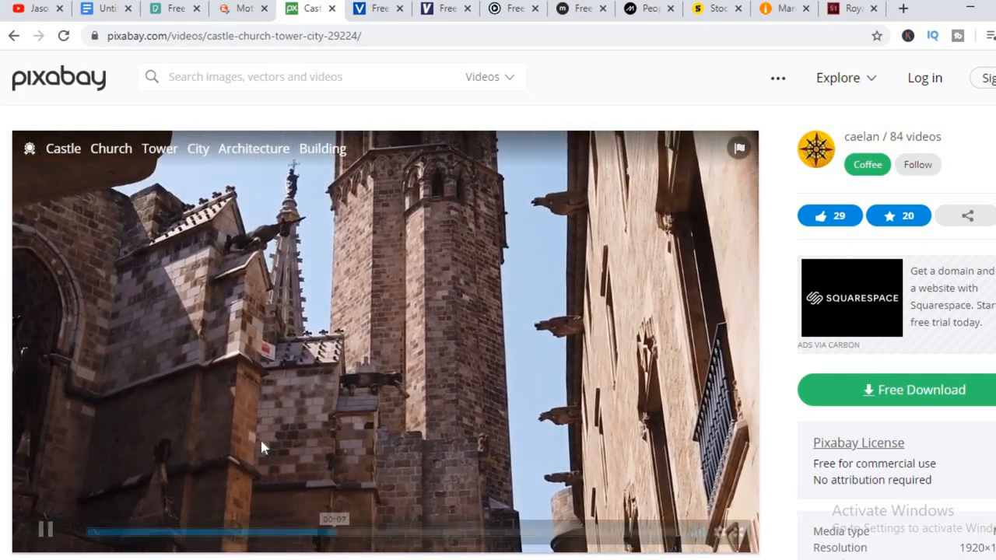
pyautogui.moveTo(514, 357)
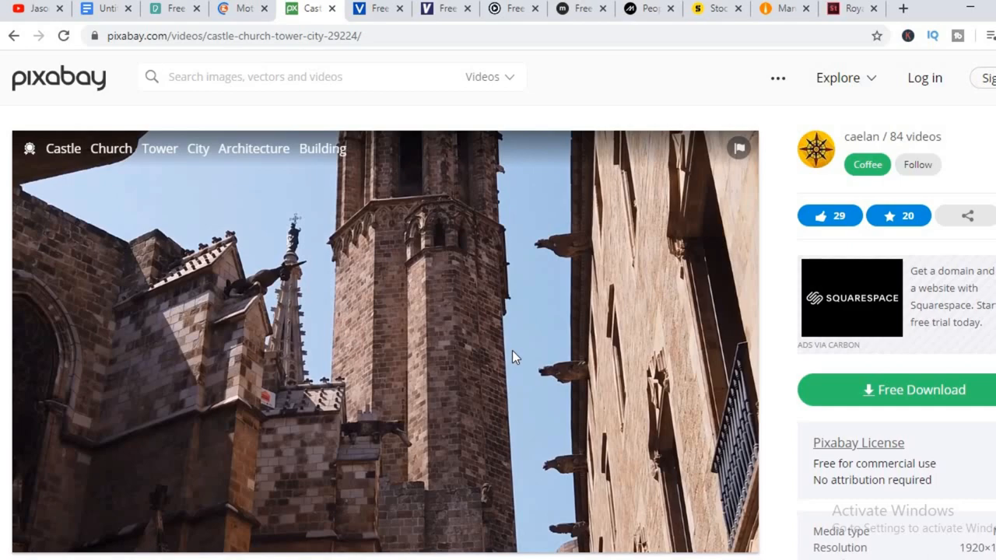
pyautogui.click(513, 356)
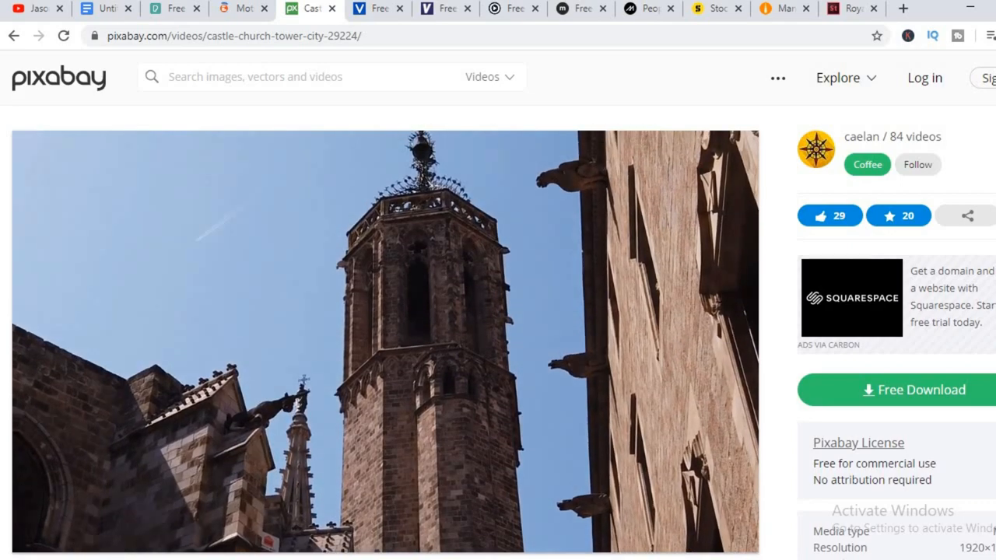
# Review the clip's license, details and sponsored videos further down, then return up
pyautogui.scroll(-3)
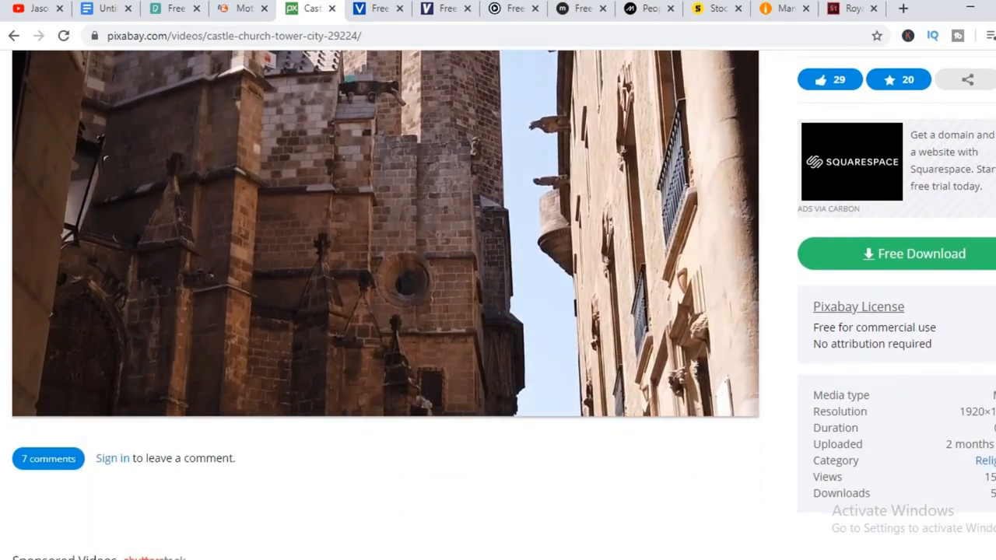
pyautogui.scroll(-3)
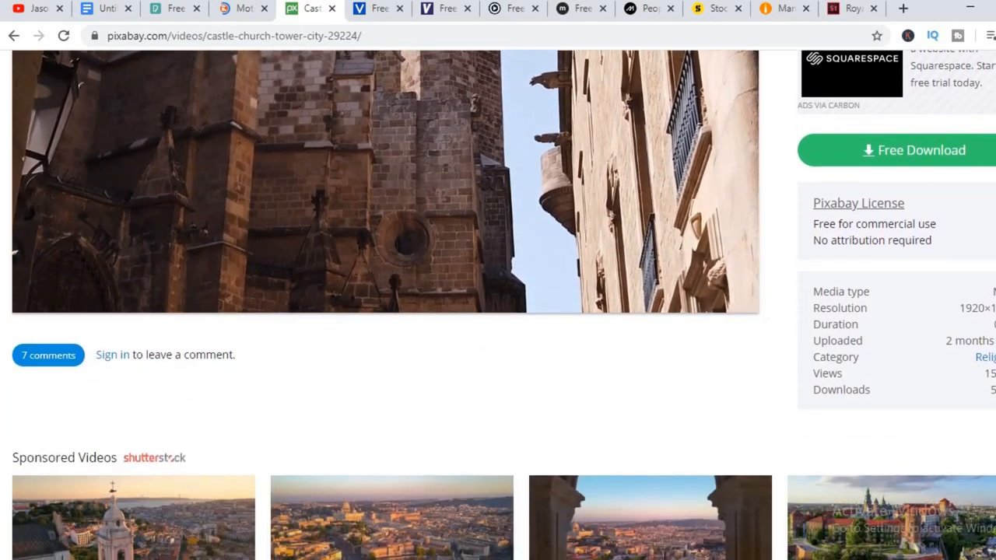
pyautogui.scroll(-3)
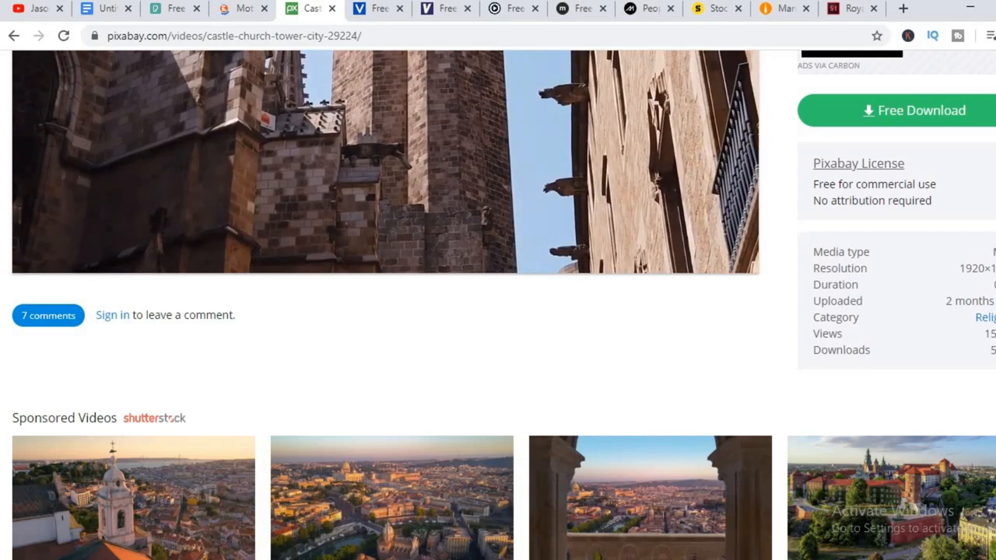
pyautogui.scroll(-3)
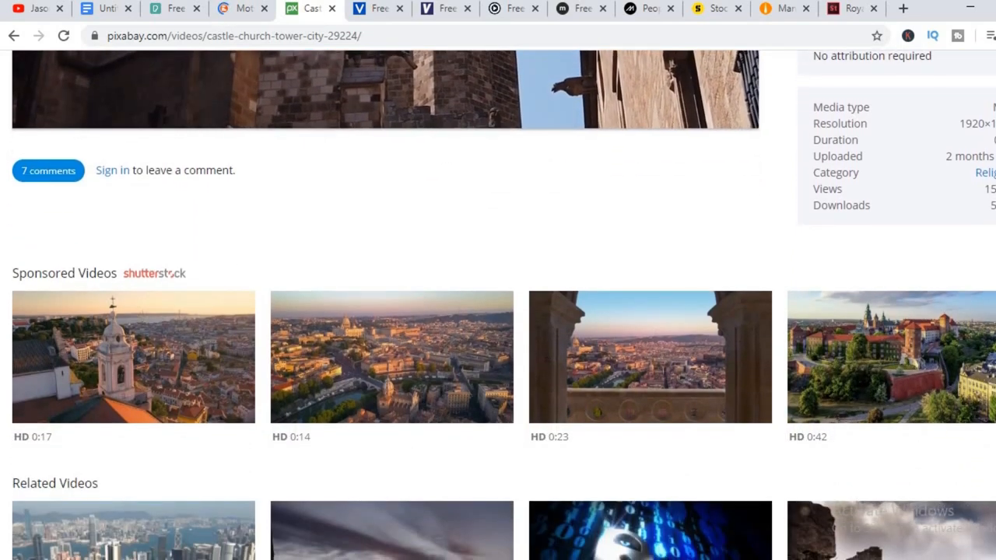
pyautogui.scroll(3)
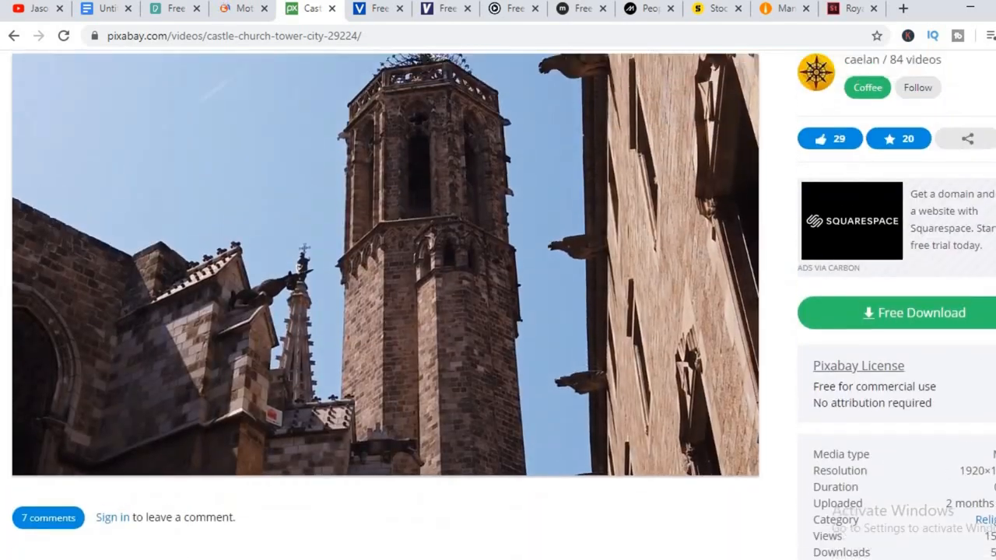
pyautogui.scroll(3)
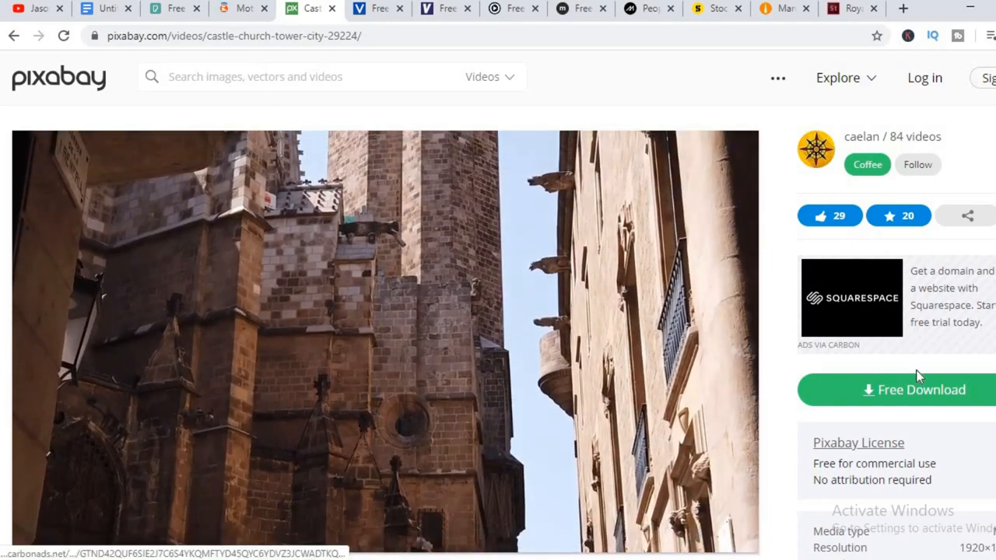
pyautogui.scroll(-3)
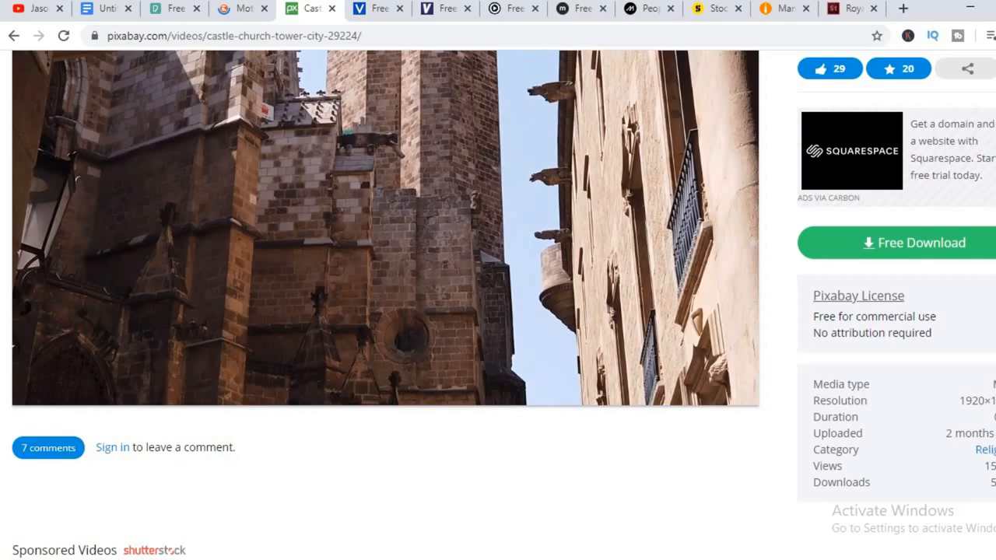
pyautogui.scroll(3)
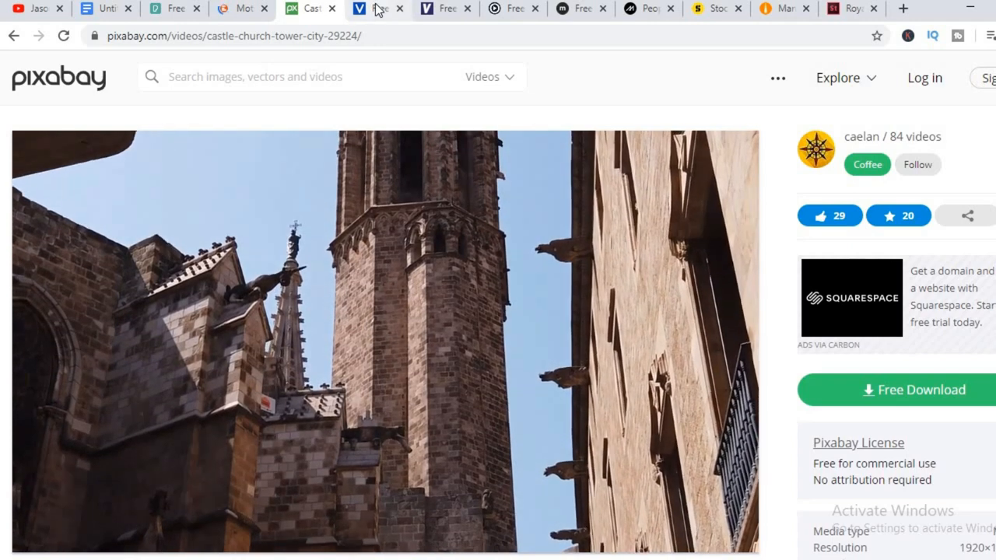
# Browse Videvo's Popular videos grid and open the Container Port Cranes By River clip
pyautogui.click(378, 8)
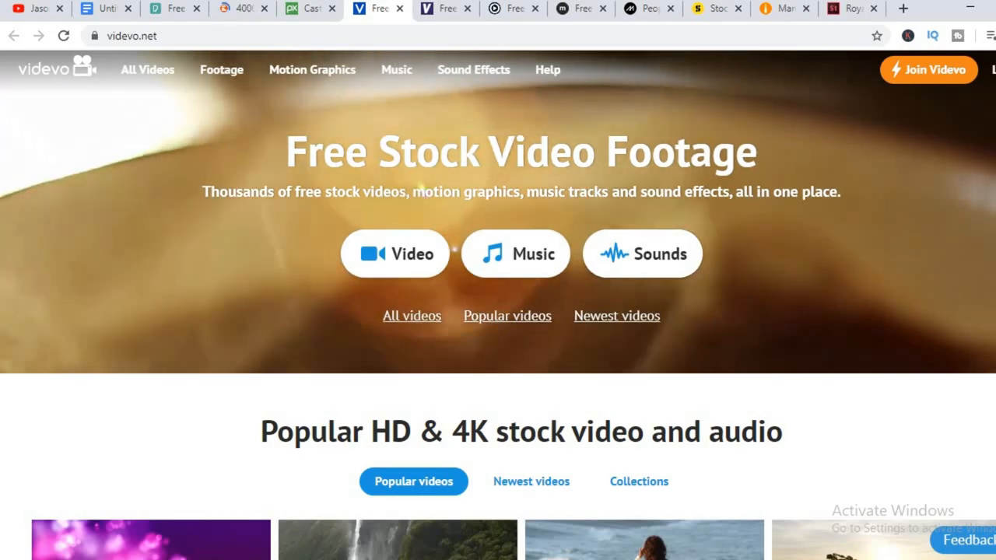
pyautogui.scroll(-3)
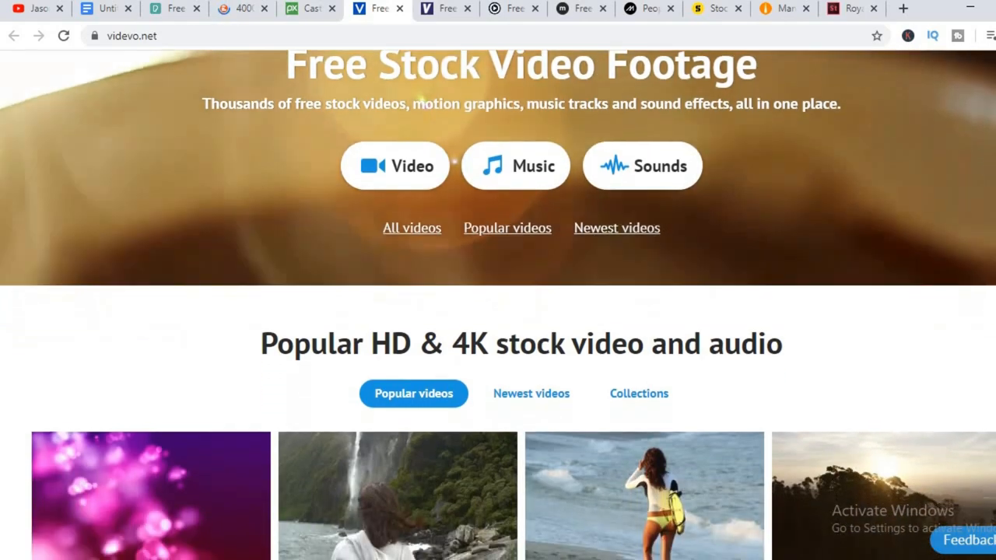
pyautogui.scroll(-3)
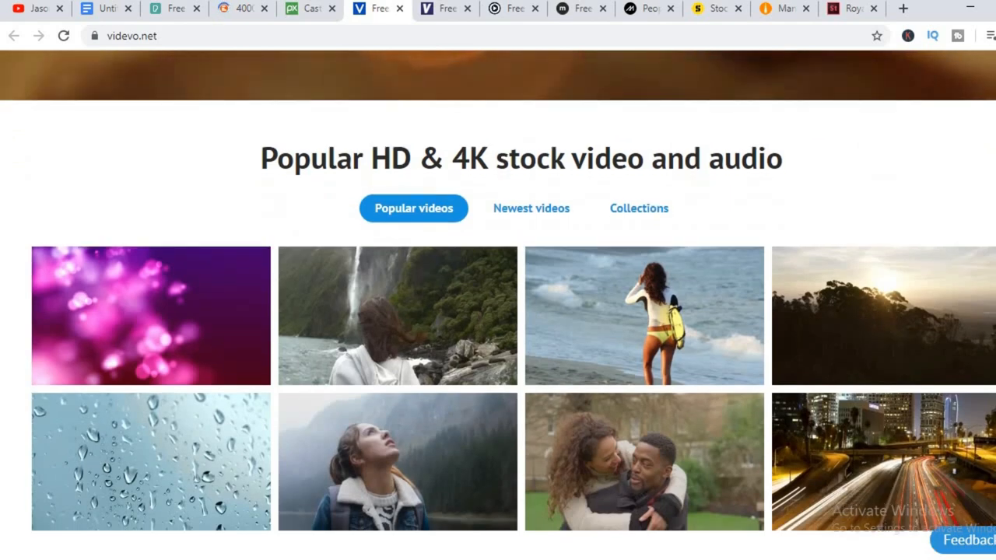
pyautogui.scroll(-3)
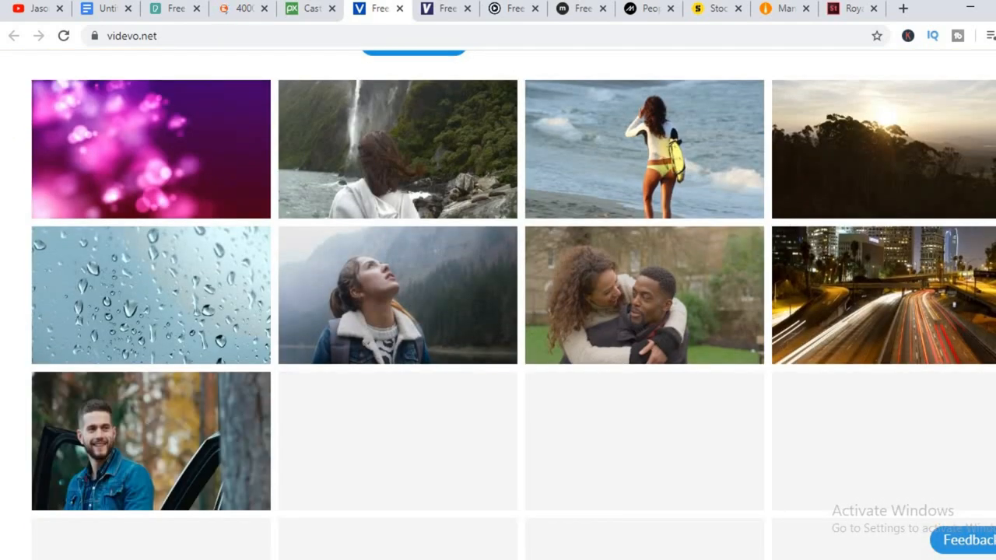
pyautogui.scroll(-3)
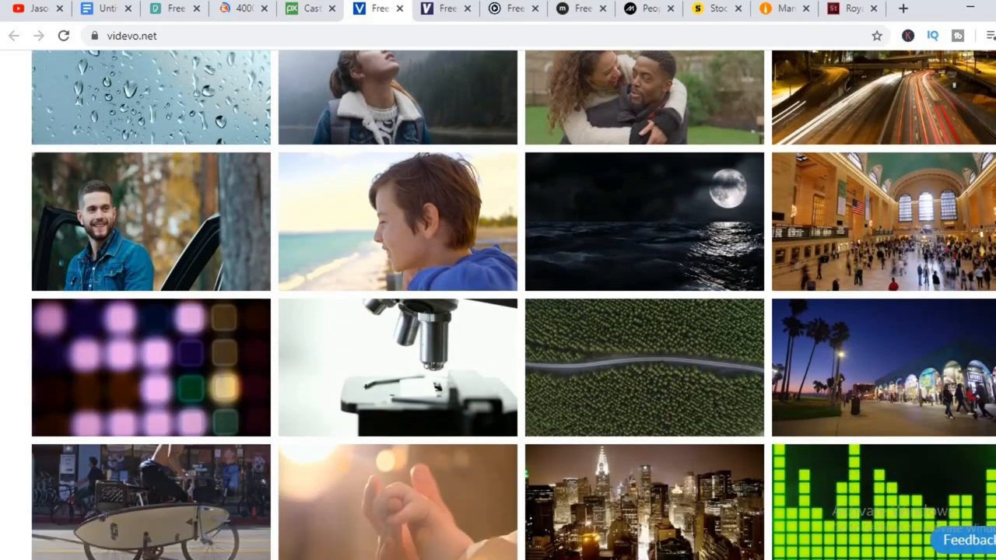
pyautogui.scroll(-3)
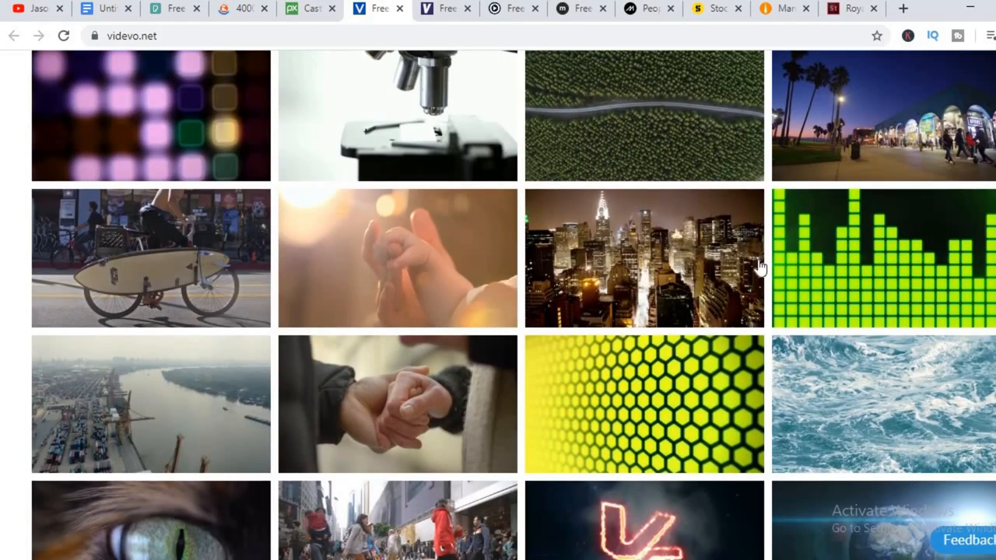
pyautogui.moveTo(708, 276)
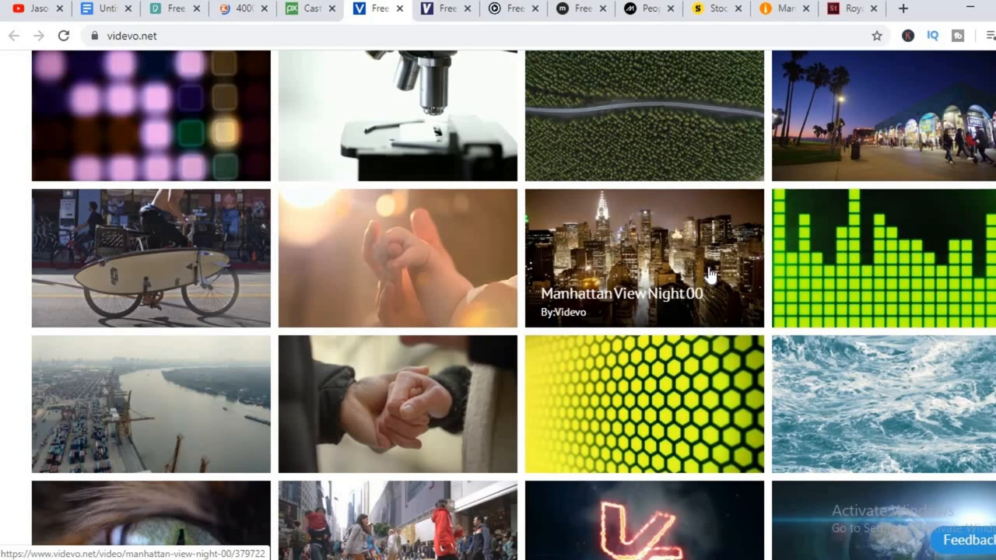
pyautogui.moveTo(162, 399)
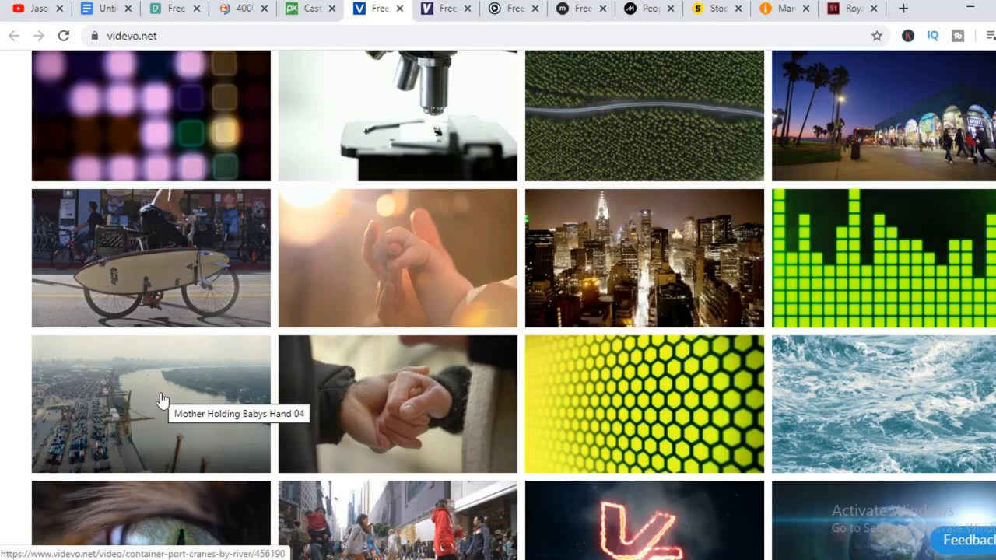
pyautogui.click(151, 404)
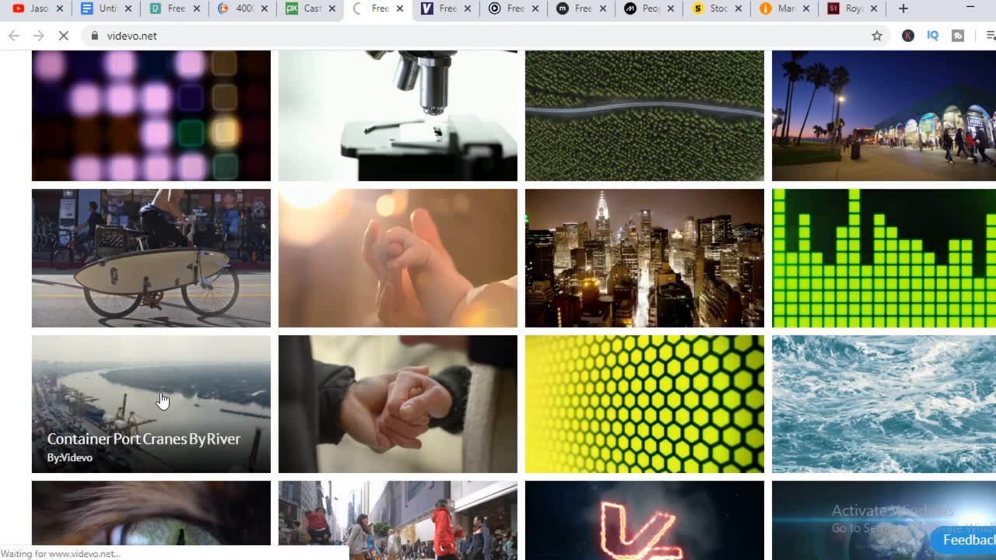
pyautogui.click(150, 404)
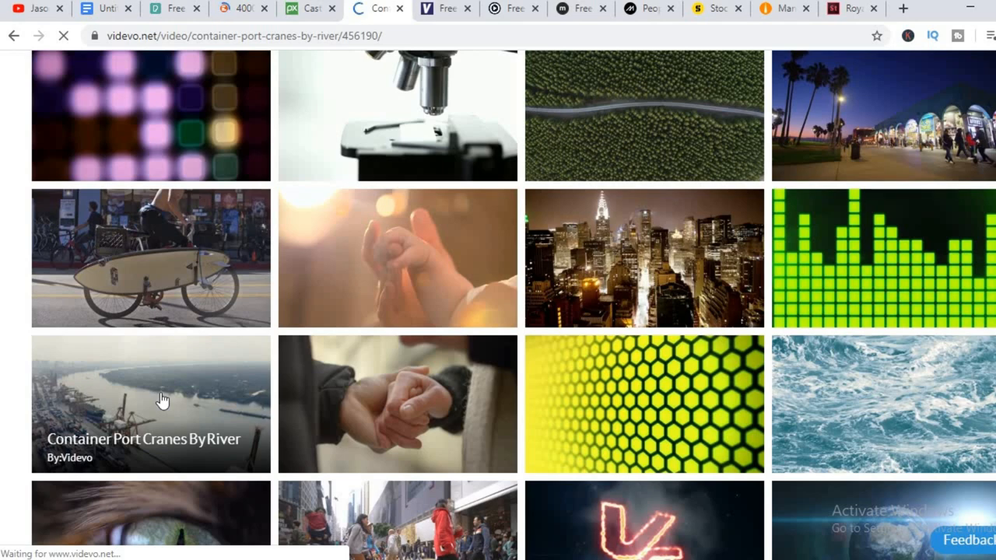
pyautogui.click(150, 404)
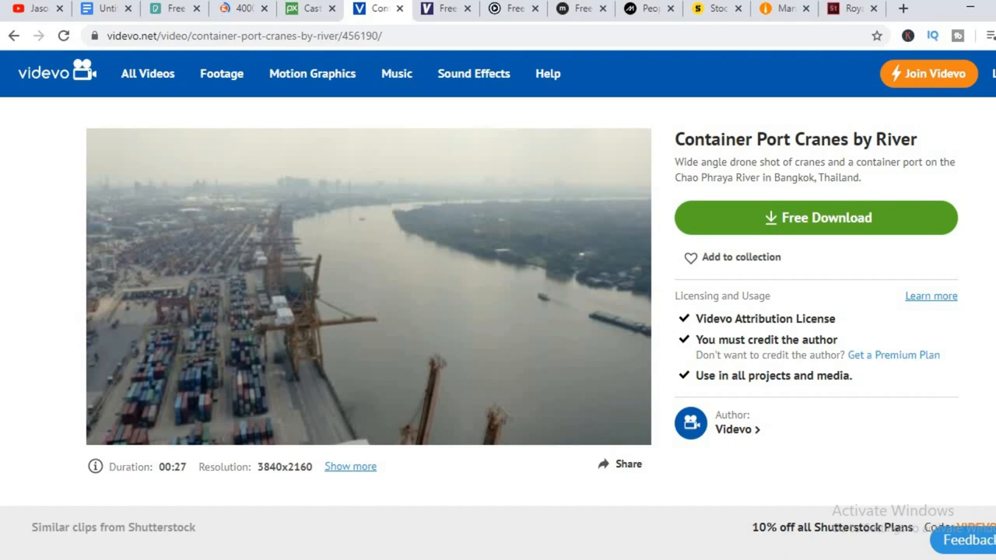
pyautogui.scroll(-3)
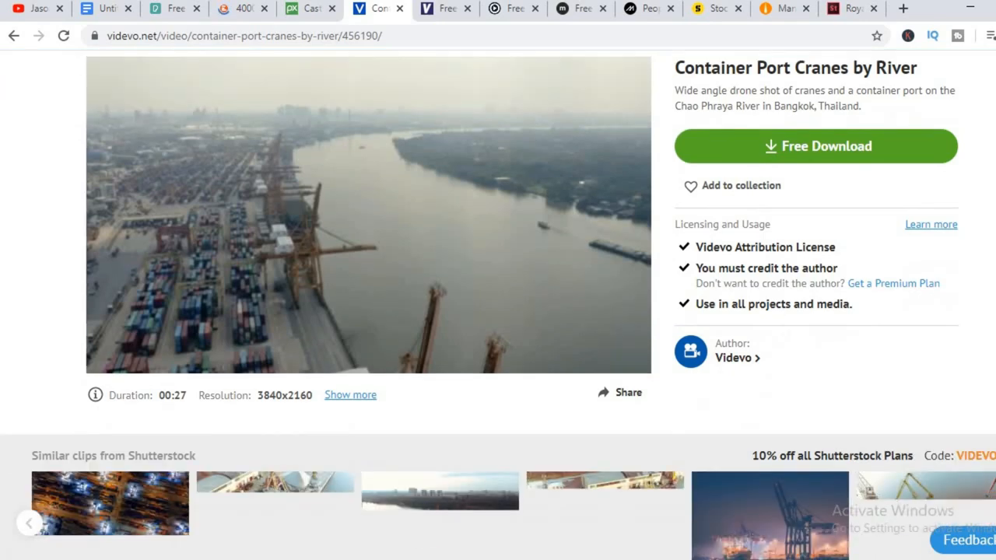
pyautogui.scroll(3)
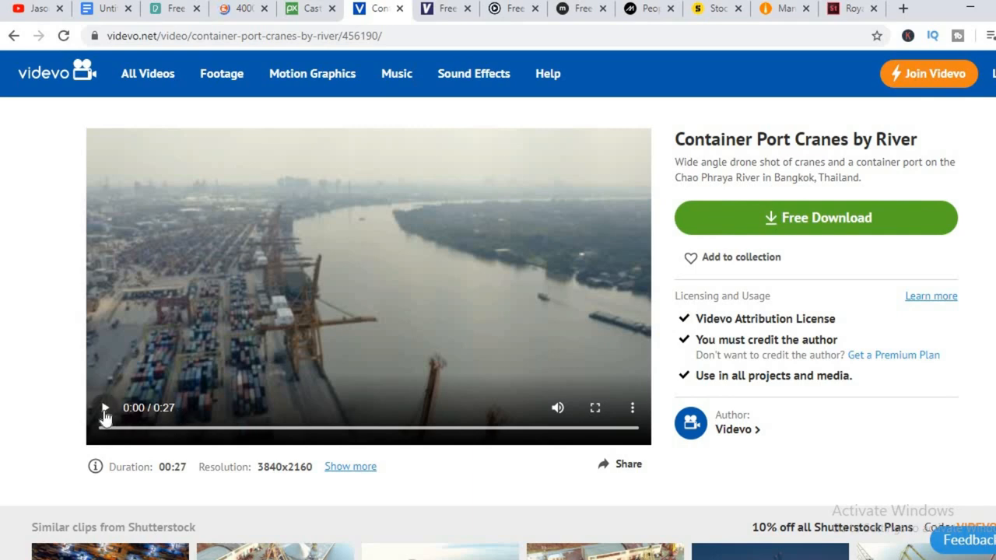
pyautogui.click(105, 408)
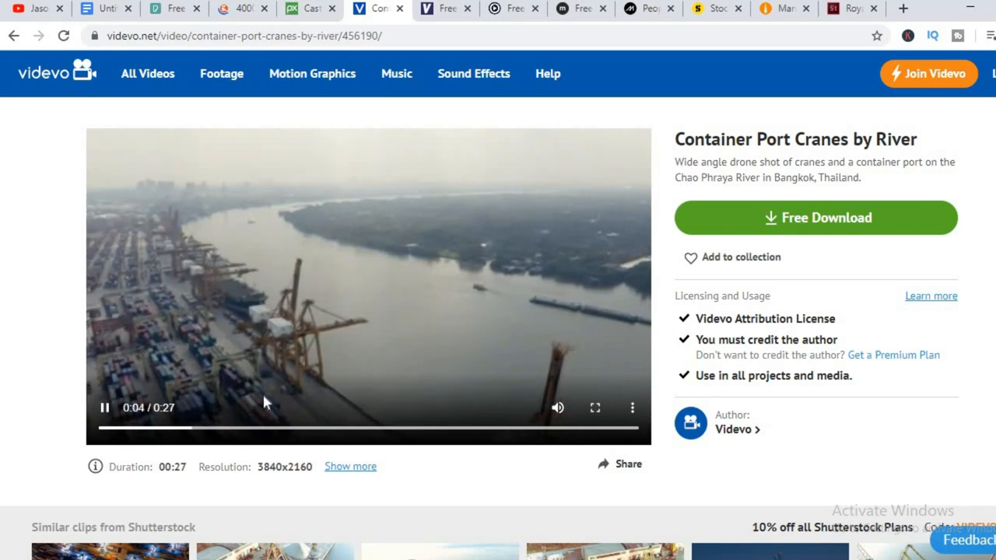
pyautogui.moveTo(389, 226)
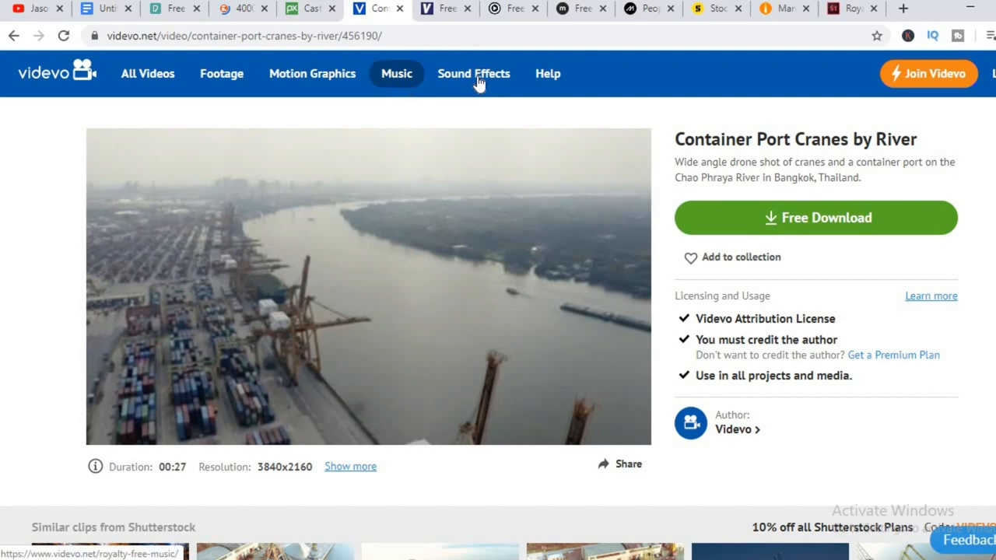
pyautogui.moveTo(345, 93)
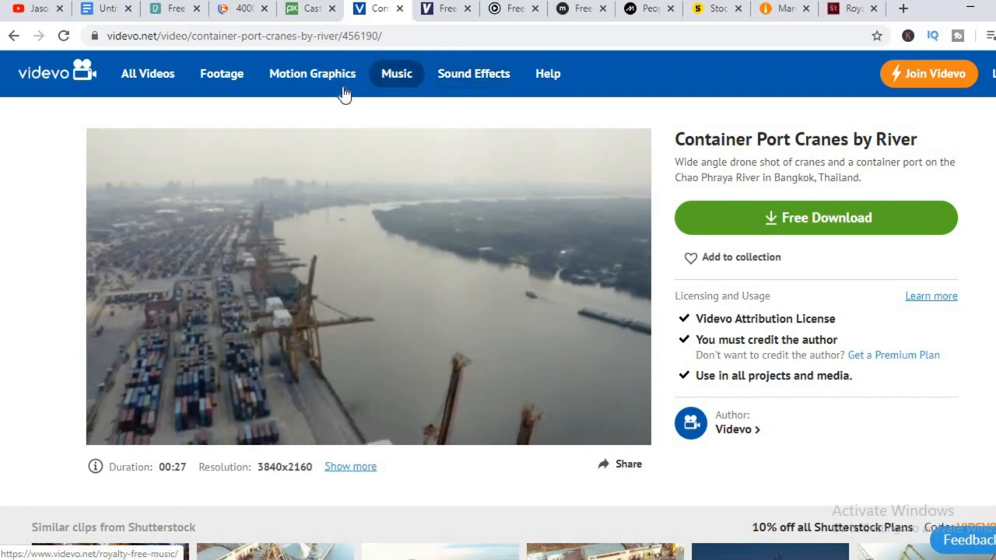
pyautogui.click(368, 286)
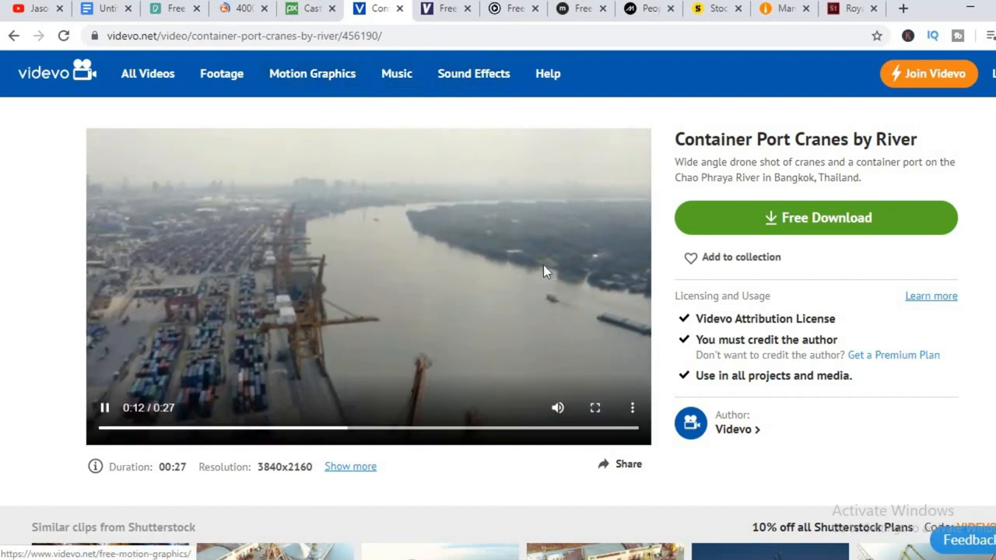
pyautogui.moveTo(238, 355)
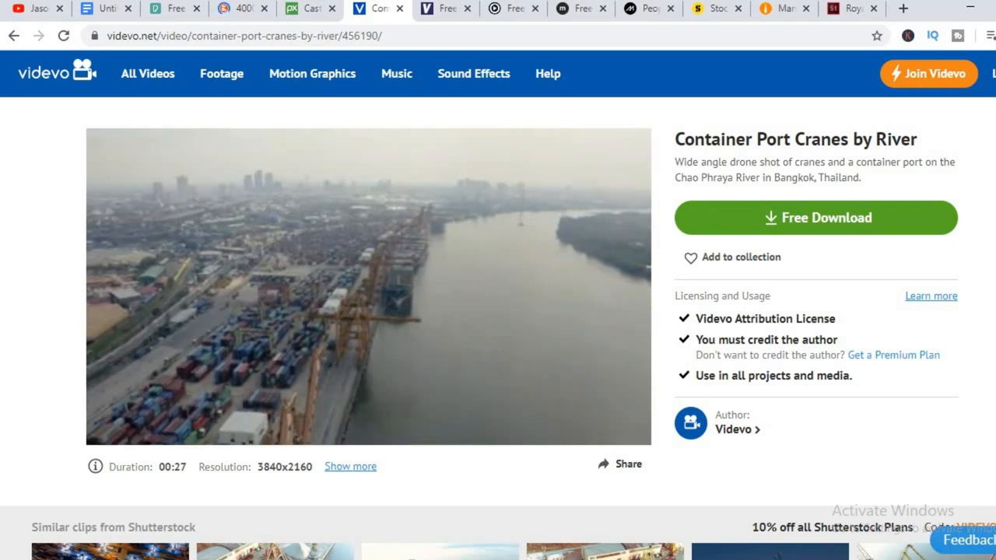
pyautogui.scroll(-3)
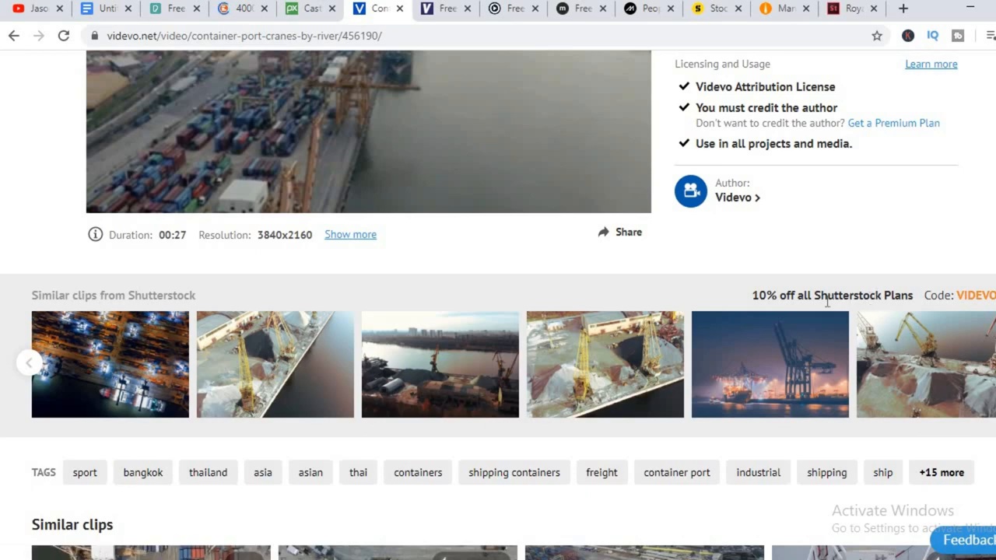
pyautogui.moveTo(321, 359)
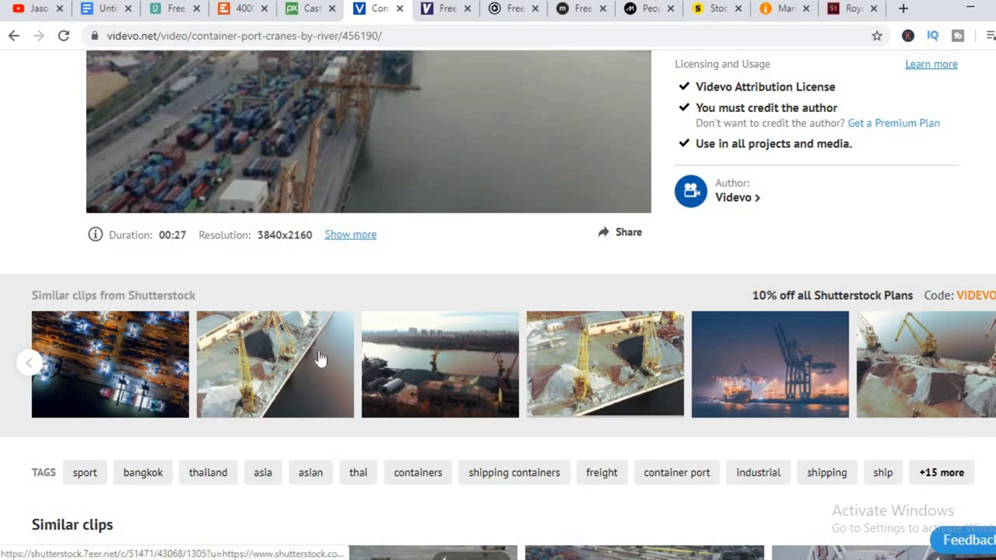
pyautogui.moveTo(182, 344)
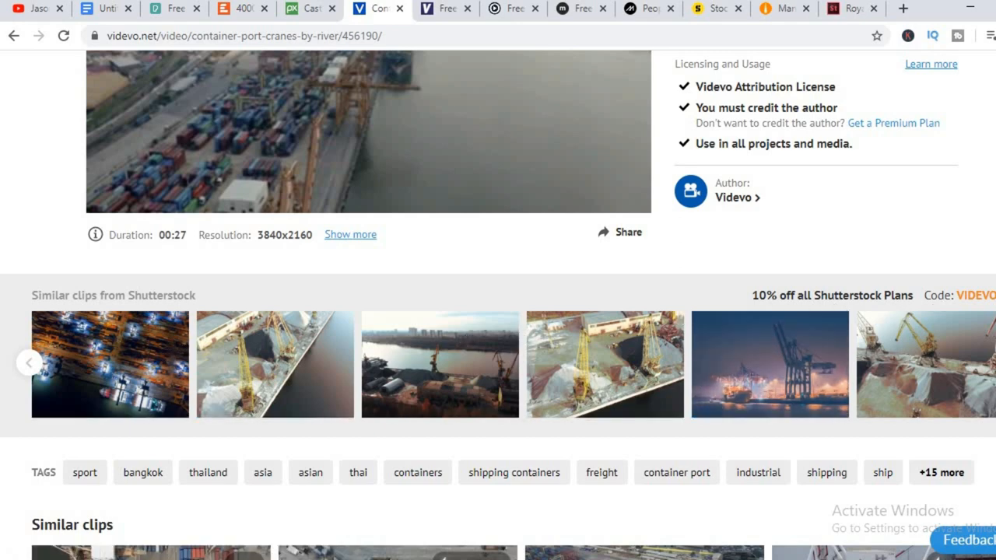
pyautogui.scroll(3)
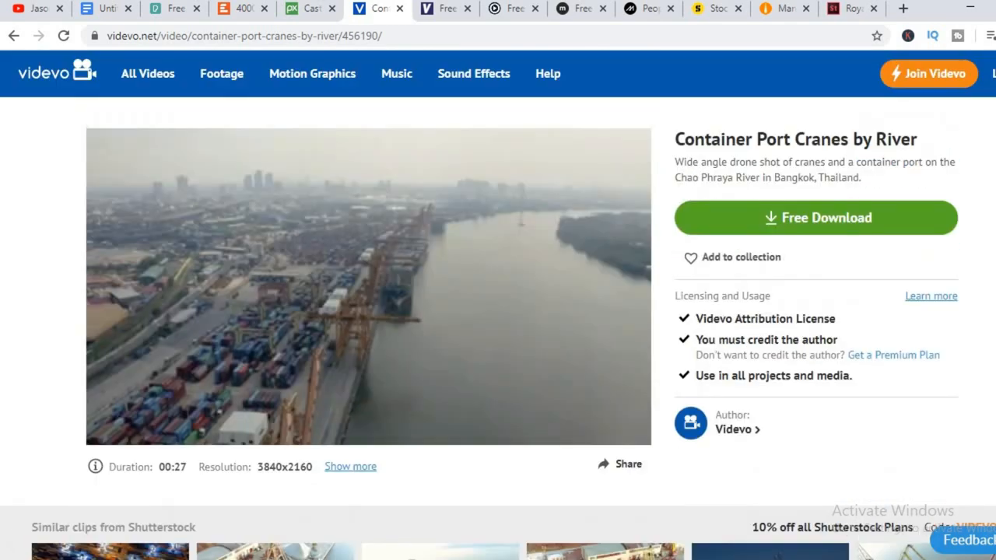
pyautogui.moveTo(448, 93)
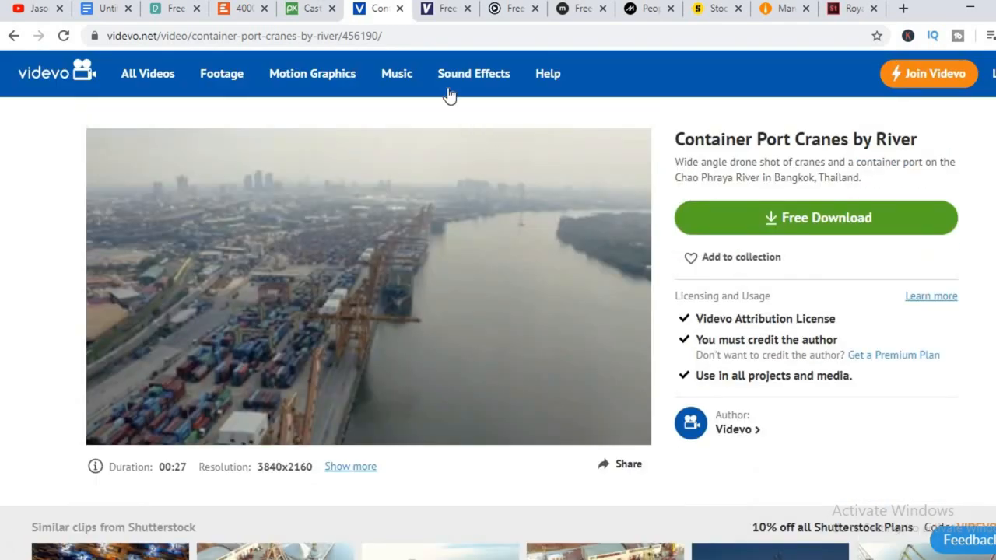
# Show Videezy's aerial view results and browse the 1,865 royalty-free clips
pyautogui.click(436, 8)
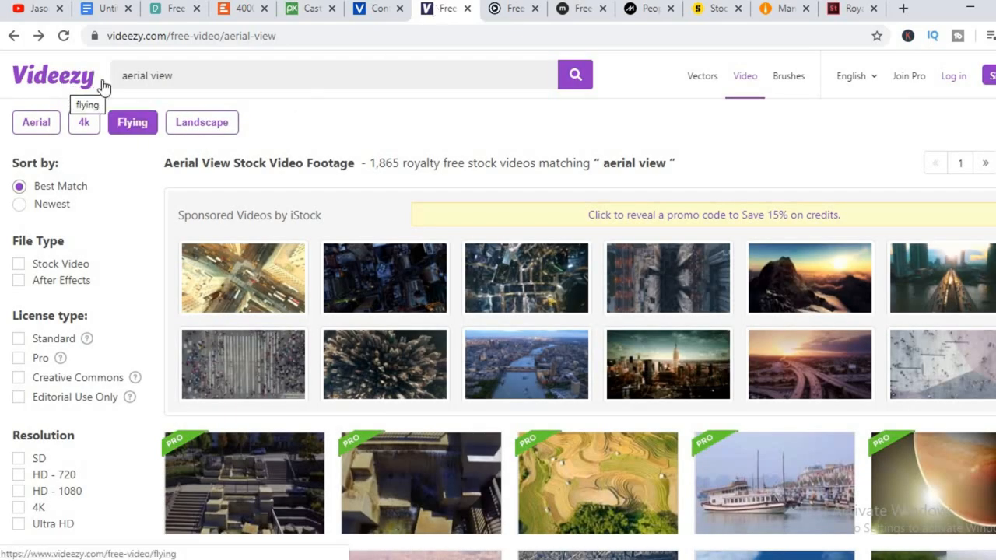
pyautogui.moveTo(660, 152)
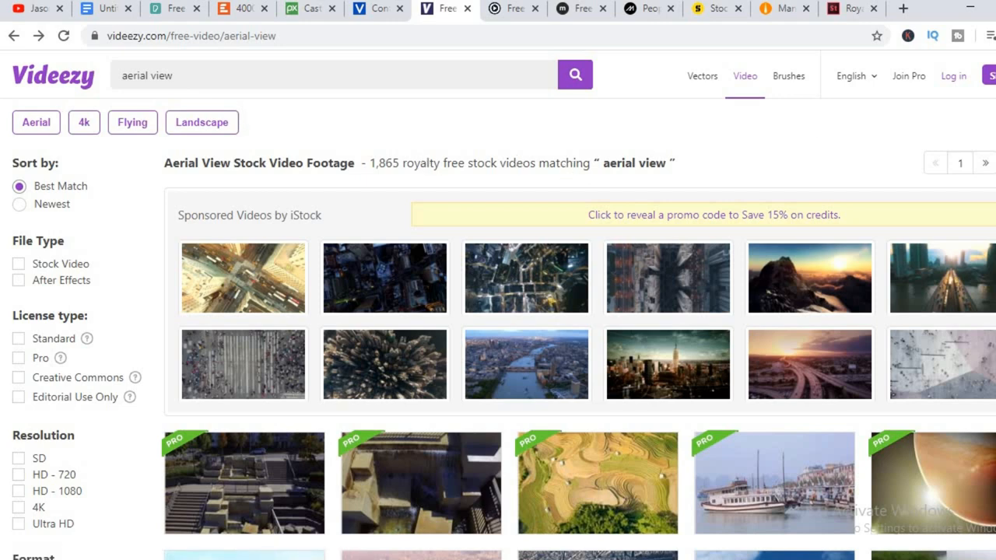
pyautogui.scroll(-3)
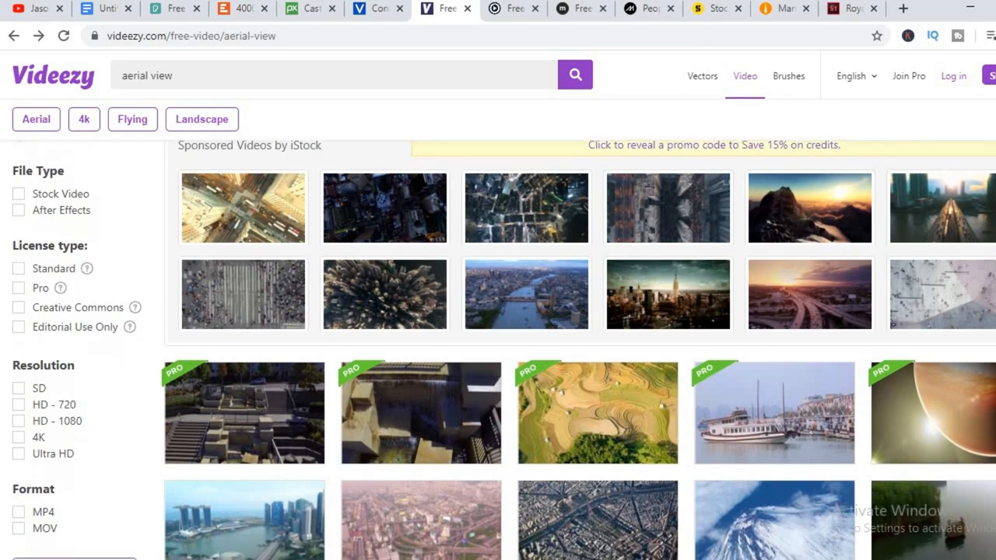
pyautogui.scroll(-3)
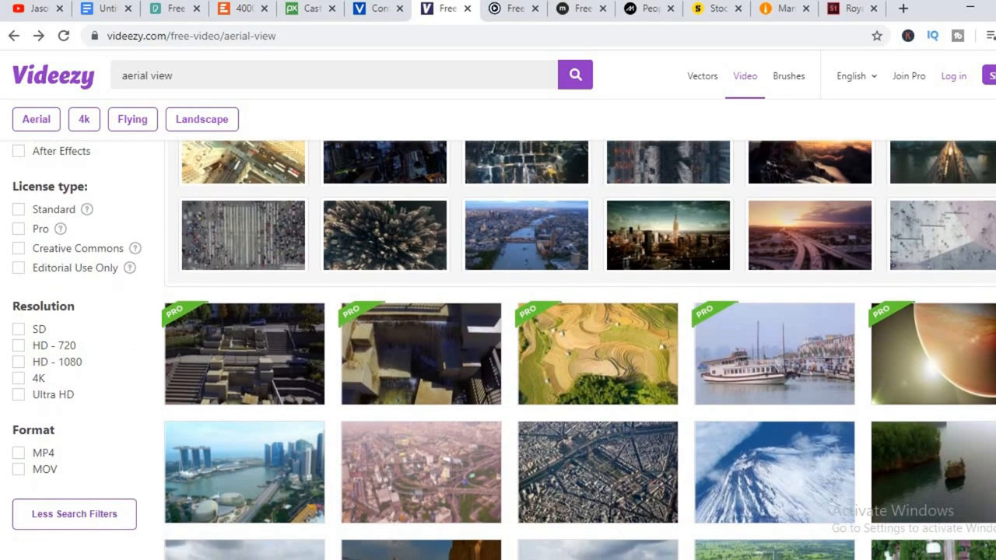
pyautogui.scroll(3)
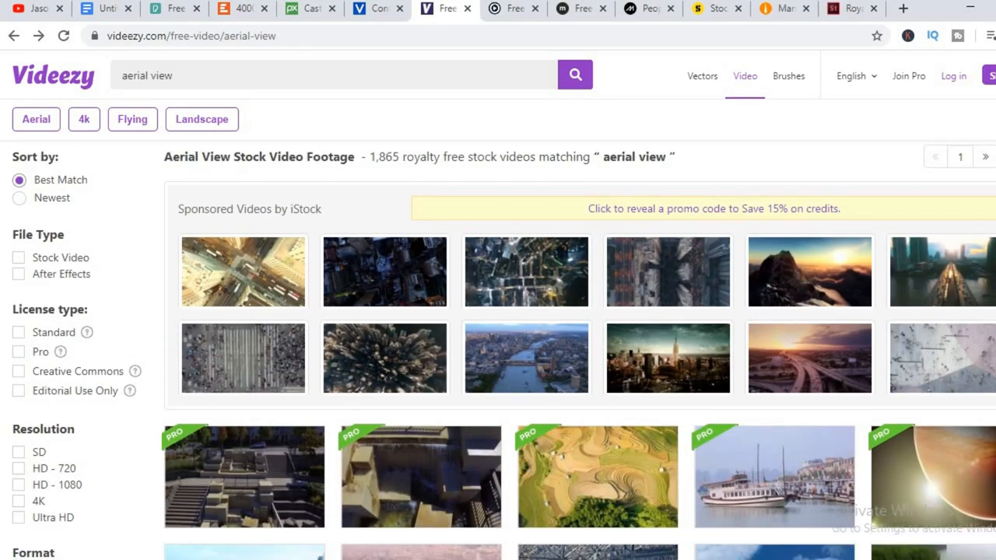
pyautogui.scroll(-3)
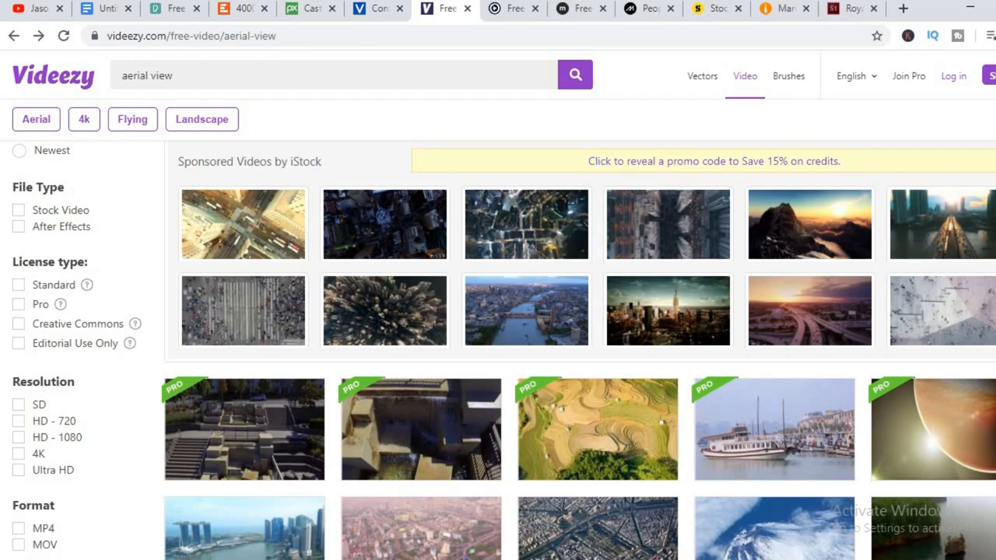
pyautogui.scroll(-3)
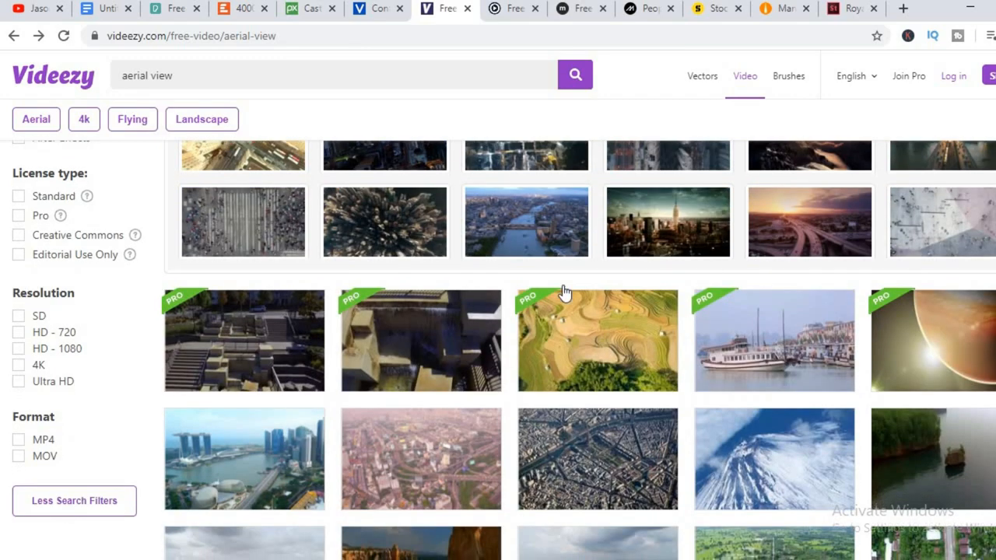
pyautogui.moveTo(47, 259)
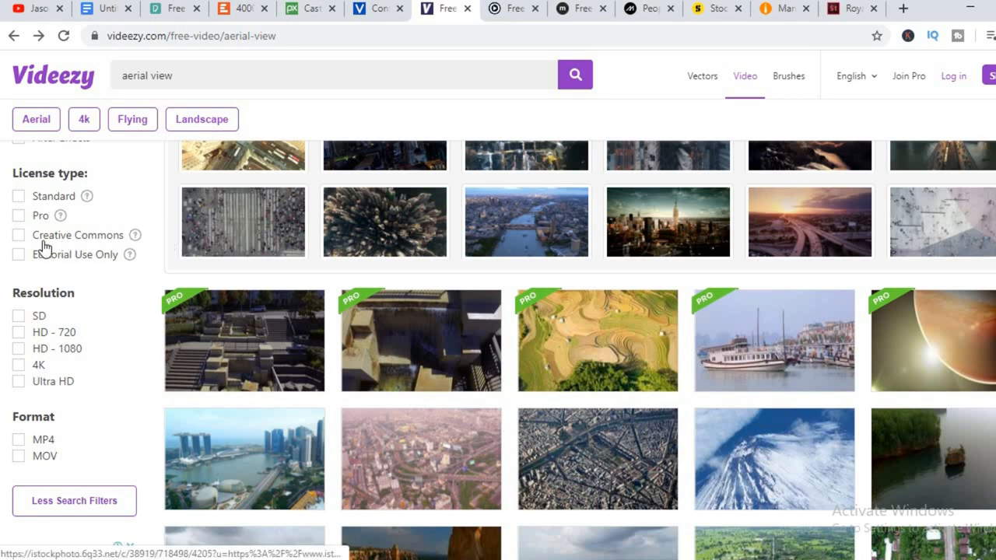
# Filter by the Creative Commons license type, leaving 45 aerial view clips
pyautogui.click(18, 234)
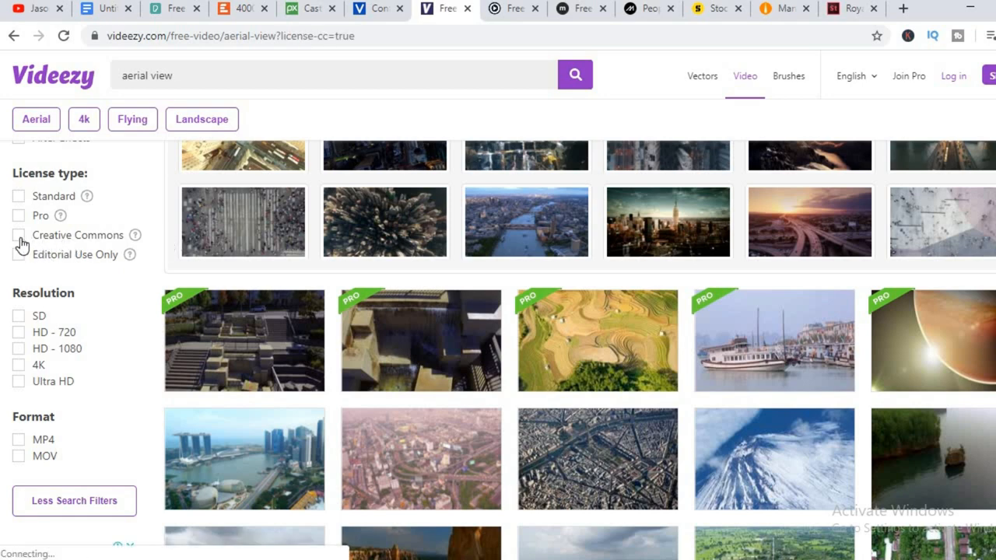
pyautogui.click(20, 235)
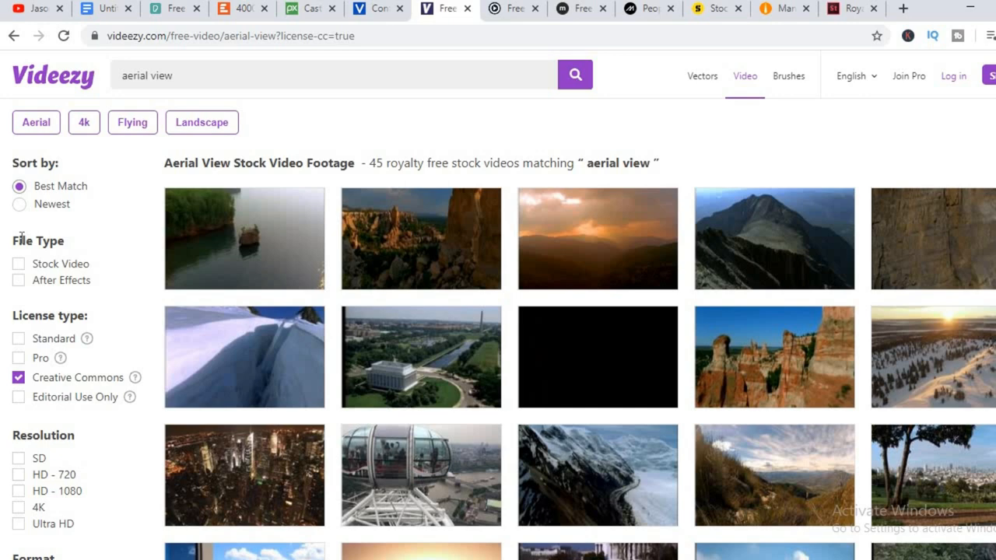
pyautogui.moveTo(393, 152)
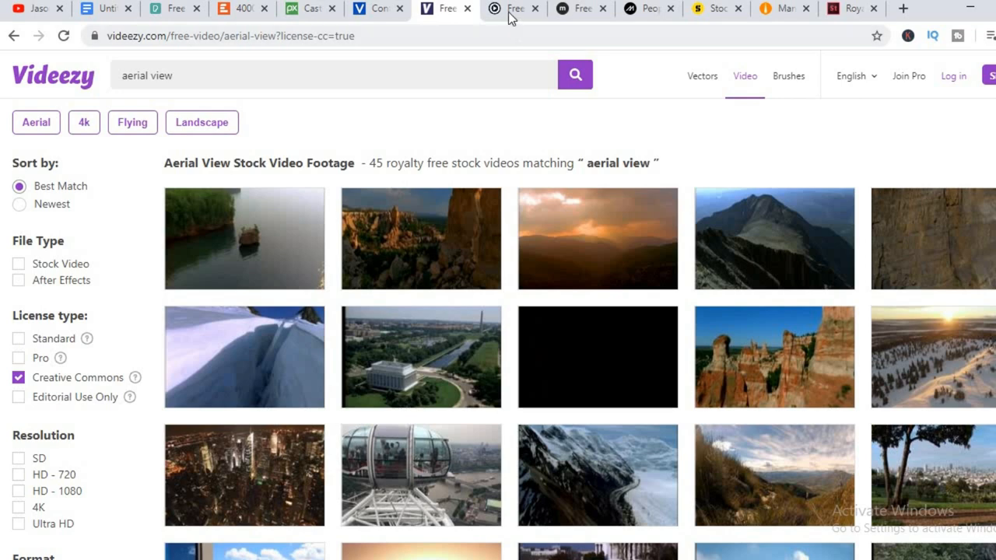
pyautogui.moveTo(286, 301)
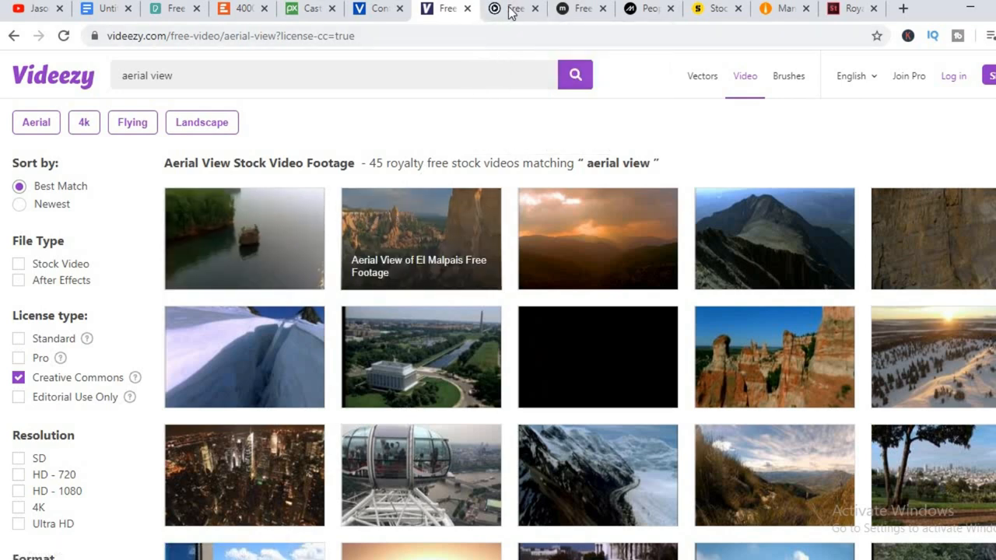
# Browse Coverr's categories, free videos and How to use embed section, then scroll back up
pyautogui.click(509, 8)
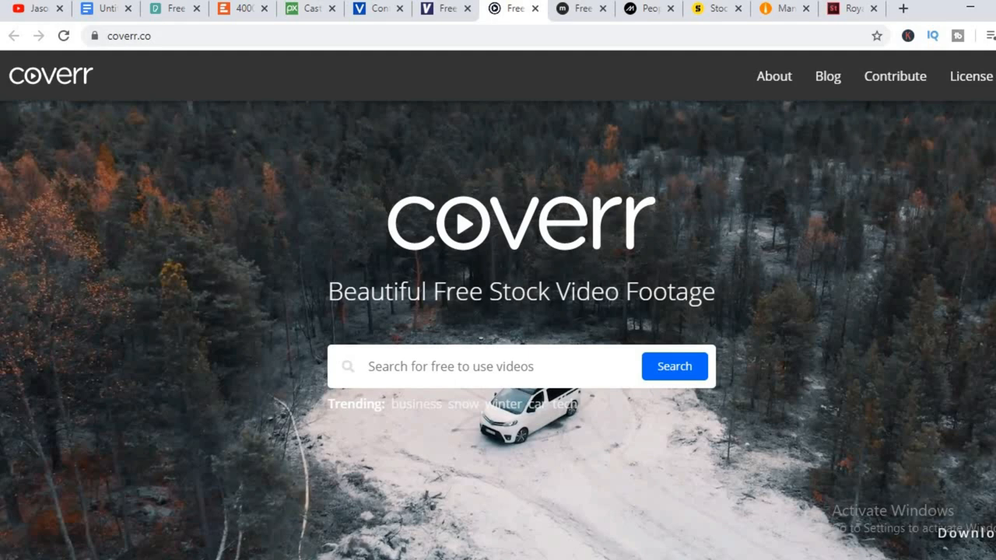
pyautogui.scroll(-3)
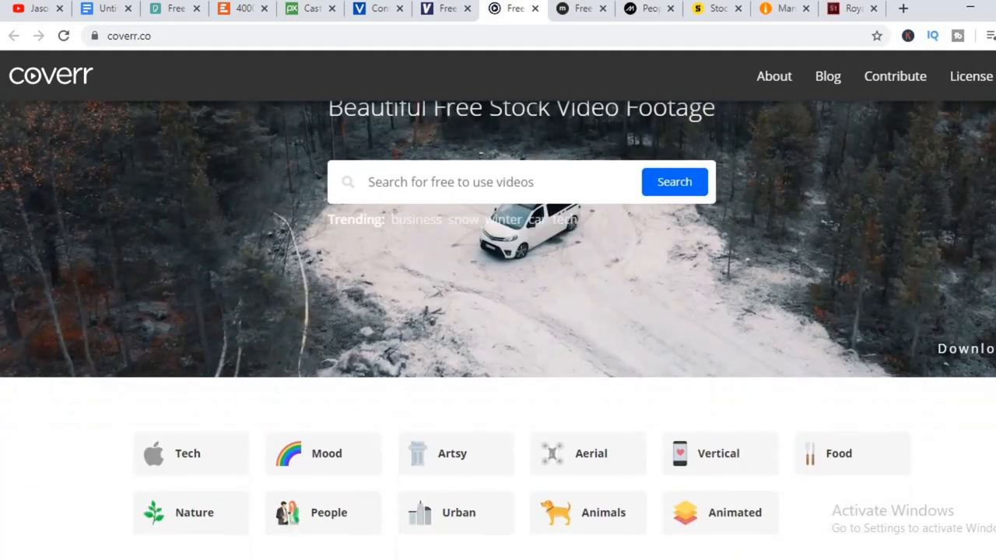
pyautogui.scroll(-3)
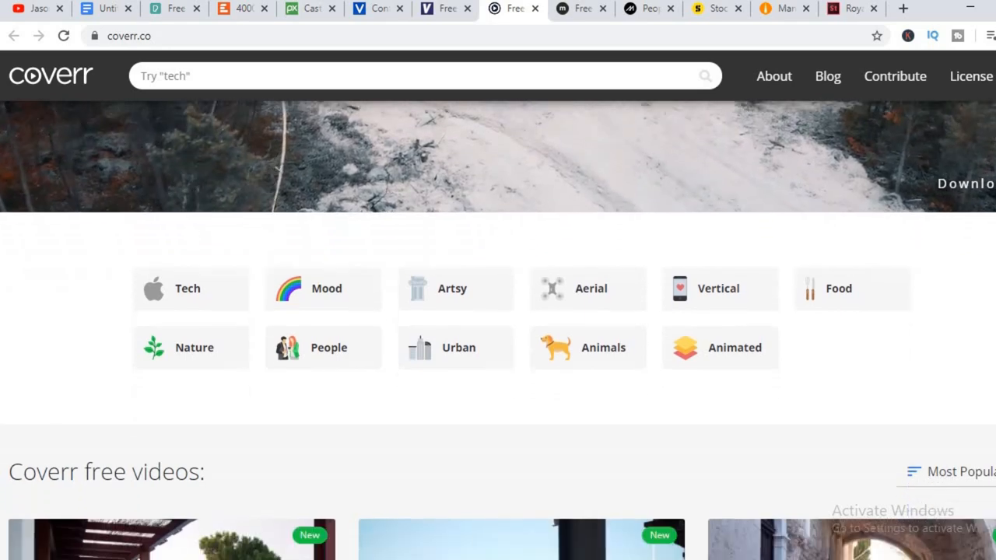
pyautogui.scroll(-3)
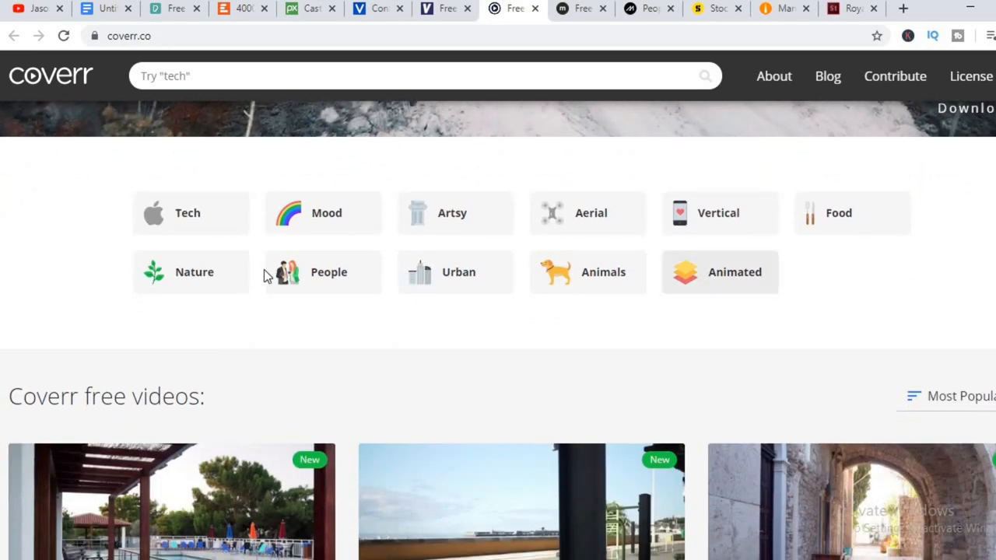
pyautogui.moveTo(309, 223)
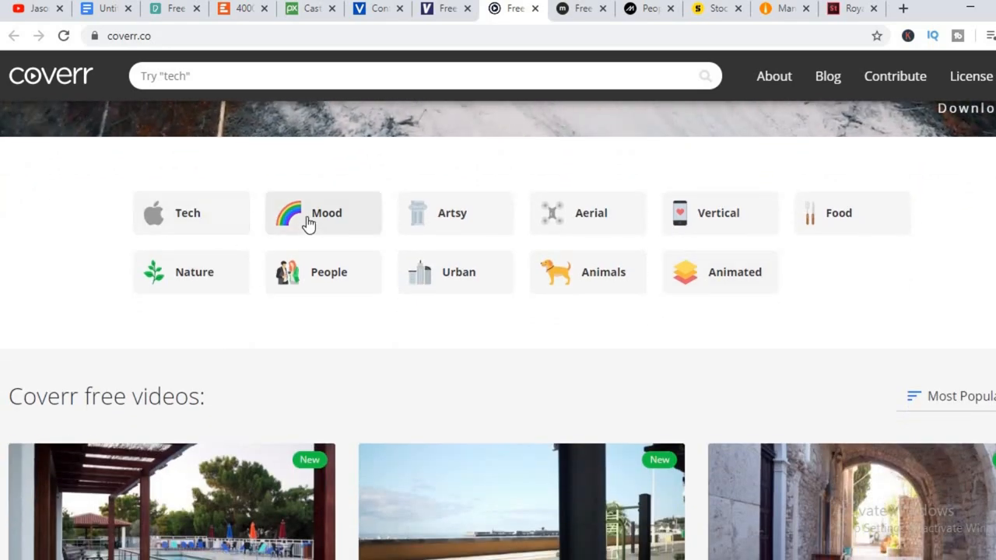
pyautogui.moveTo(580, 224)
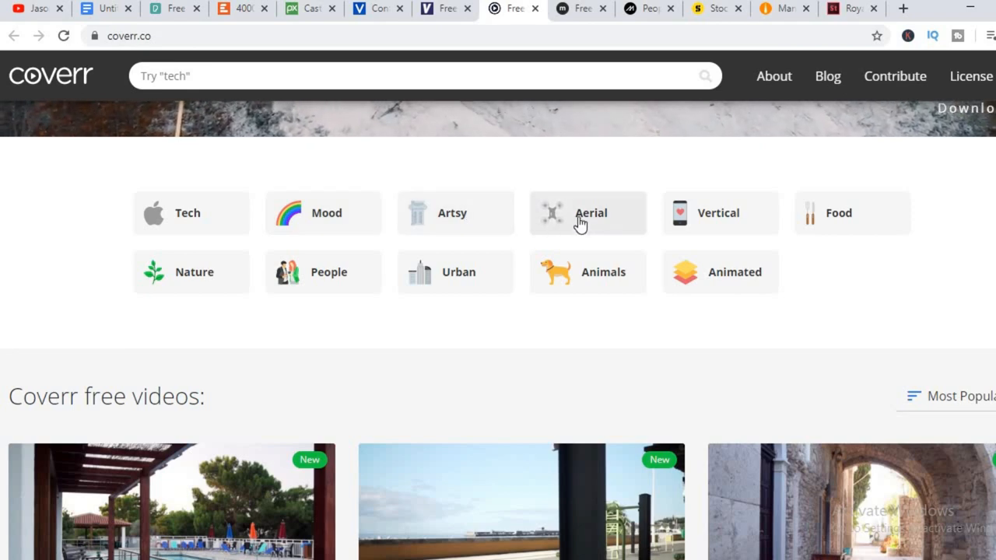
pyautogui.moveTo(816, 218)
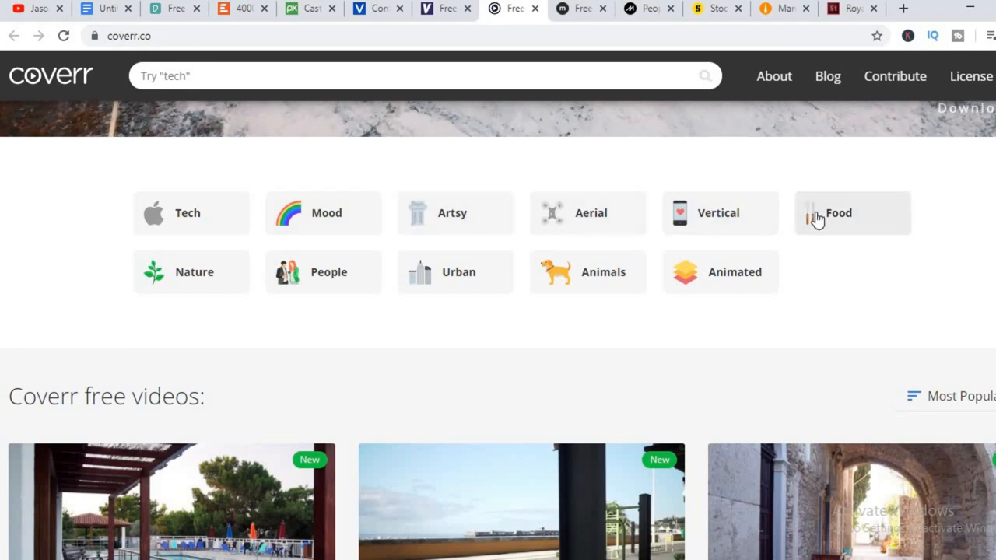
pyautogui.moveTo(474, 288)
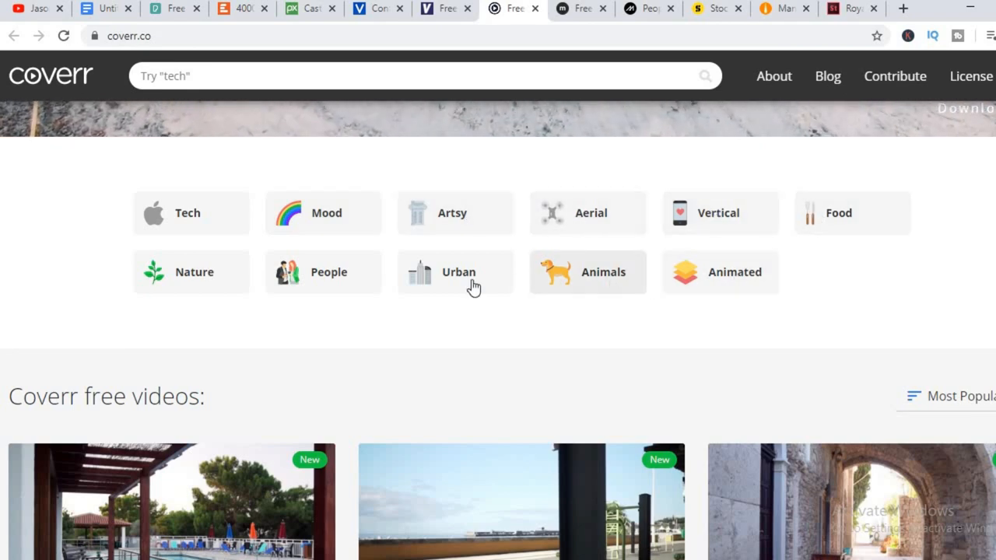
pyautogui.moveTo(528, 316)
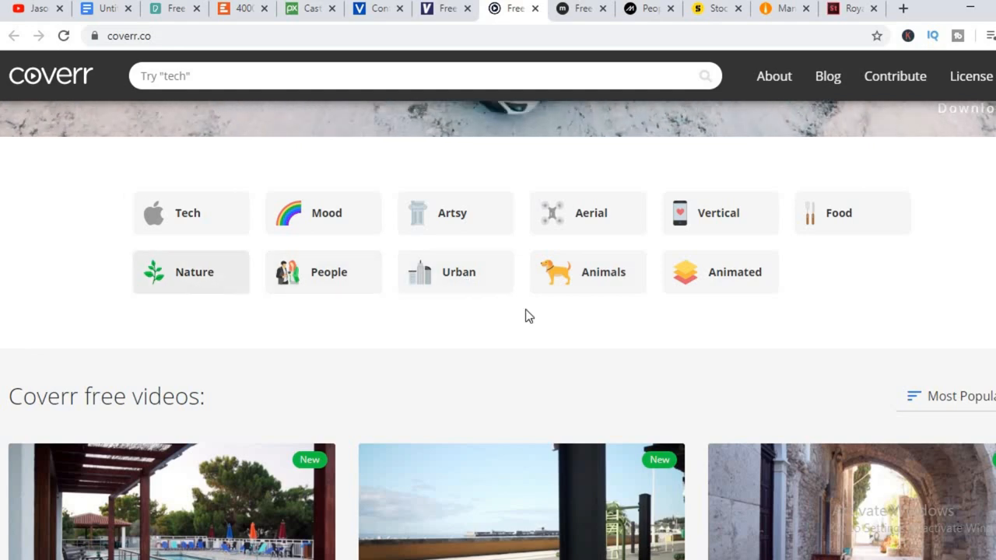
pyautogui.scroll(-3)
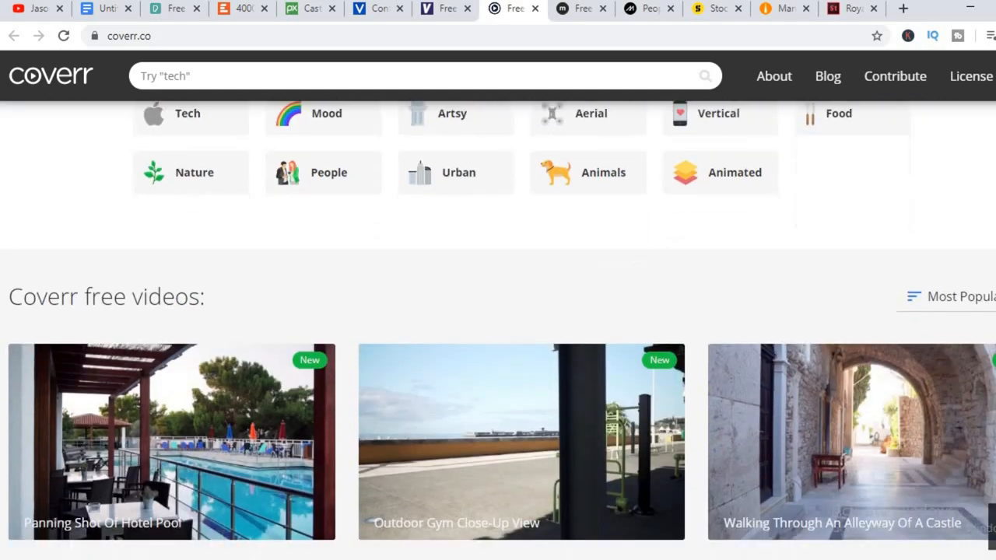
pyautogui.scroll(-3)
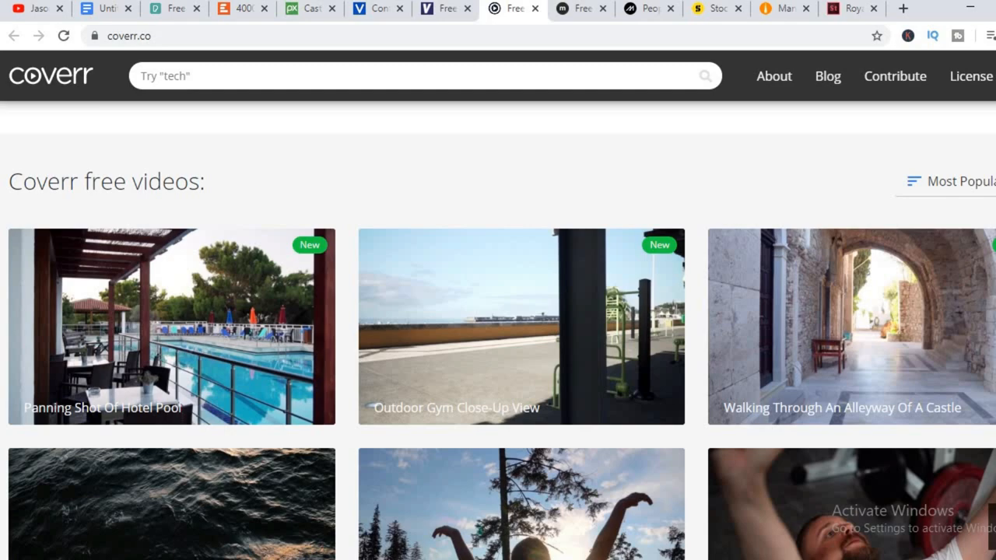
pyautogui.scroll(-3)
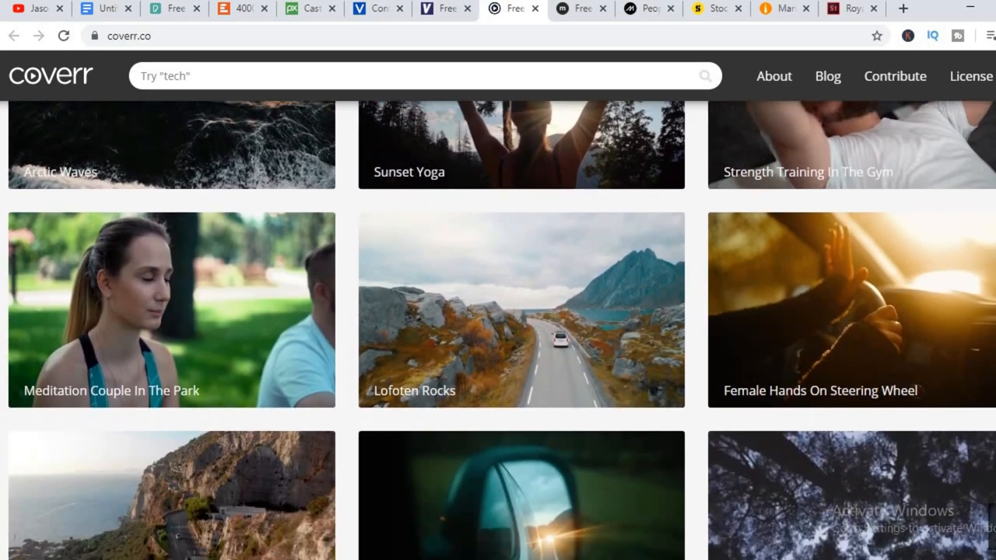
pyautogui.scroll(-3)
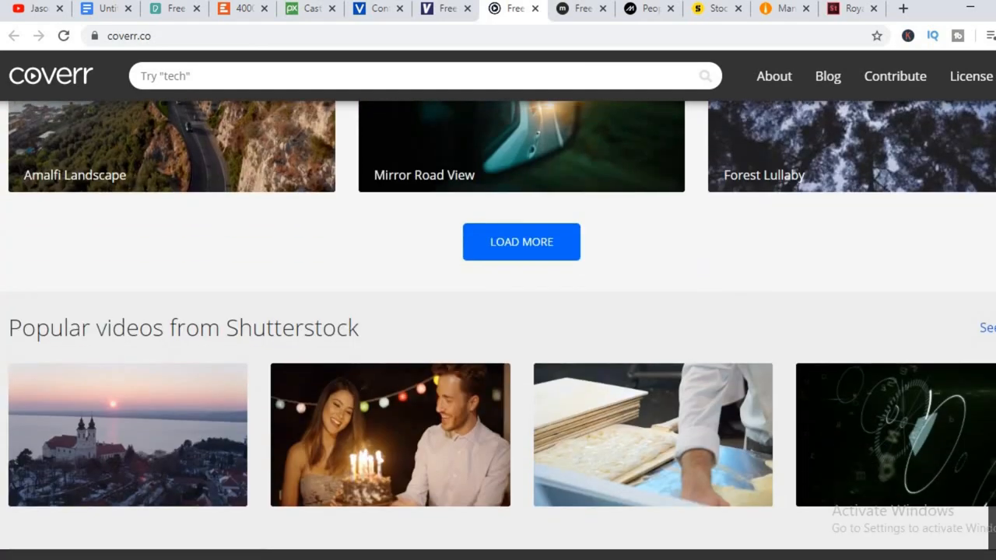
pyautogui.scroll(-3)
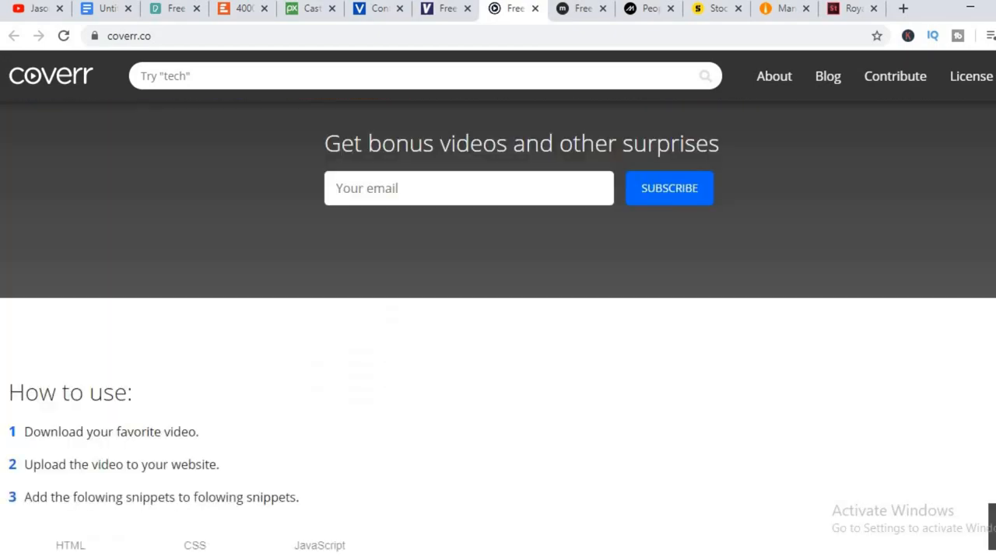
pyautogui.scroll(-3)
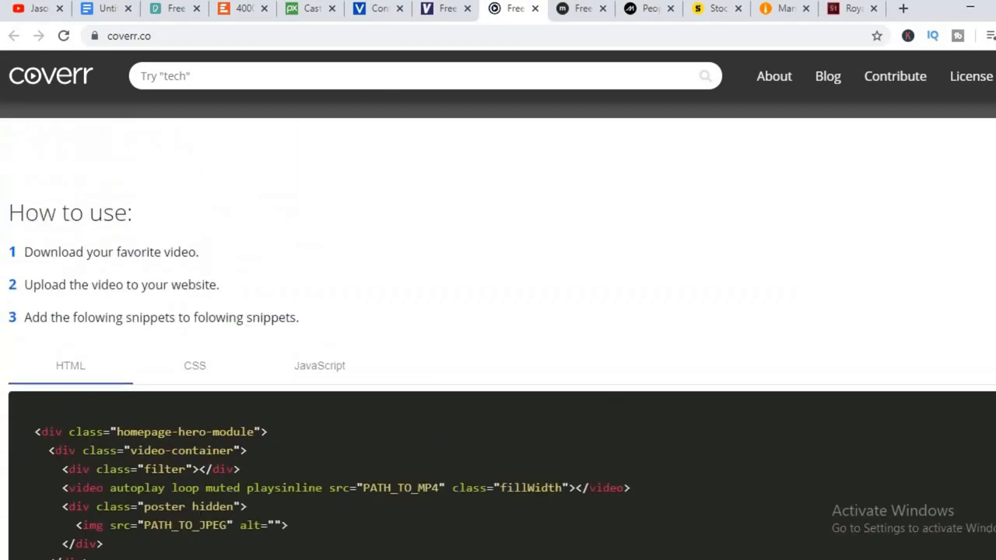
pyautogui.scroll(3)
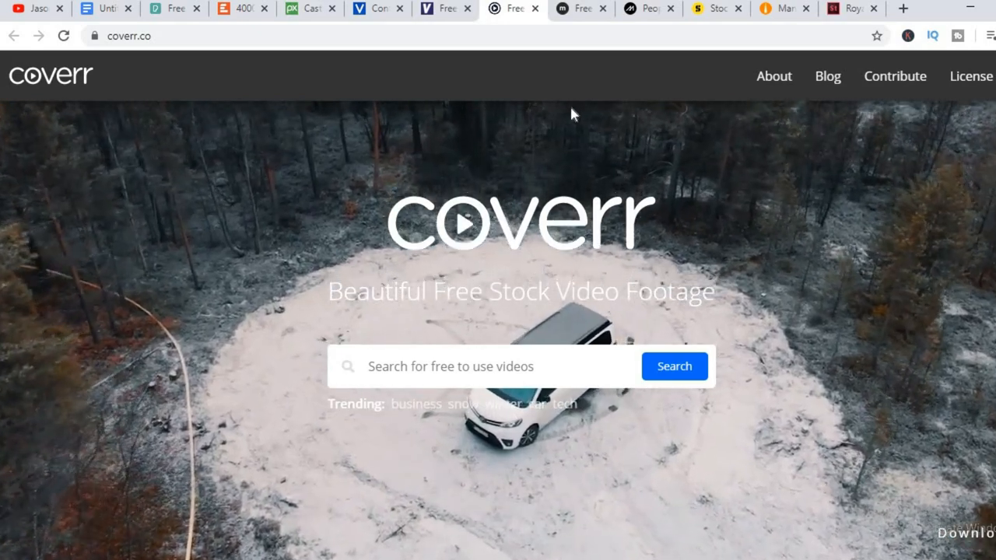
# Browse Mixkit's free stock video grid and description, ending at the page header
pyautogui.click(581, 9)
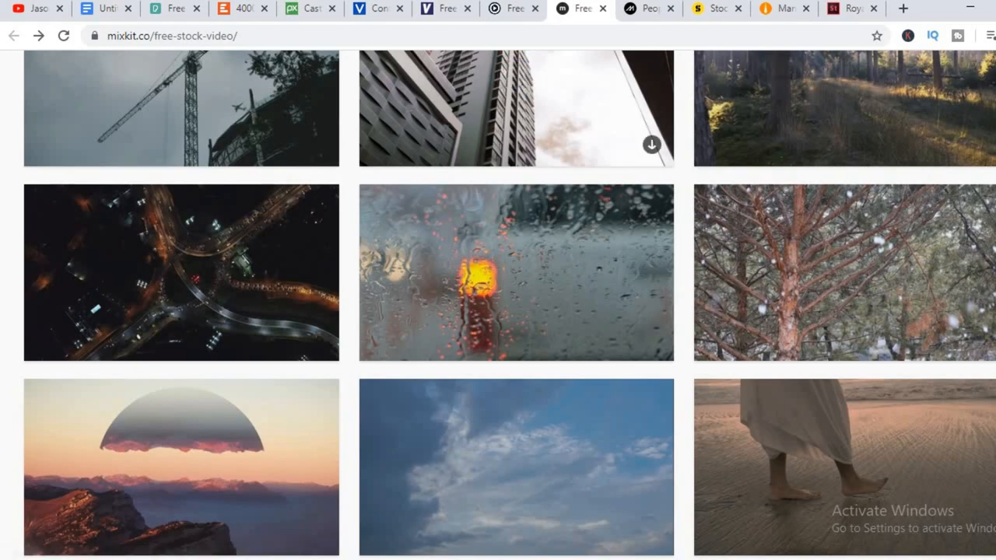
pyautogui.scroll(-3)
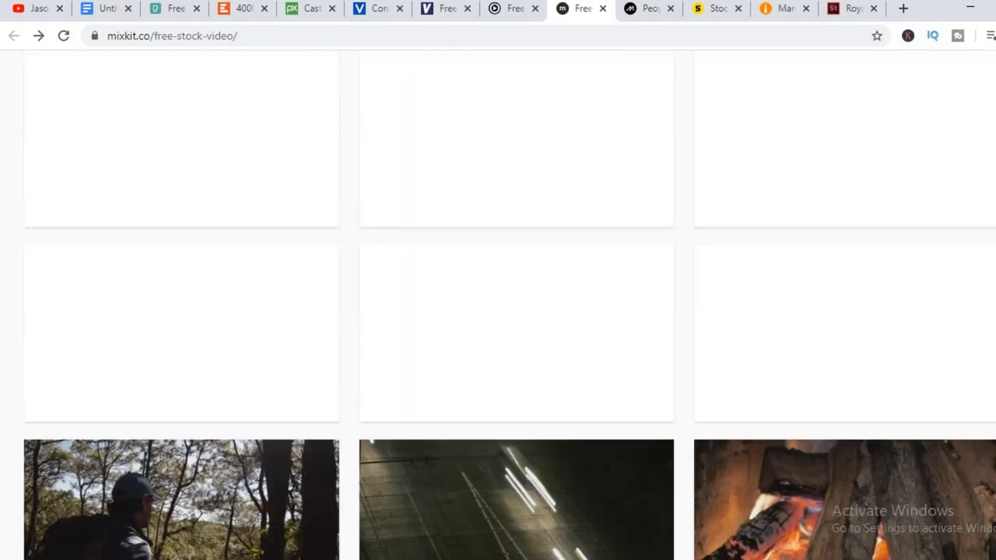
pyautogui.scroll(3)
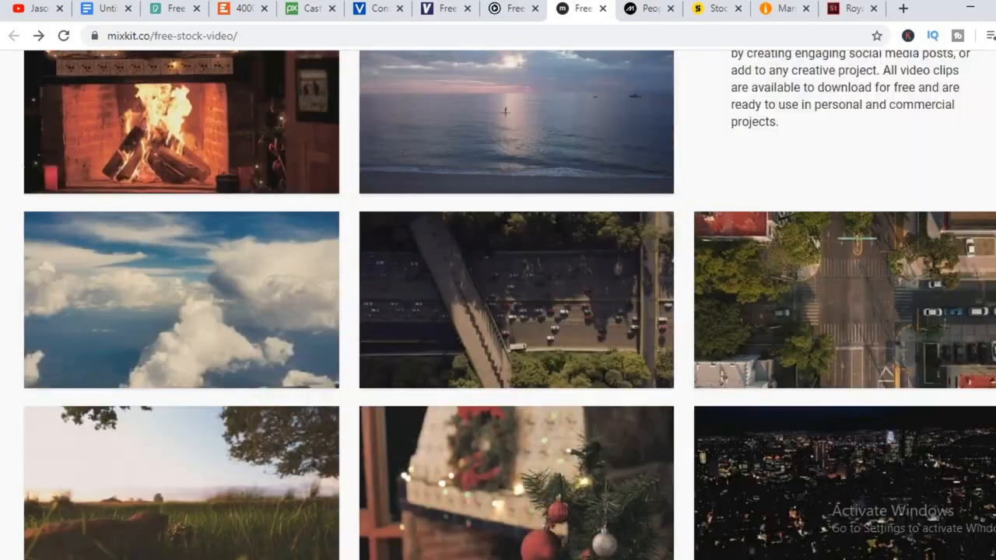
pyautogui.scroll(-3)
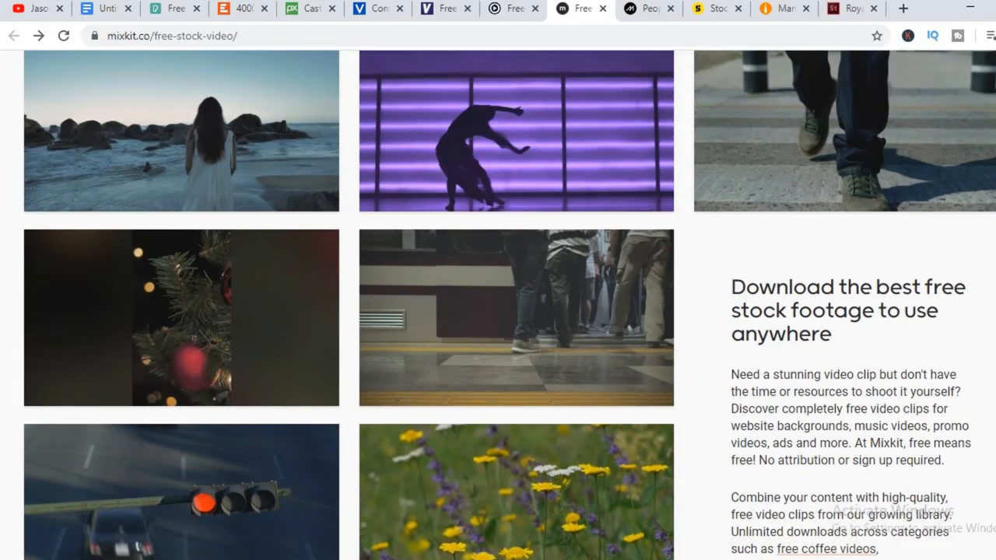
pyautogui.scroll(3)
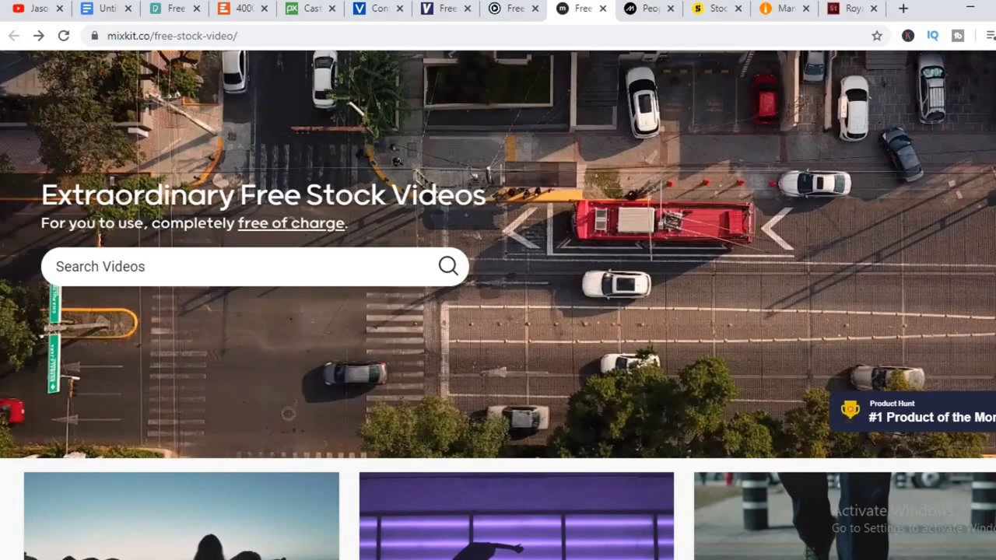
pyautogui.scroll(-3)
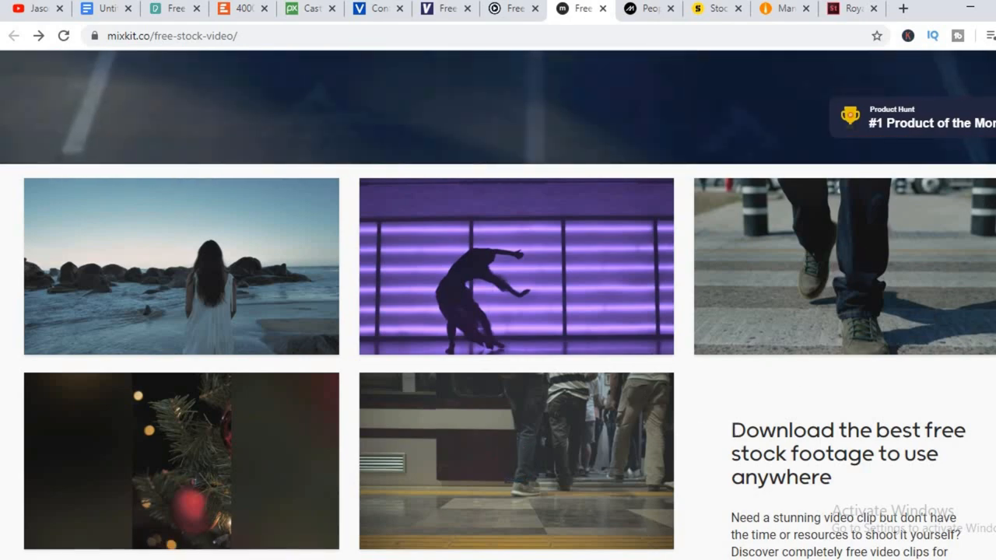
pyautogui.scroll(-3)
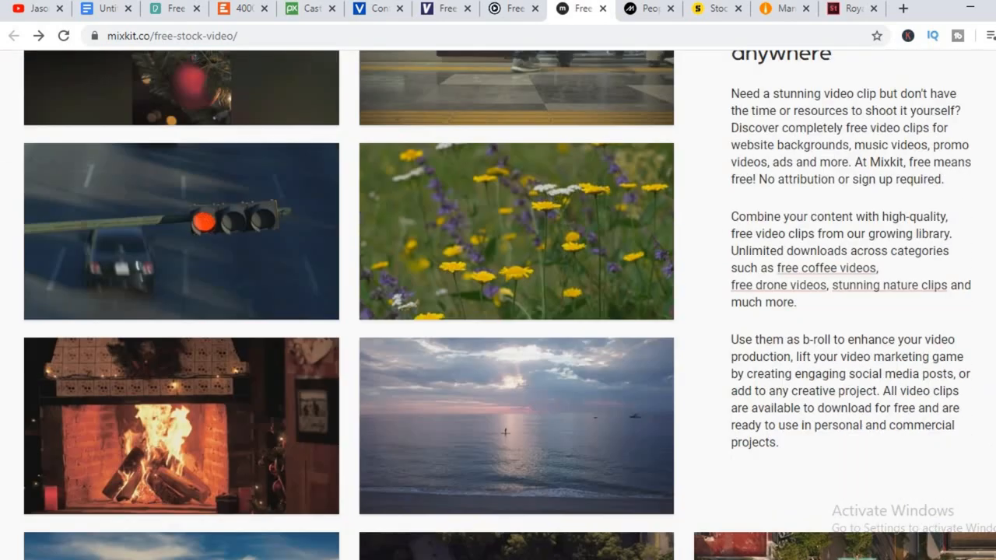
pyautogui.scroll(3)
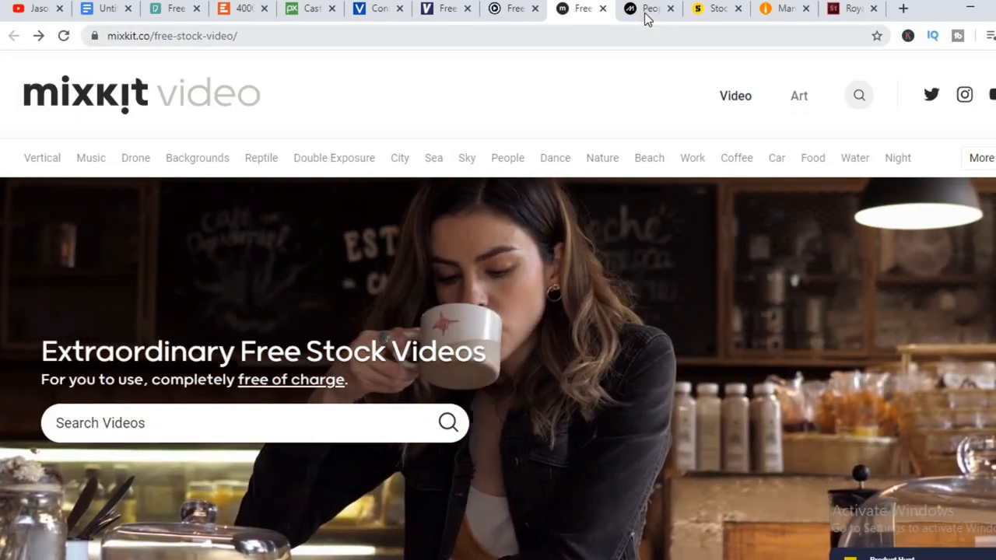
# Switch to the Mazwai tab and scroll through the sponsored Shutterstock and free People clips
pyautogui.click(650, 7)
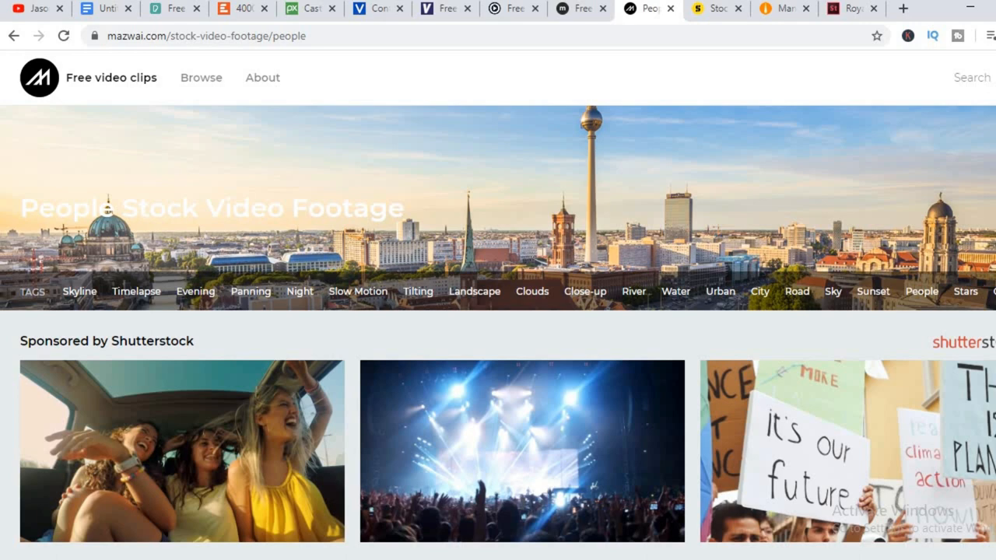
pyautogui.scroll(-3)
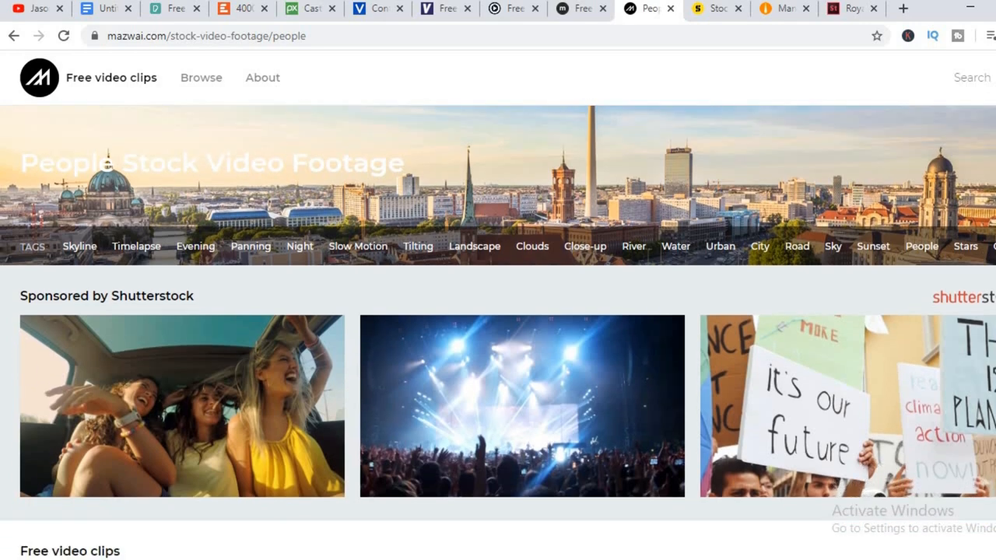
pyautogui.scroll(-3)
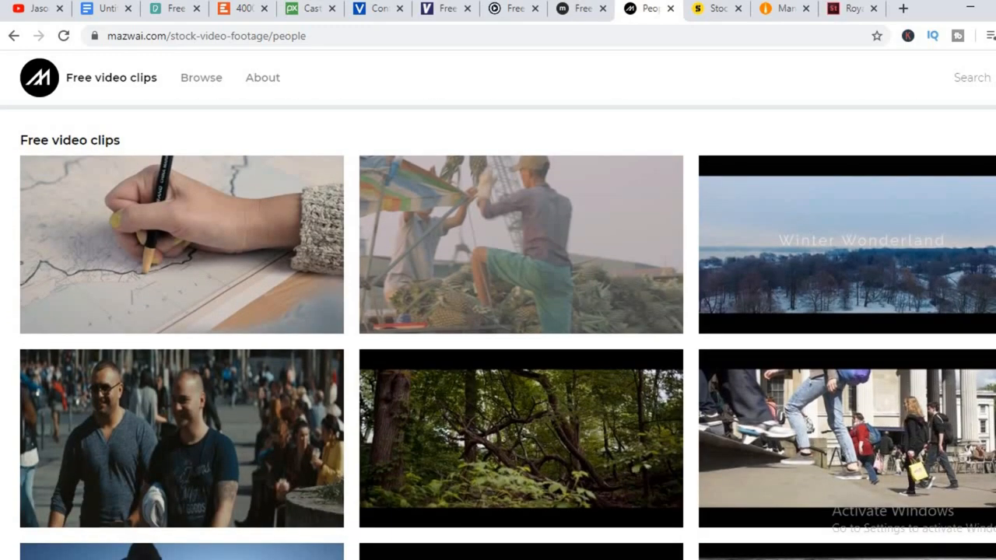
pyautogui.scroll(3)
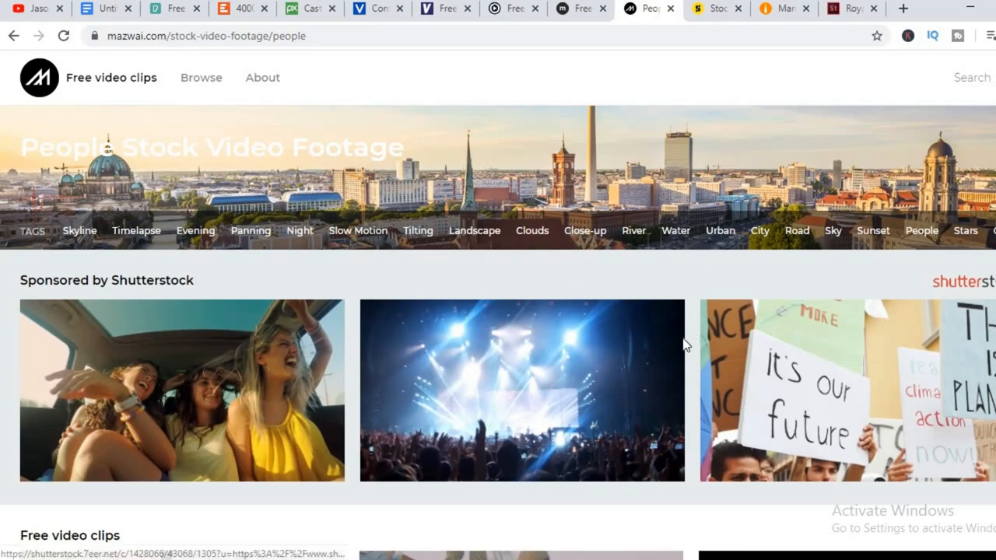
pyautogui.moveTo(274, 110)
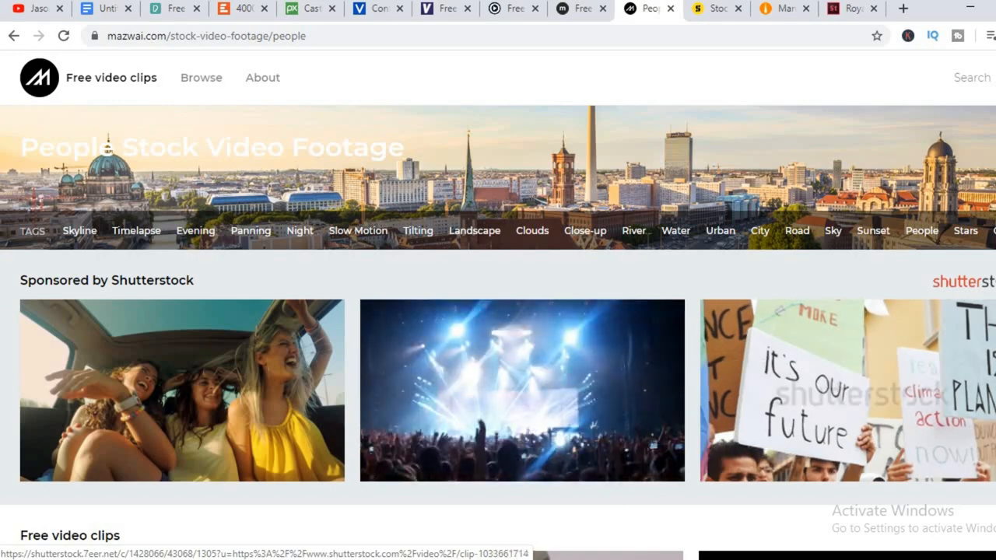
pyautogui.scroll(-3)
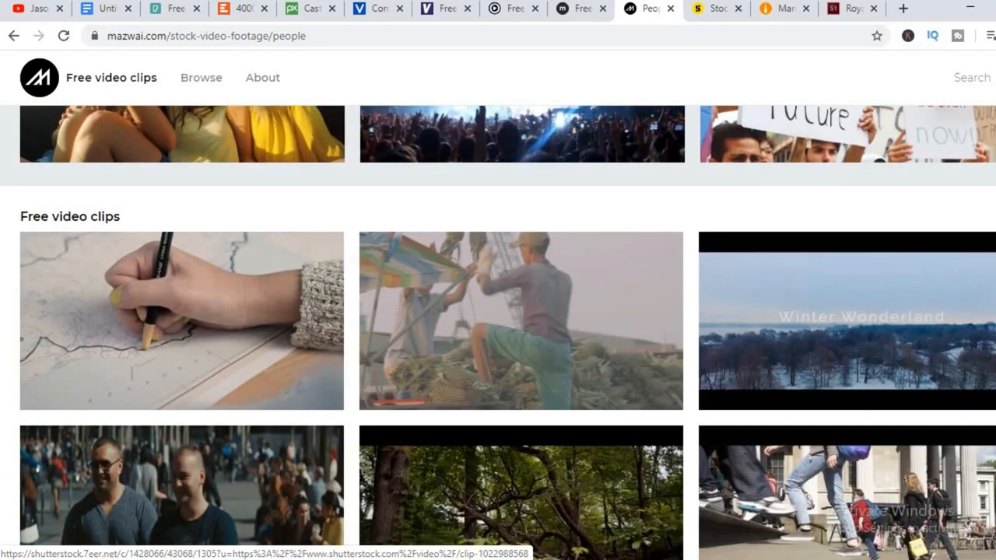
pyautogui.scroll(3)
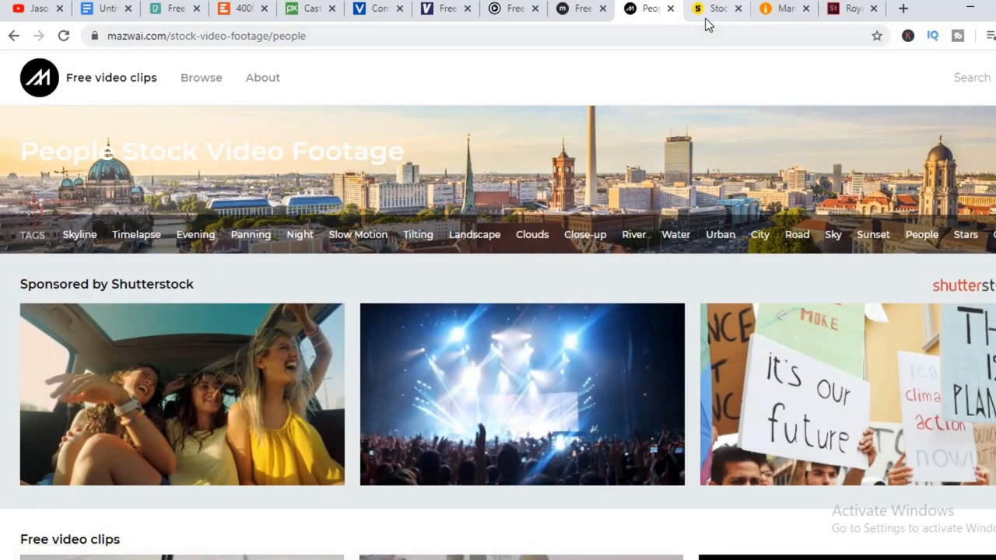
# Switch to the Storyblocks tab and scroll down the aerial footage results grid
pyautogui.click(715, 9)
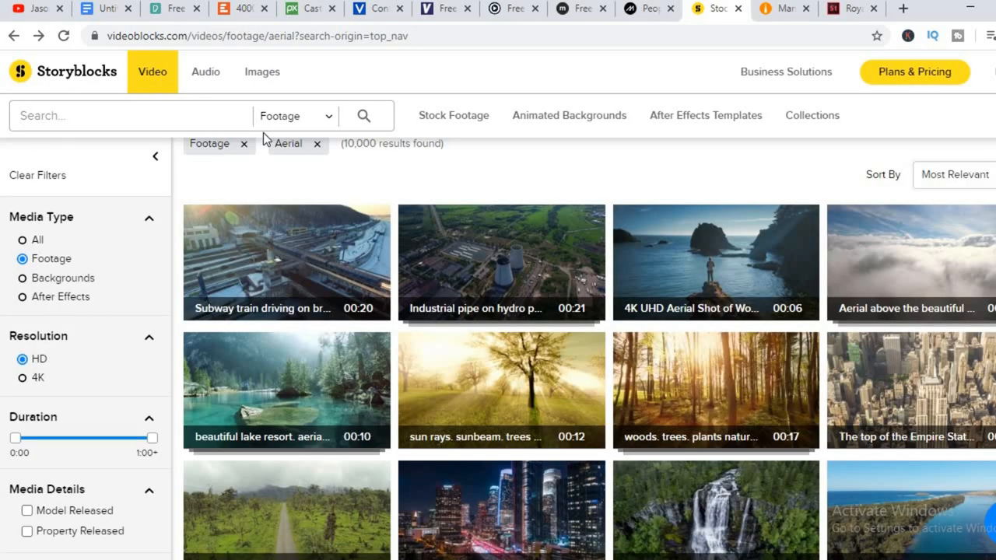
pyautogui.moveTo(286, 263)
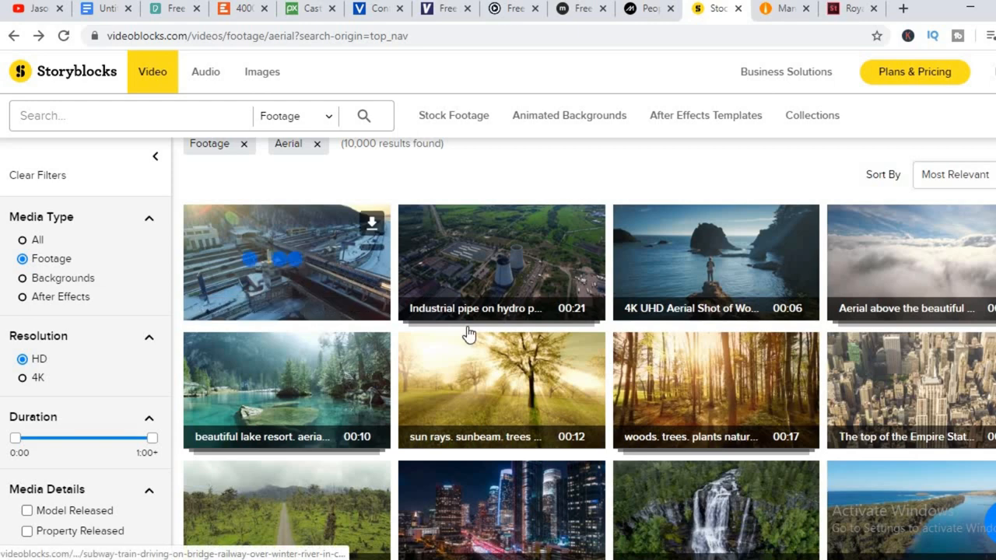
pyautogui.moveTo(688, 290)
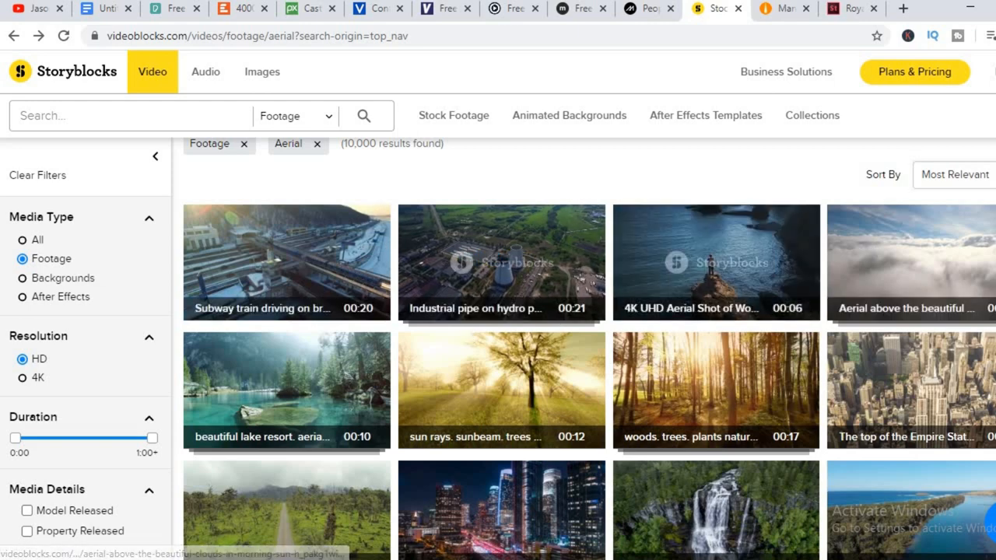
pyautogui.scroll(-3)
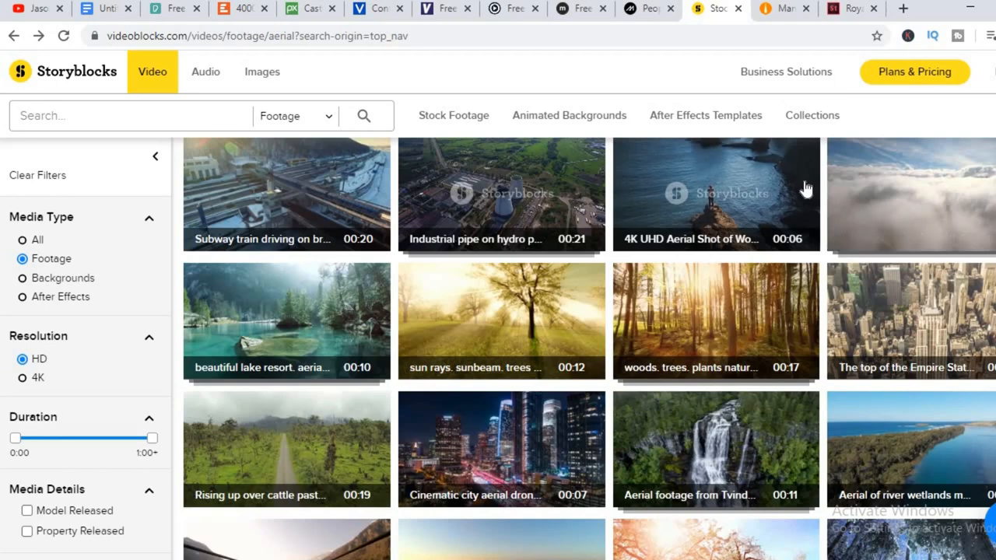
pyautogui.moveTo(743, 210)
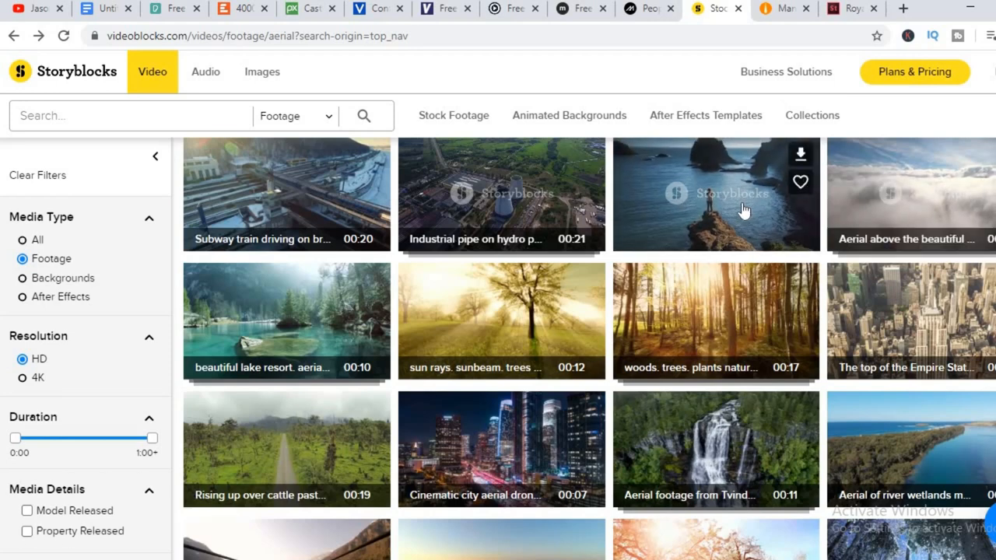
pyautogui.moveTo(537, 226)
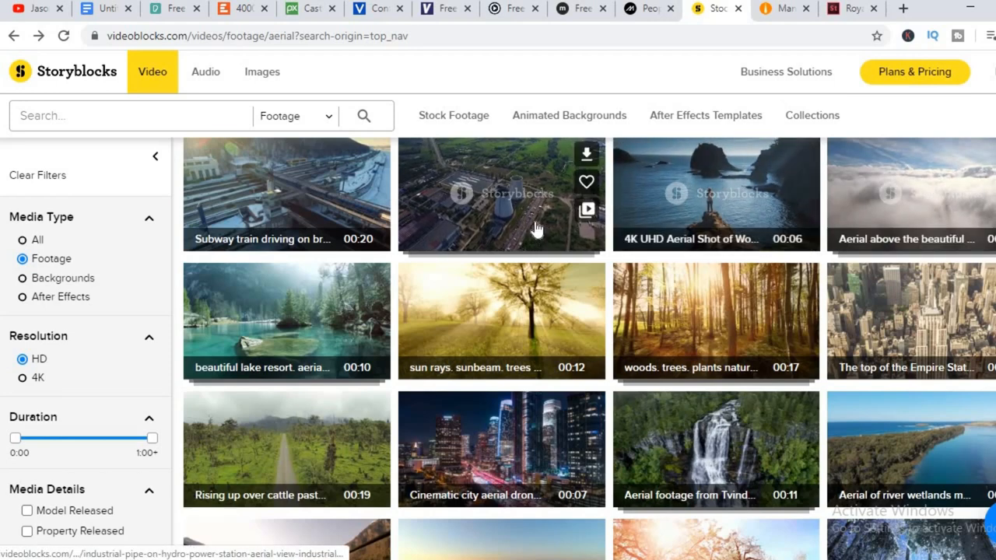
pyautogui.moveTo(490, 213)
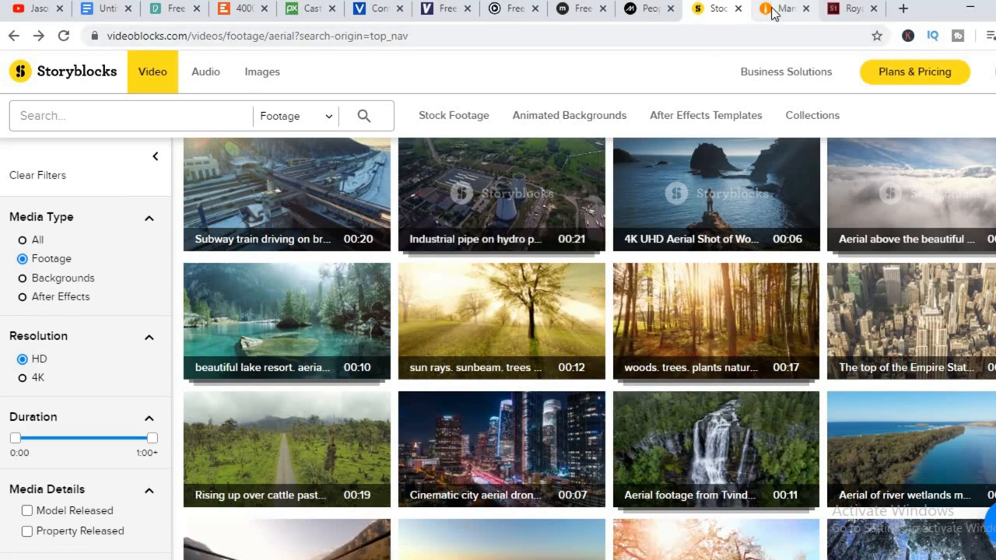
# Switch to Stock Footage 4 Free and scroll through the Mansions & Wealth posts, then back up
pyautogui.click(782, 9)
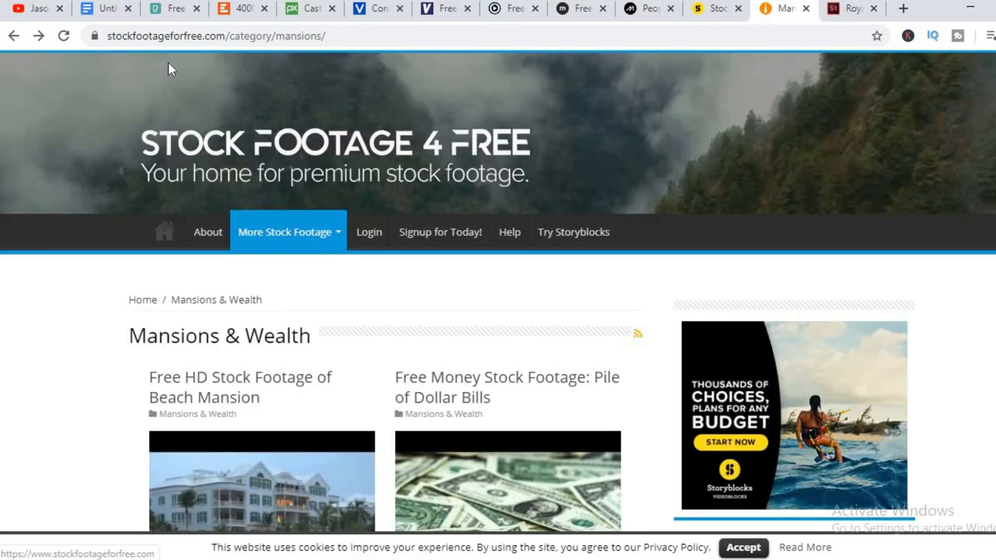
pyautogui.moveTo(621, 113)
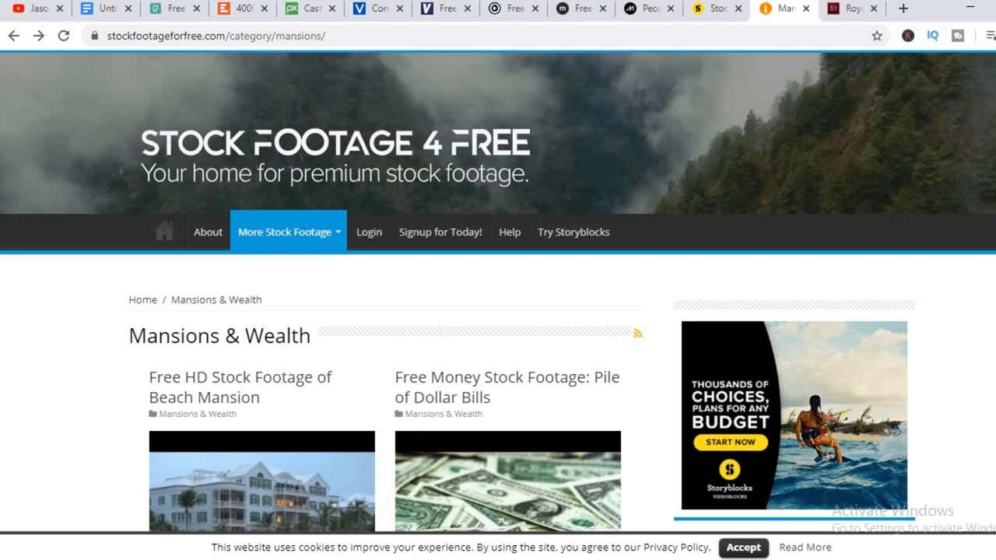
pyautogui.scroll(-3)
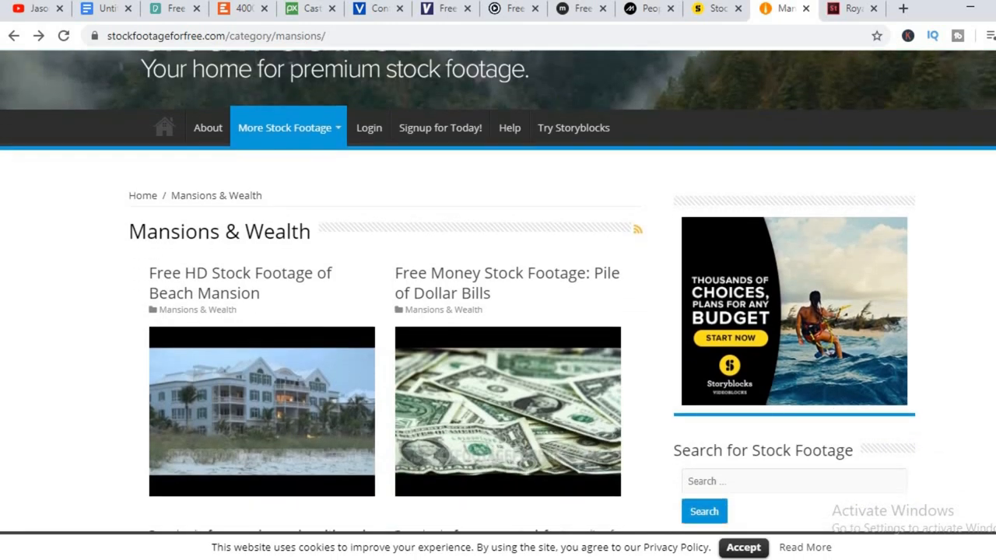
pyautogui.scroll(-3)
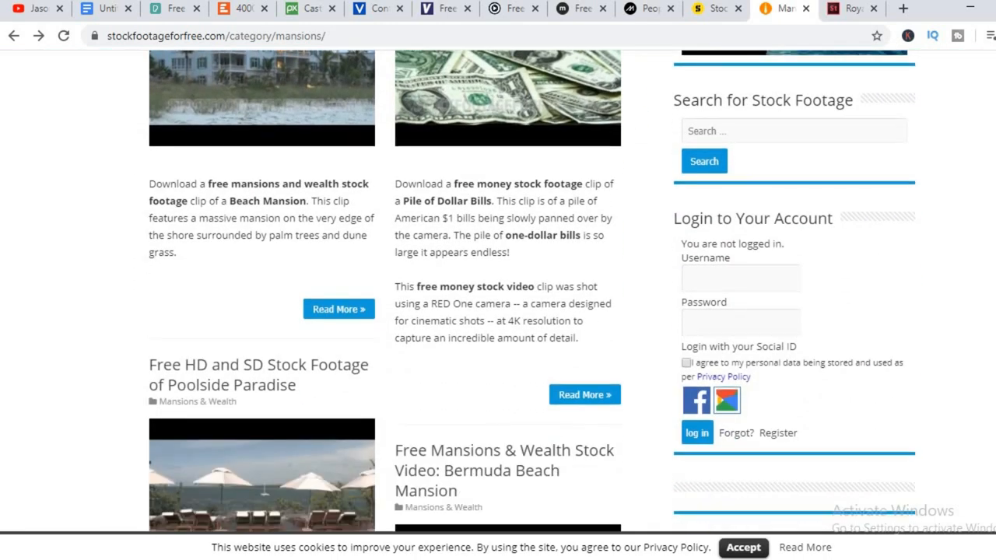
pyautogui.scroll(-3)
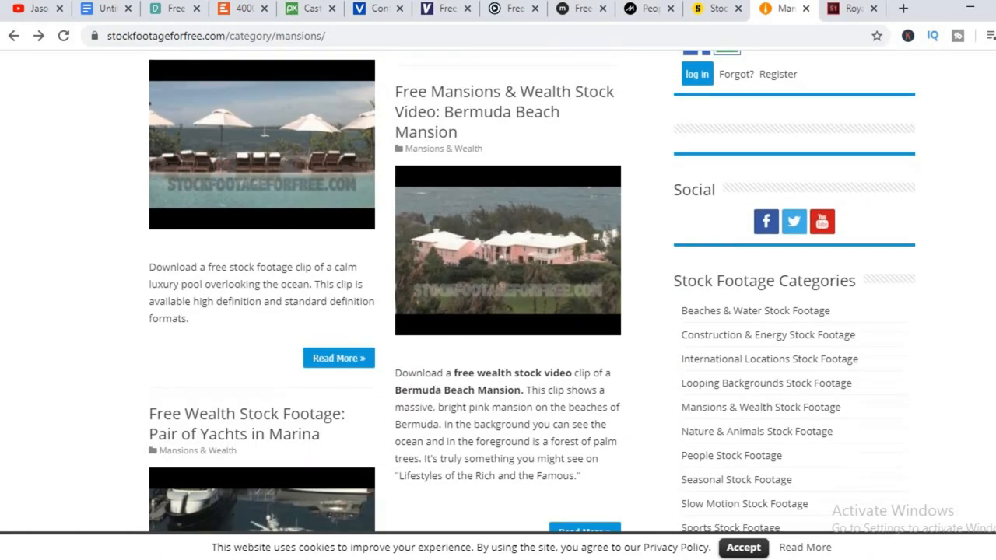
pyautogui.scroll(-3)
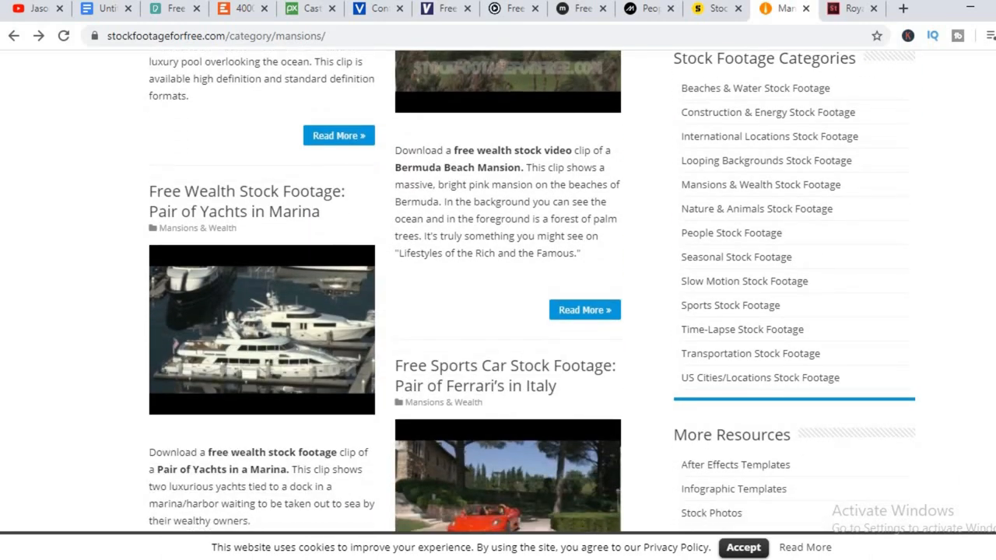
pyautogui.scroll(-3)
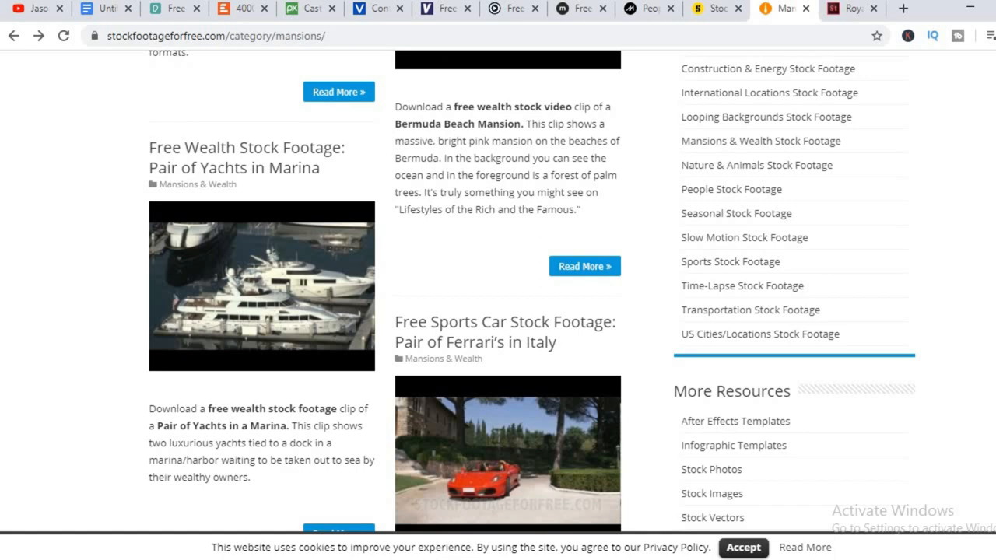
pyautogui.scroll(-3)
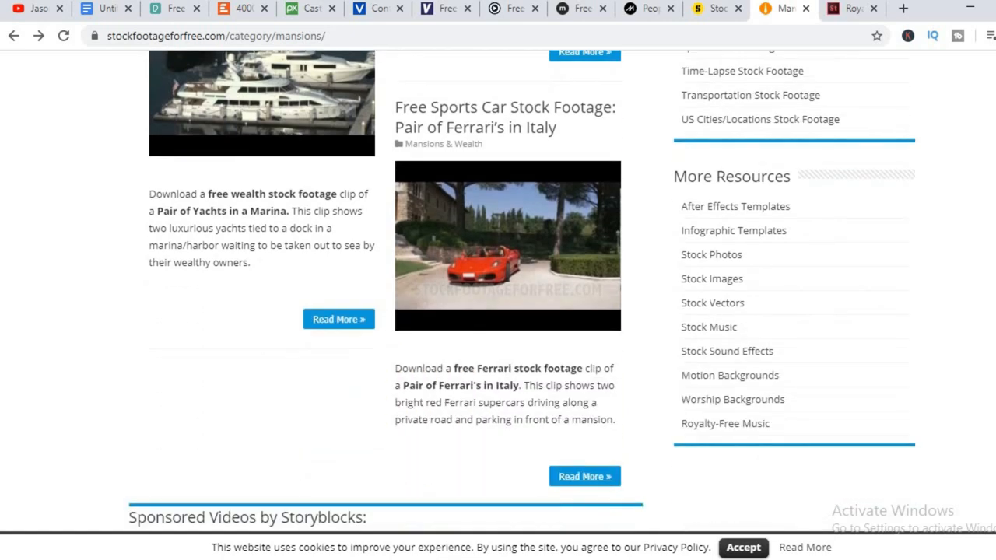
pyautogui.scroll(-3)
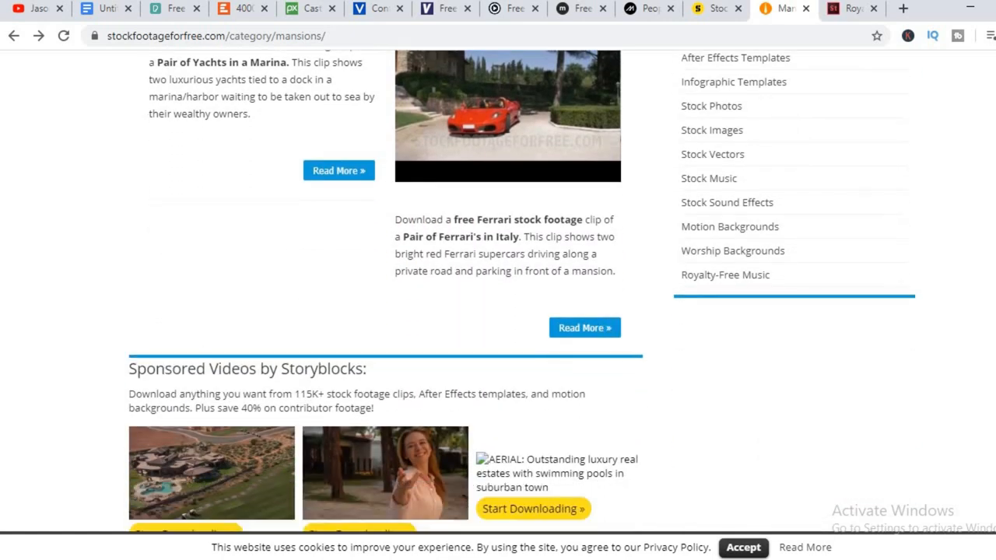
pyautogui.scroll(3)
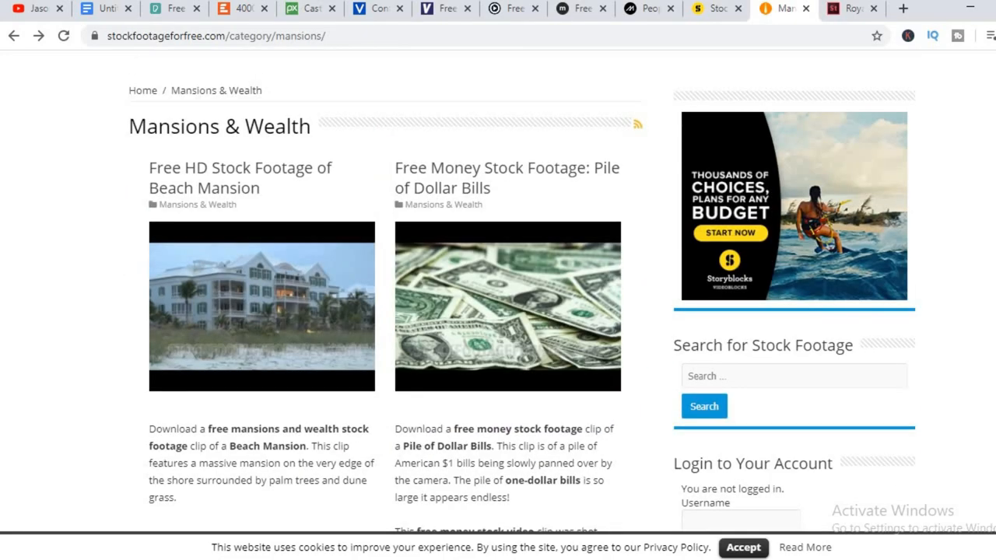
pyautogui.scroll(3)
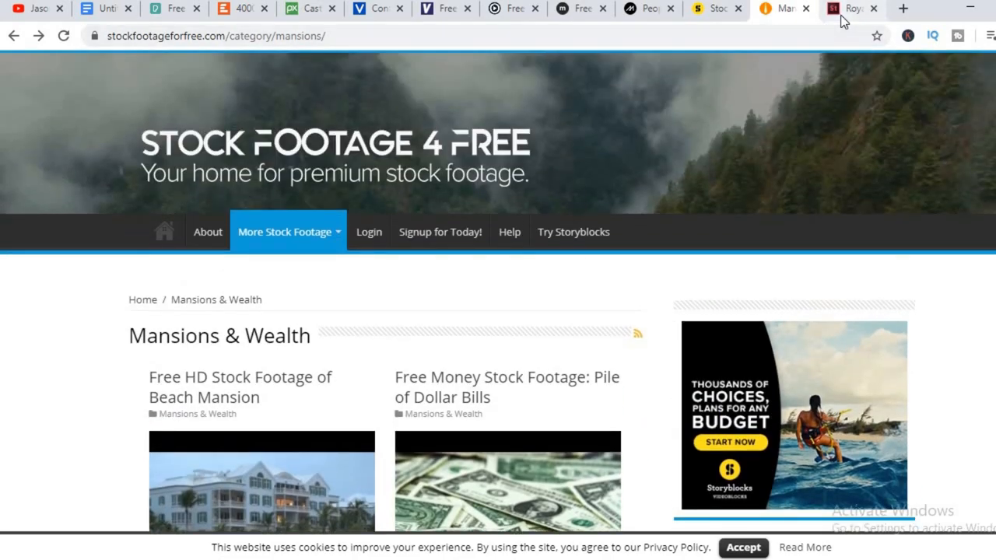
# Switch to Adobe Stock and scroll through the video categories and artist portfolios, then back up
pyautogui.click(848, 9)
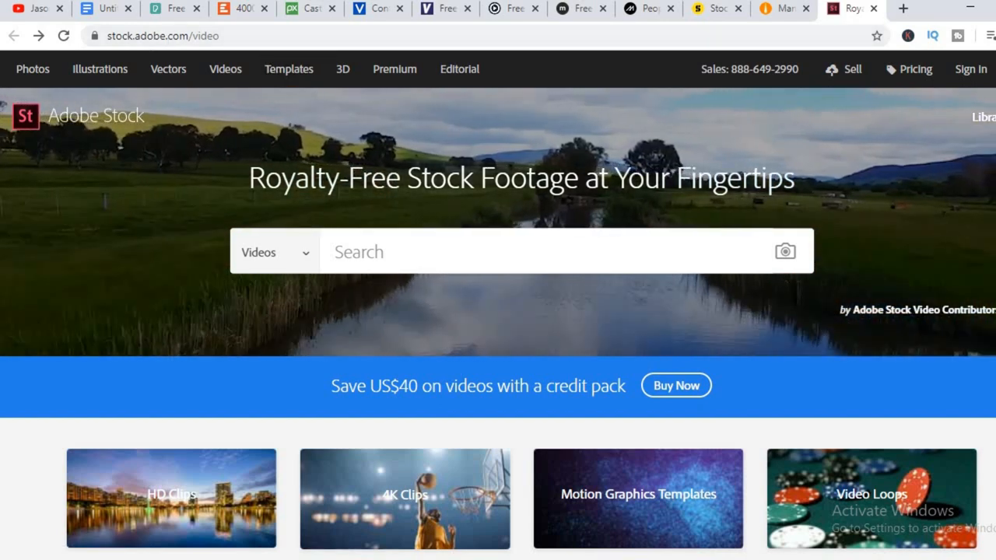
pyautogui.scroll(-3)
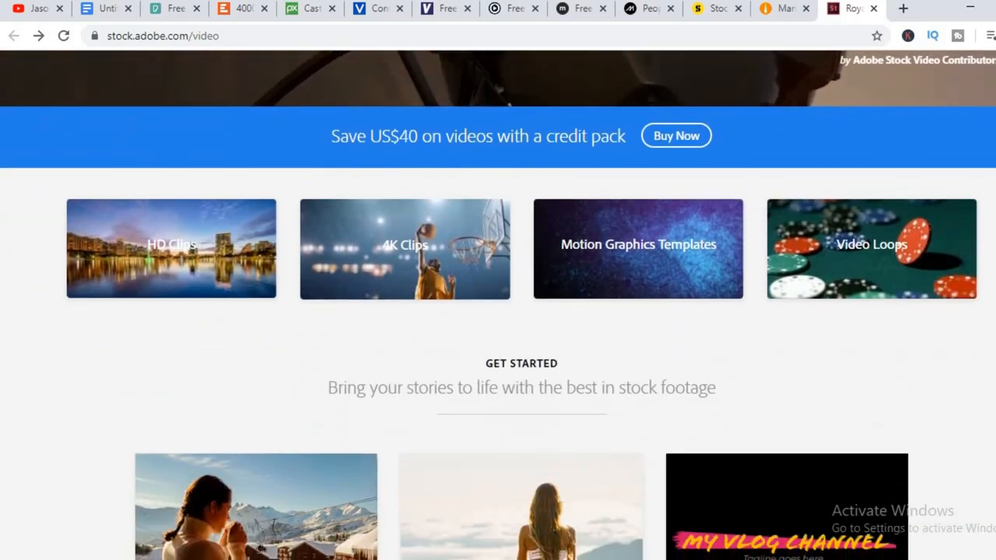
pyautogui.scroll(-3)
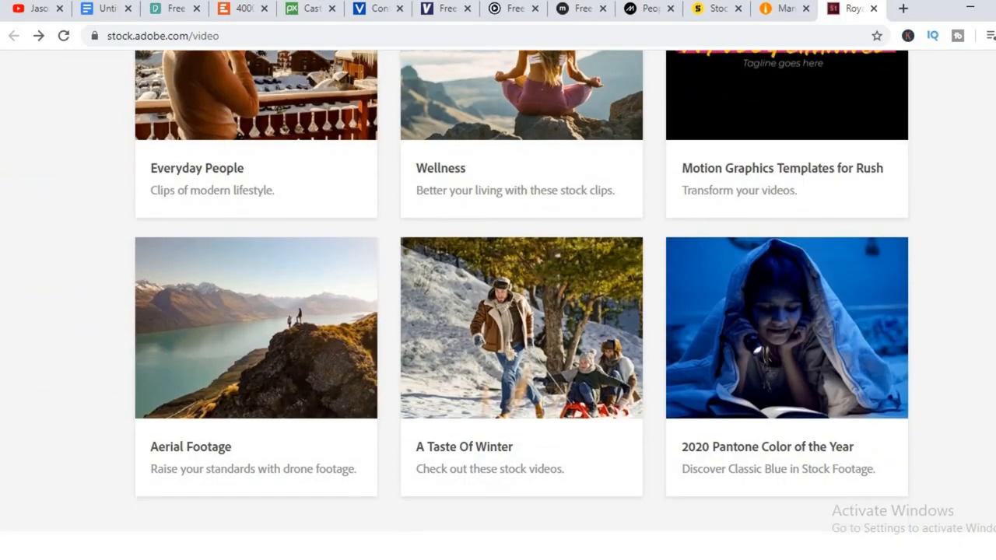
pyautogui.scroll(-3)
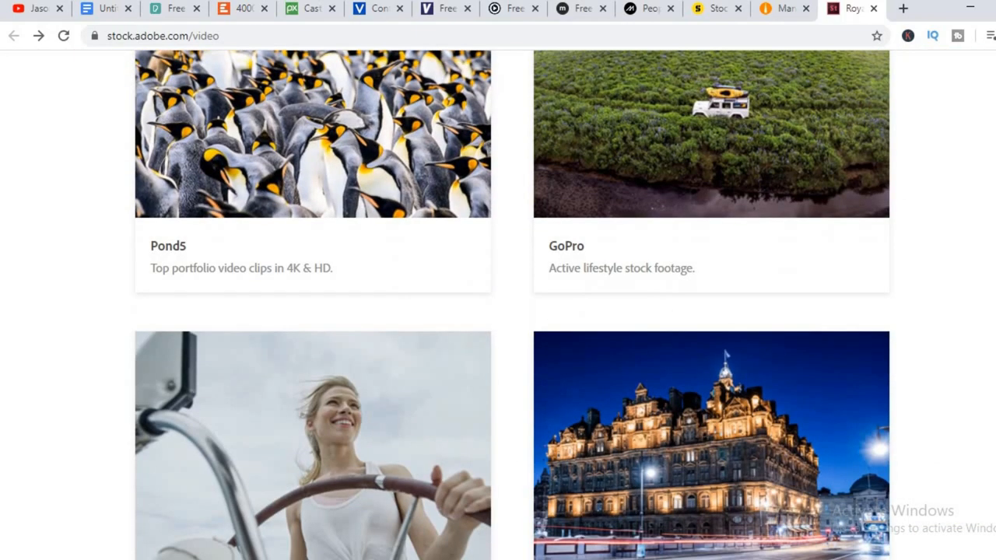
pyautogui.scroll(3)
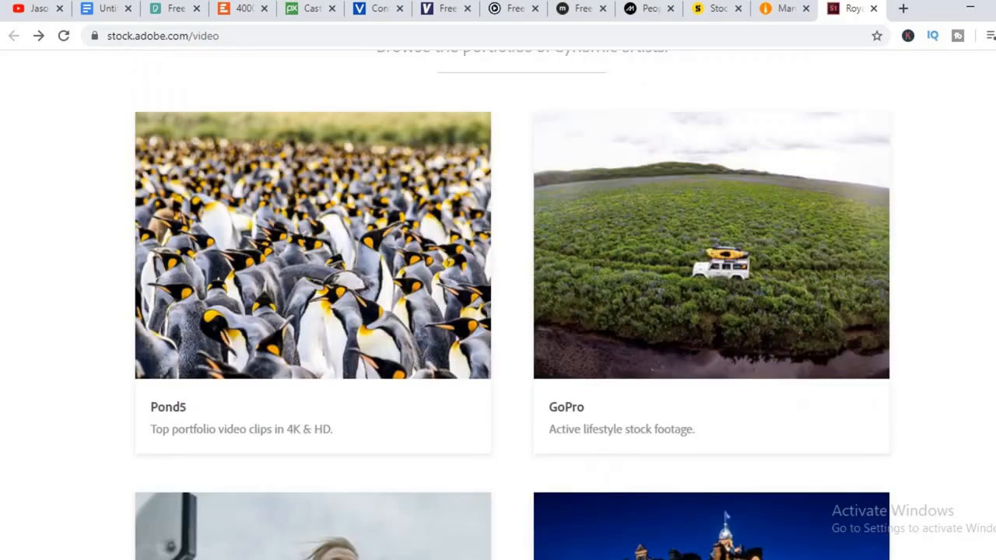
pyautogui.scroll(3)
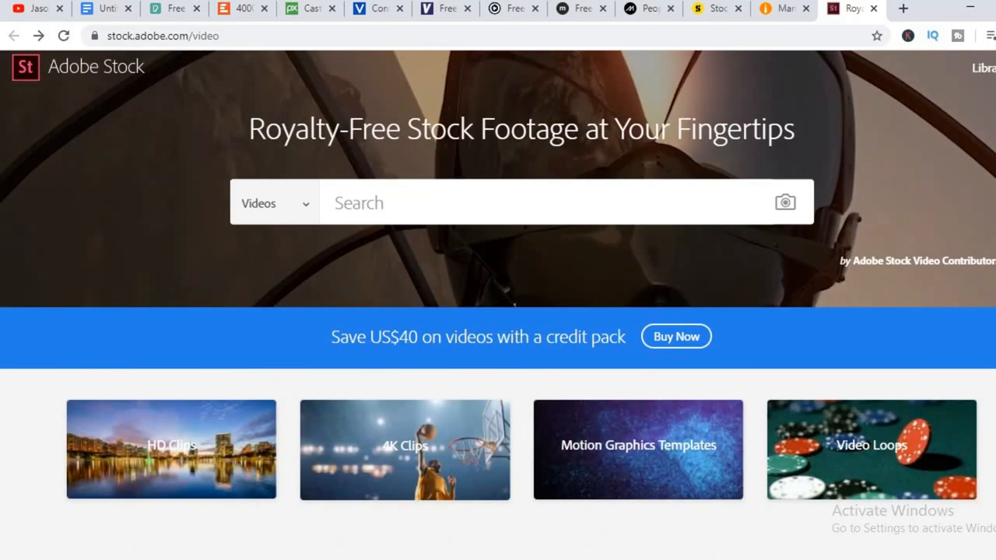